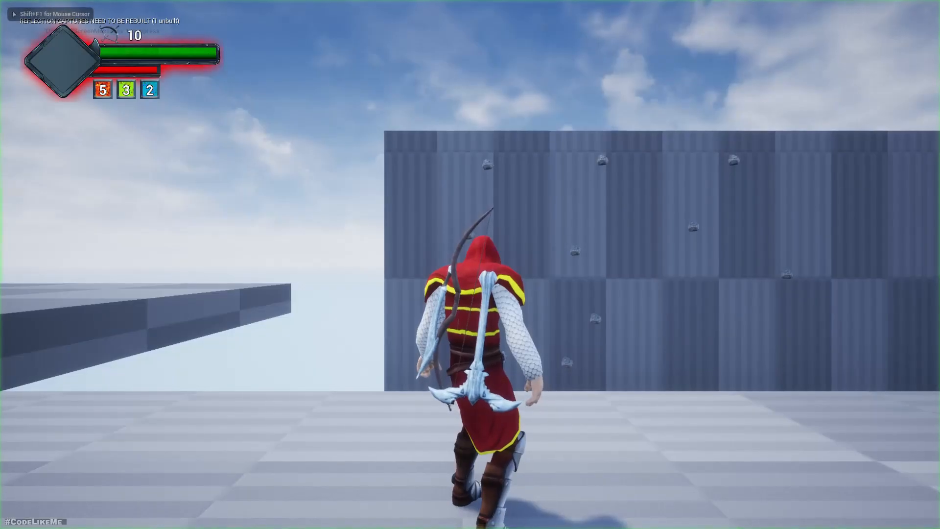
mouse_move(470, 265)
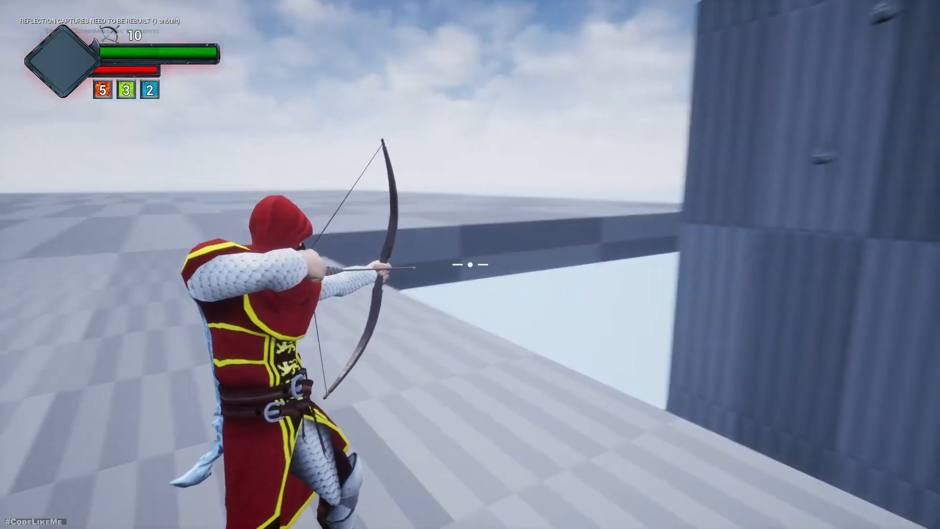
mouse_move(470, 264)
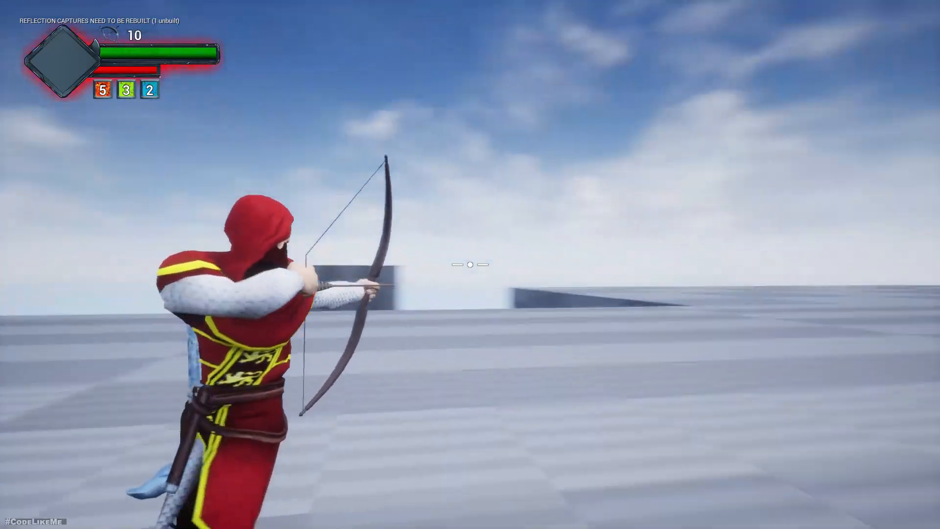
mouse_move(470, 265)
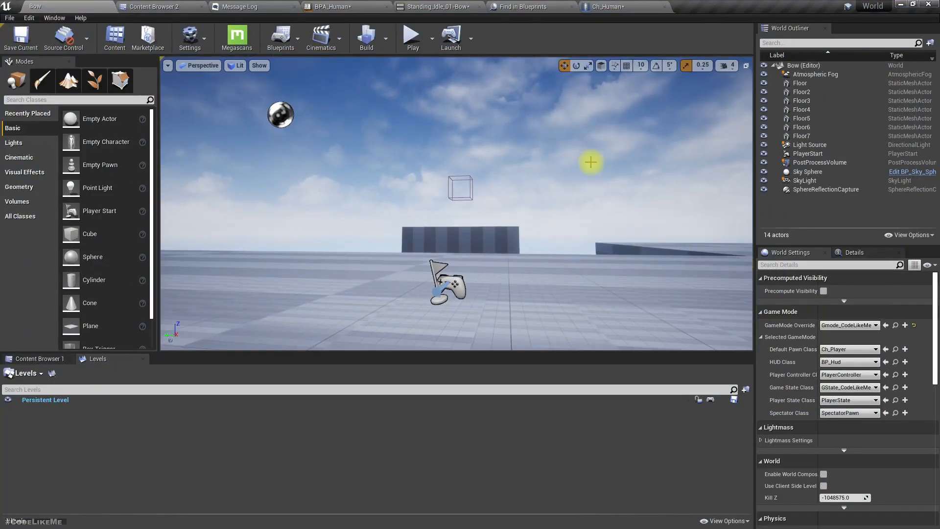
- Enable Mesh Space Rotation Blend on BPA_Human's Layered blend per bone node
click(326, 6)
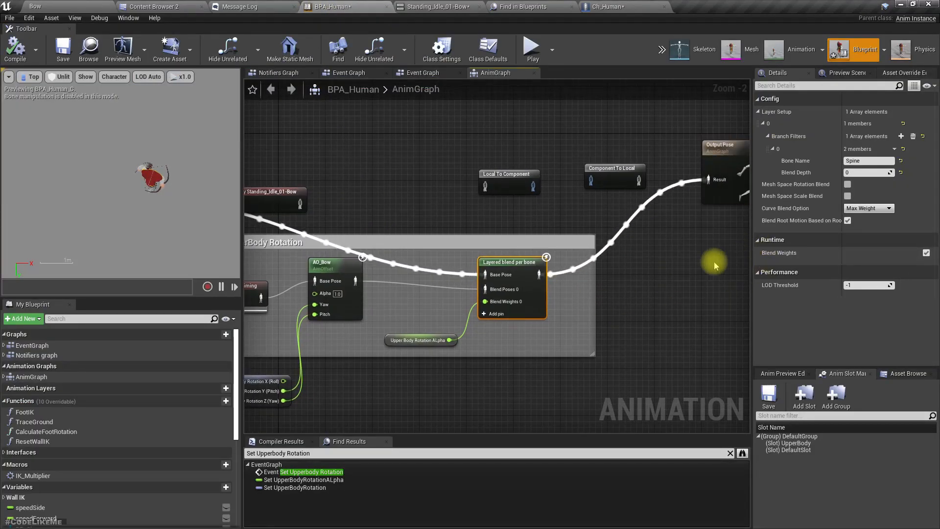
scroll(down, 3)
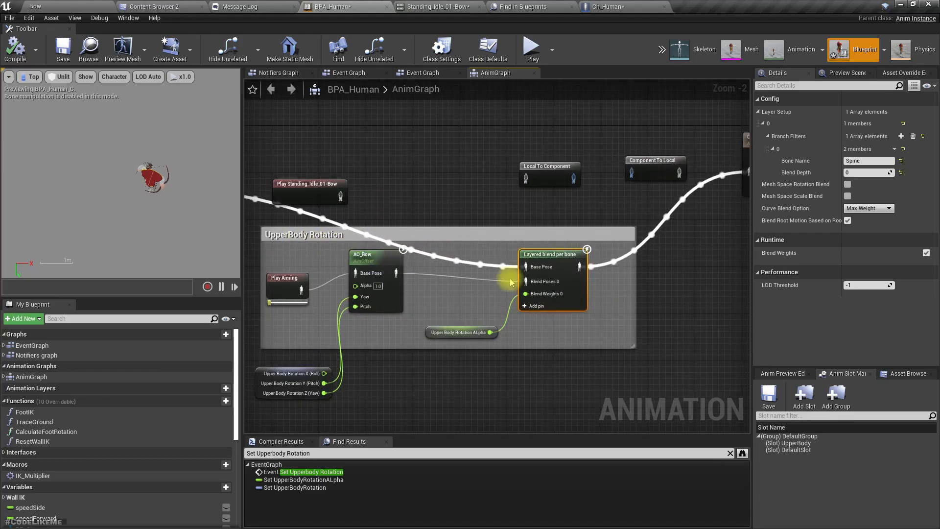
mouse_move(364, 277)
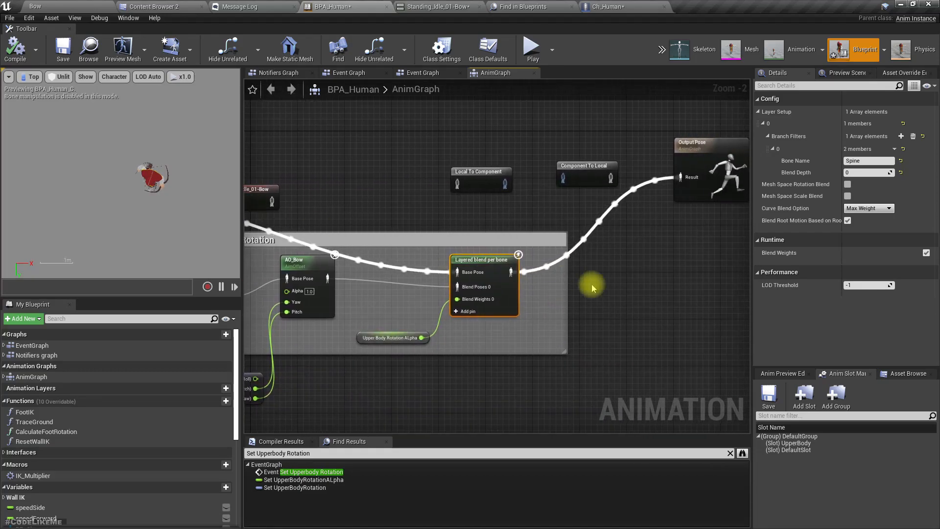
mouse_move(801, 206)
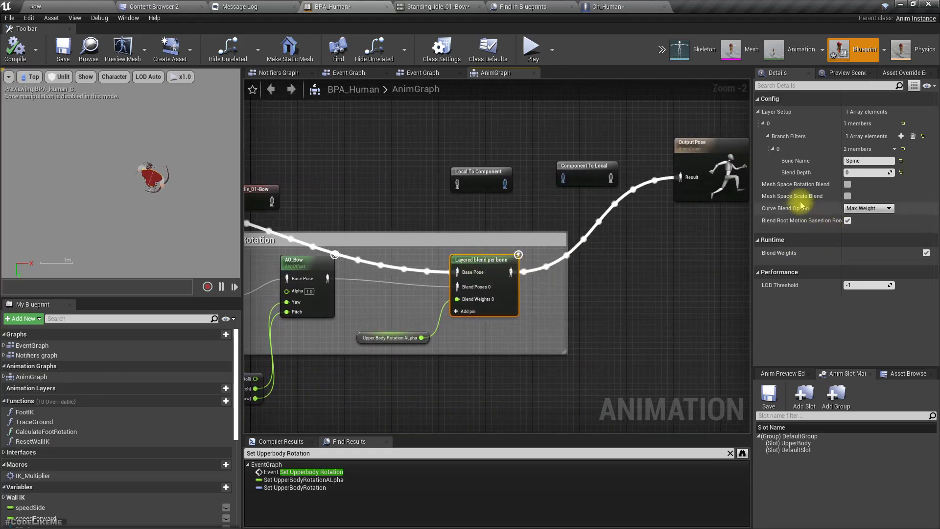
mouse_move(795, 184)
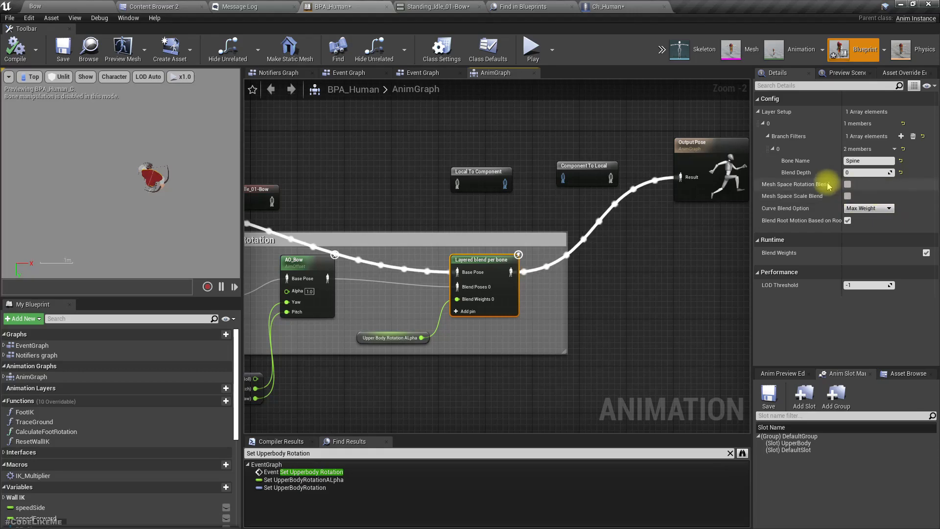
click(847, 185)
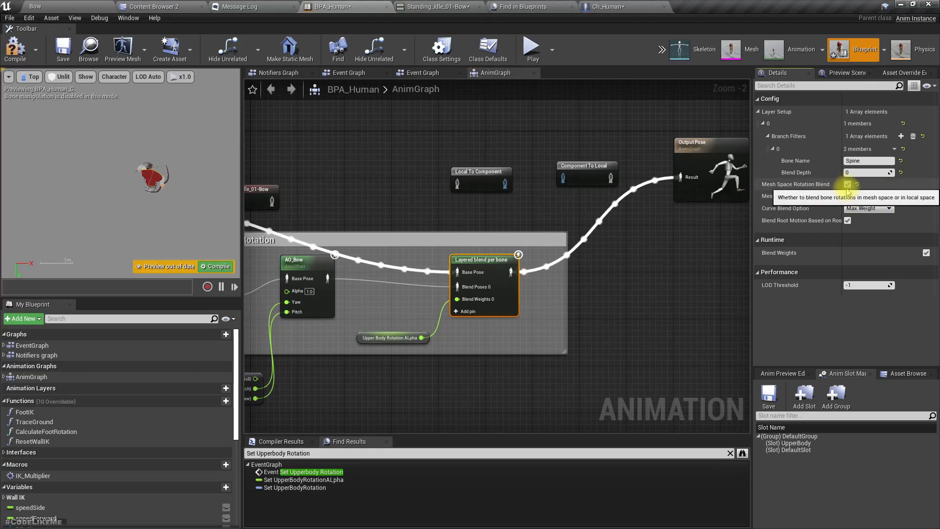
click(34, 7)
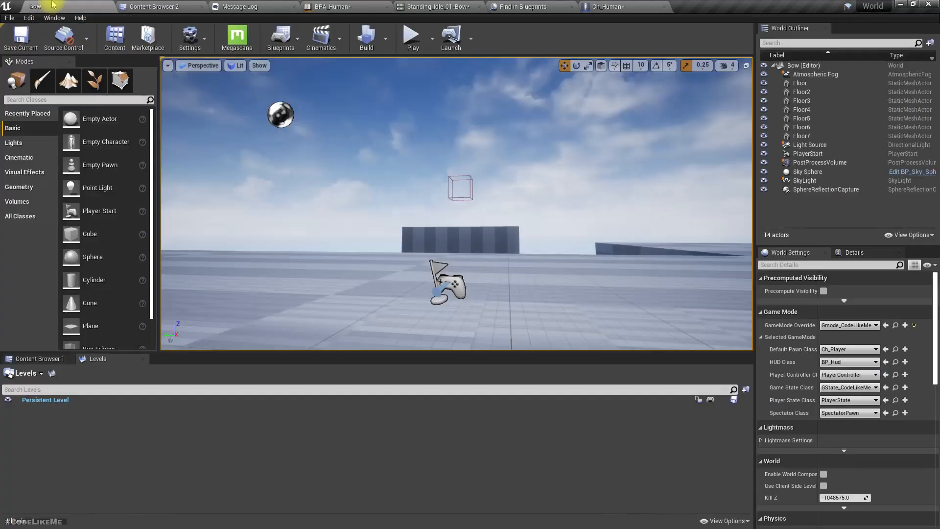
- Inspect the Standing_Idle_01-Bow animation's skeleton, then return to BPA_Human's animation graph
click(412, 34)
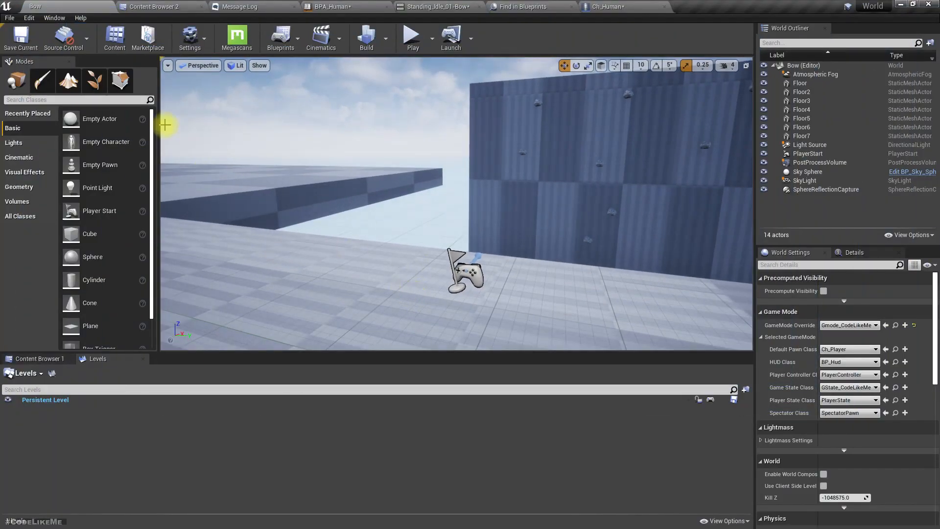
click(441, 6)
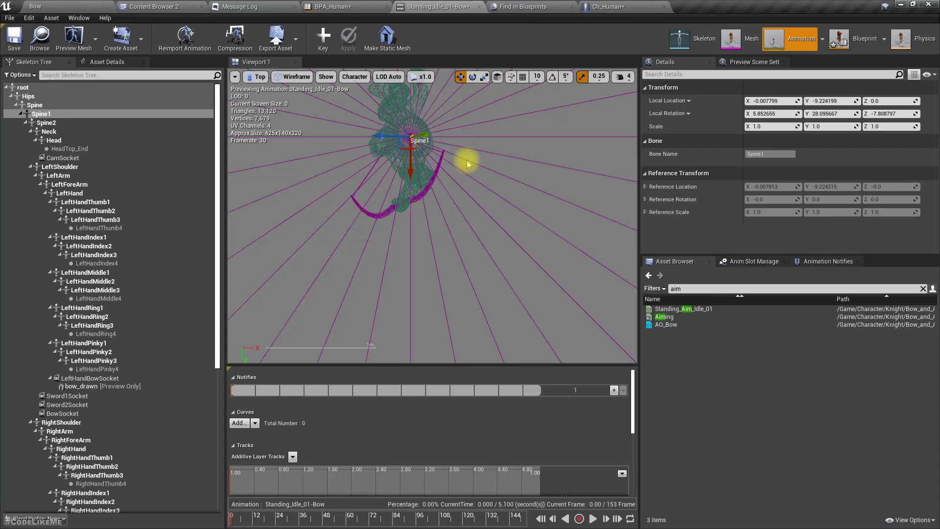
click(865, 49)
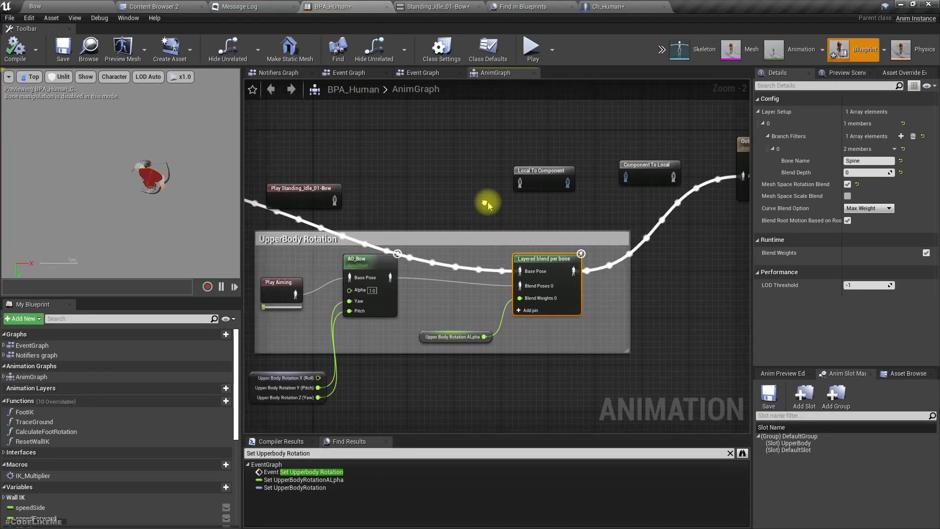
right_click(523, 298)
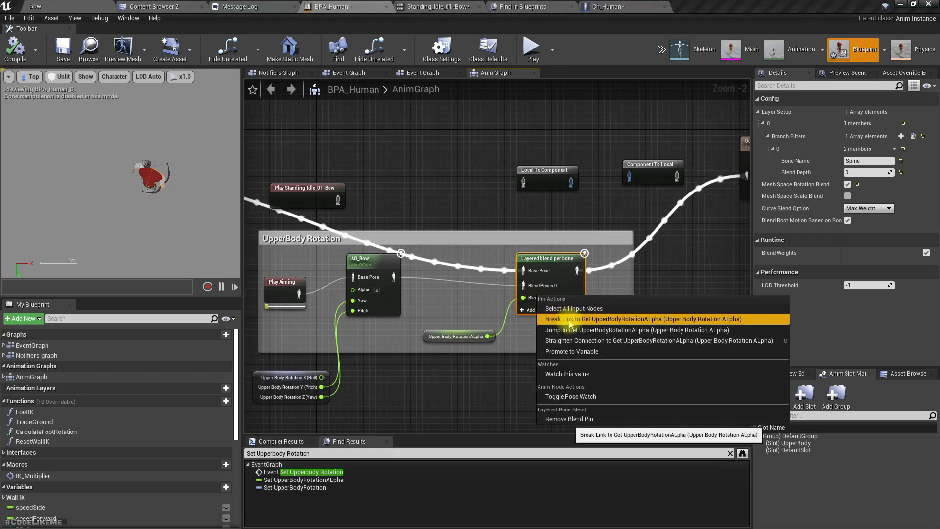
click(638, 318)
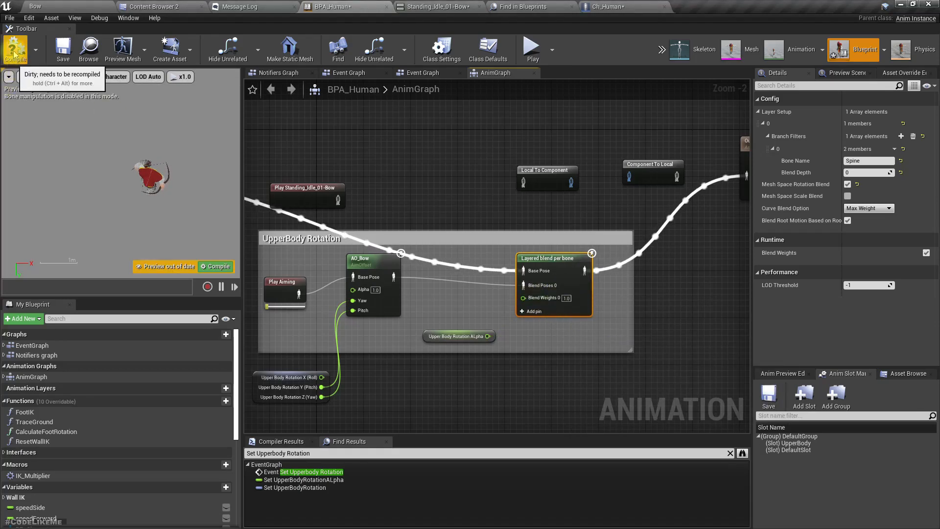
click(14, 48)
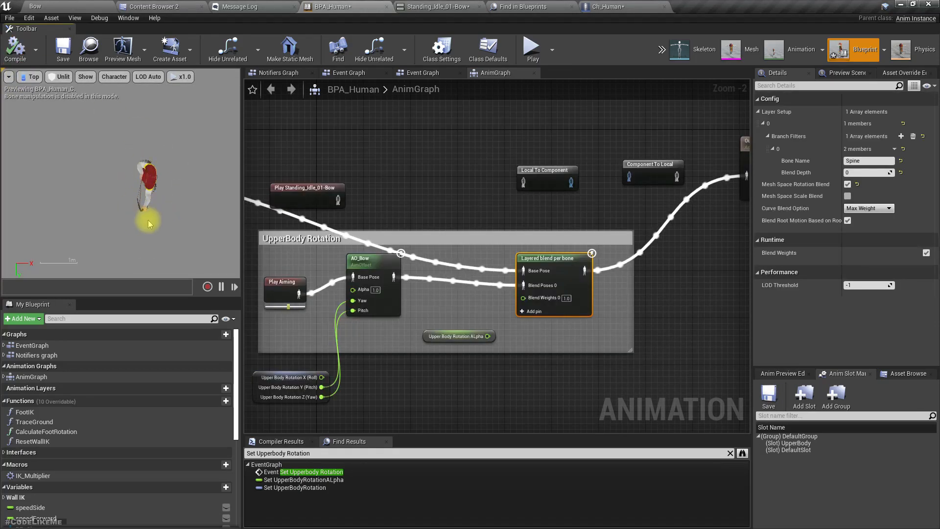
mouse_move(815, 184)
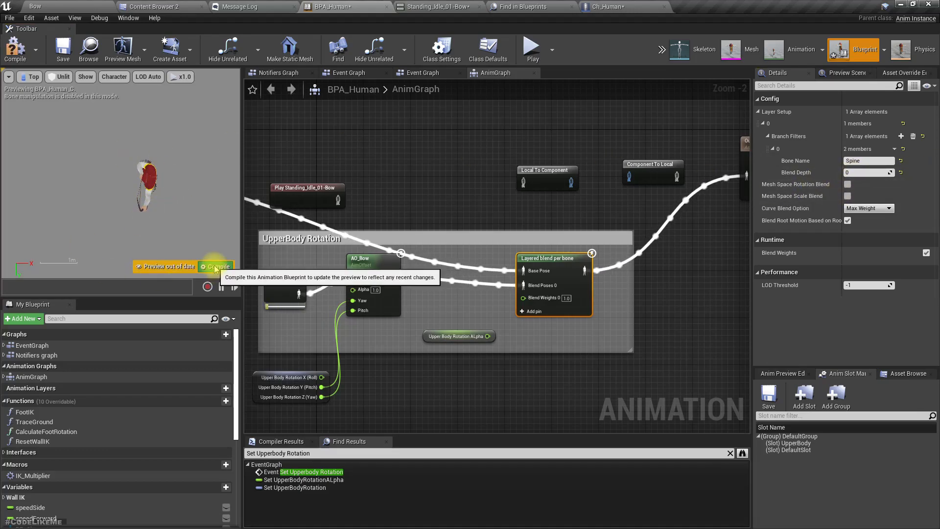
click(217, 266)
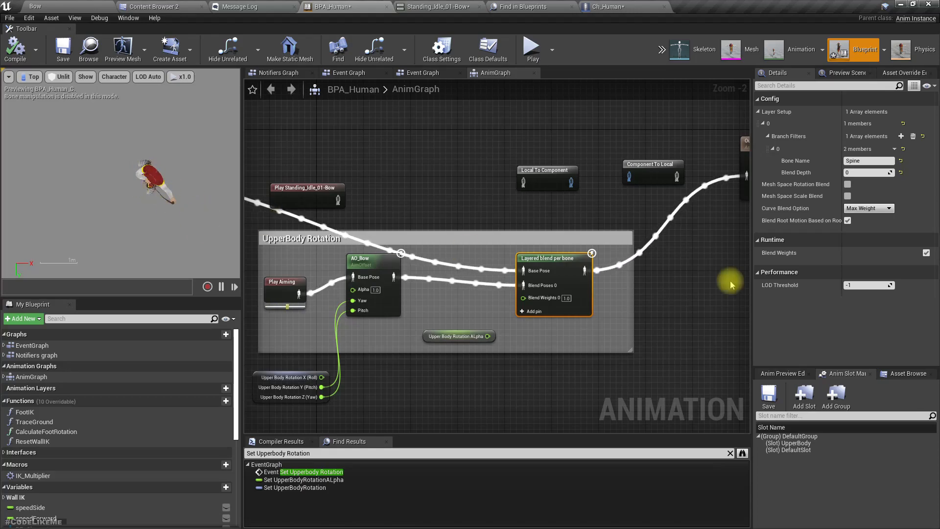
mouse_move(611, 276)
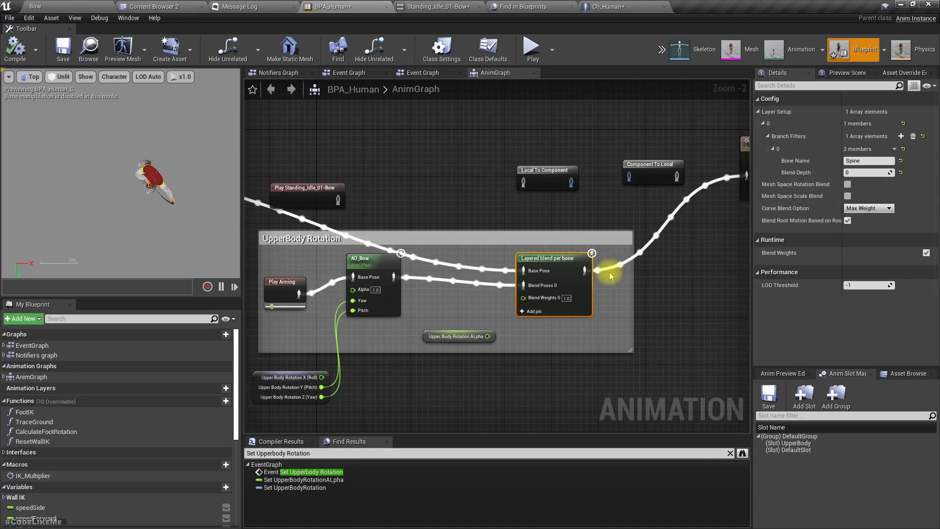
click(847, 184)
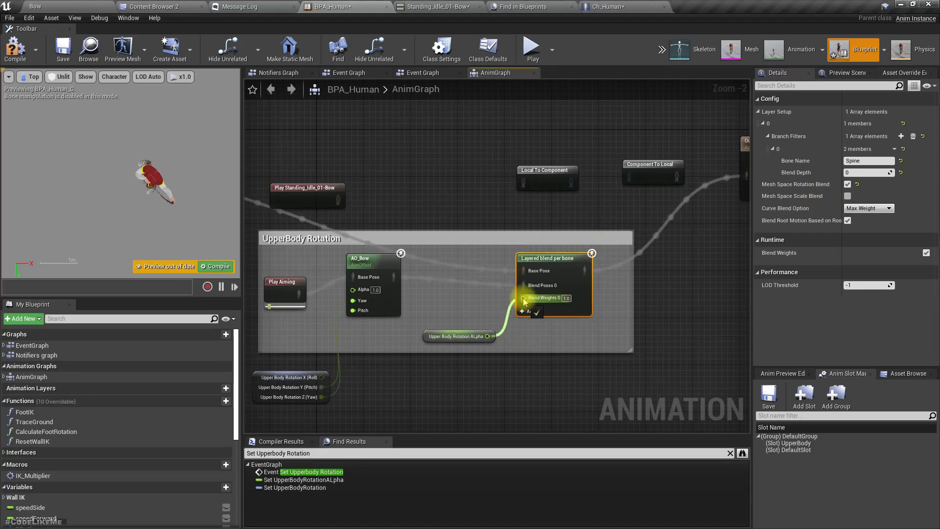
mouse_move(398, 259)
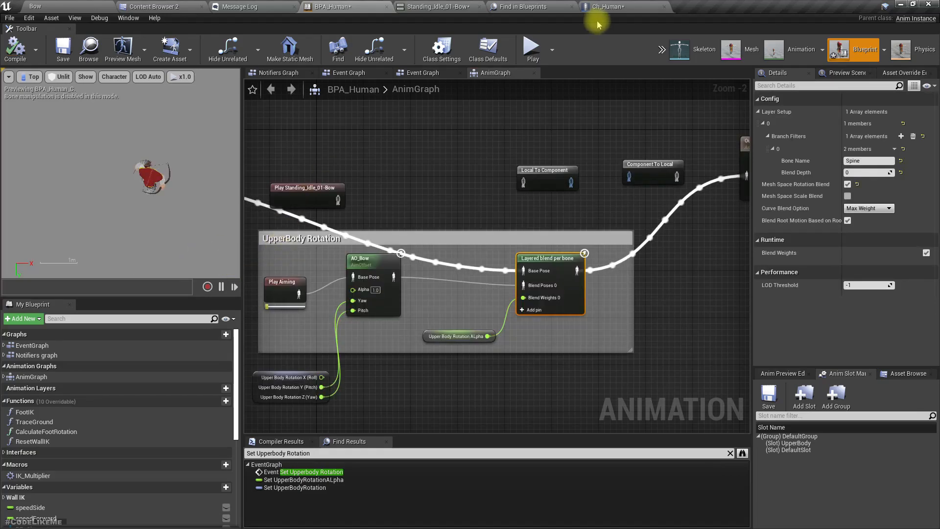
- Open the Ch_Human character blueprint to reach its Set Upperbody Rotation graph
click(606, 6)
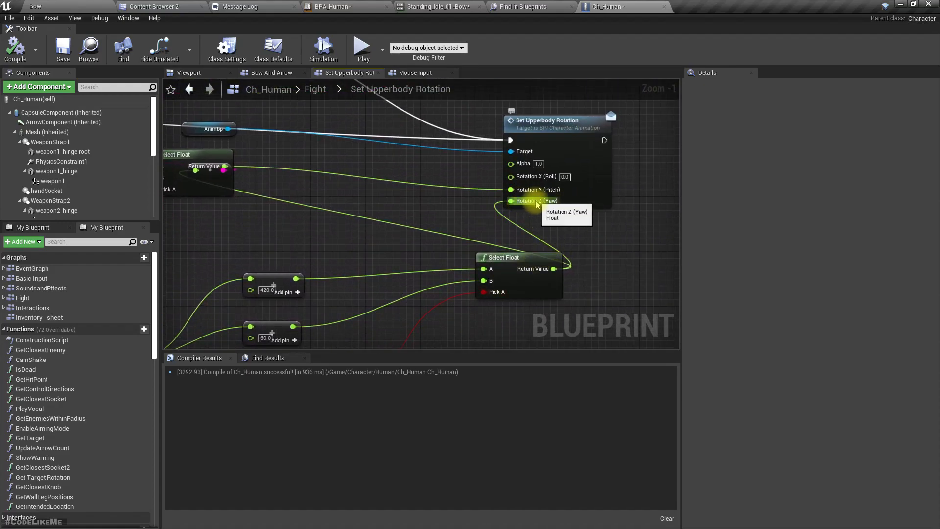
mouse_move(574, 193)
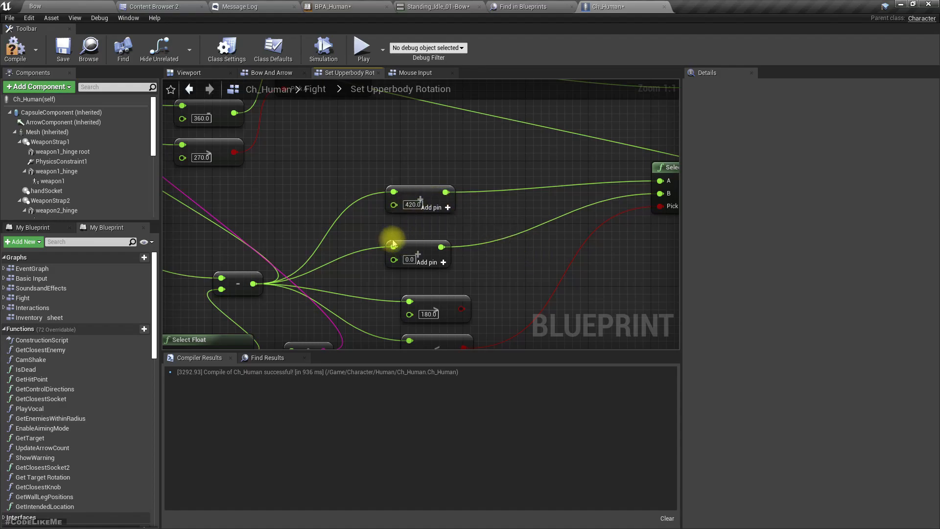
mouse_move(348, 305)
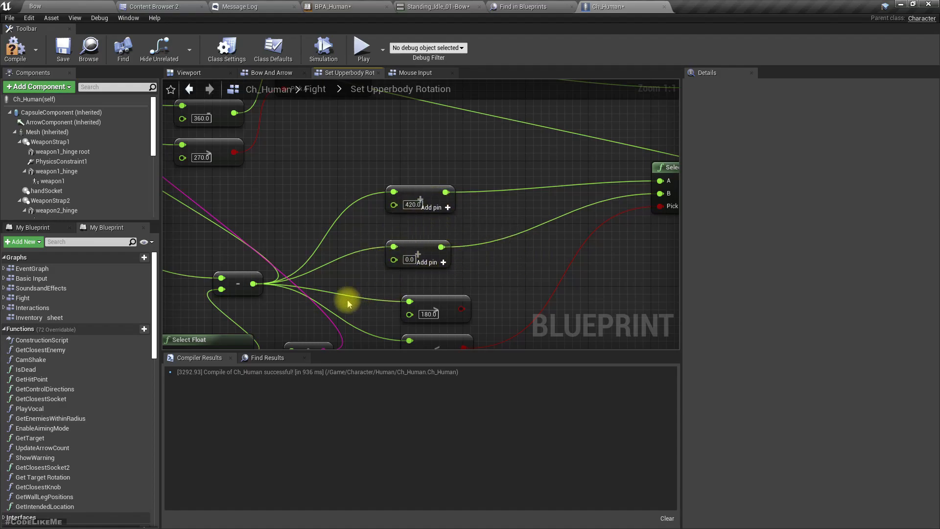
mouse_move(414, 213)
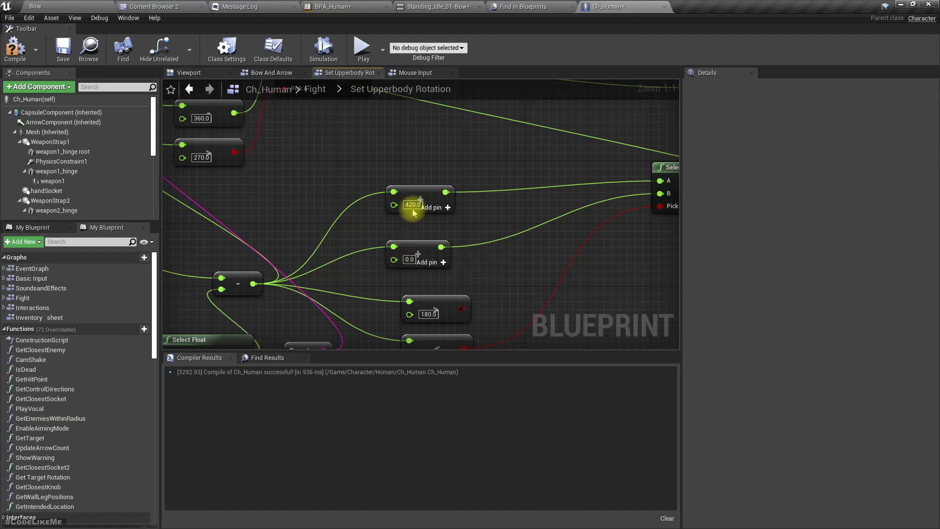
mouse_move(525, 232)
text(360)
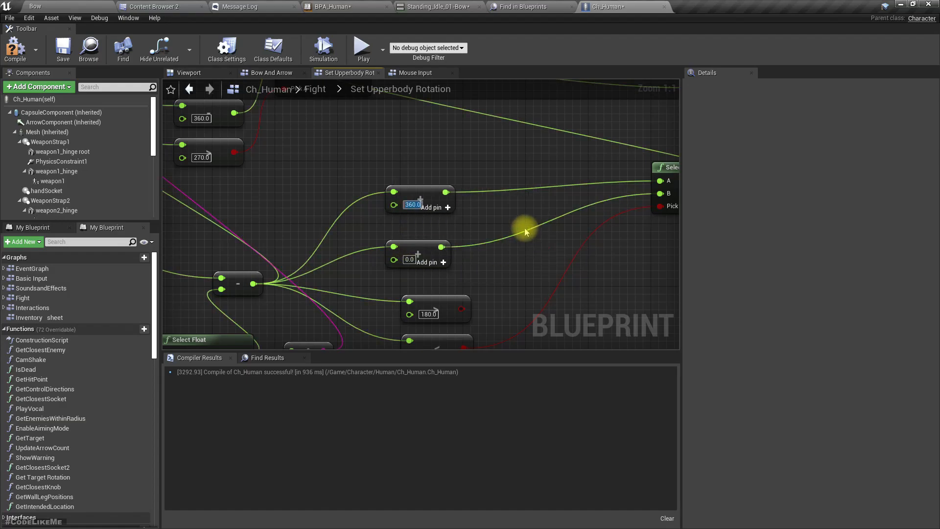
mouse_move(255, 285)
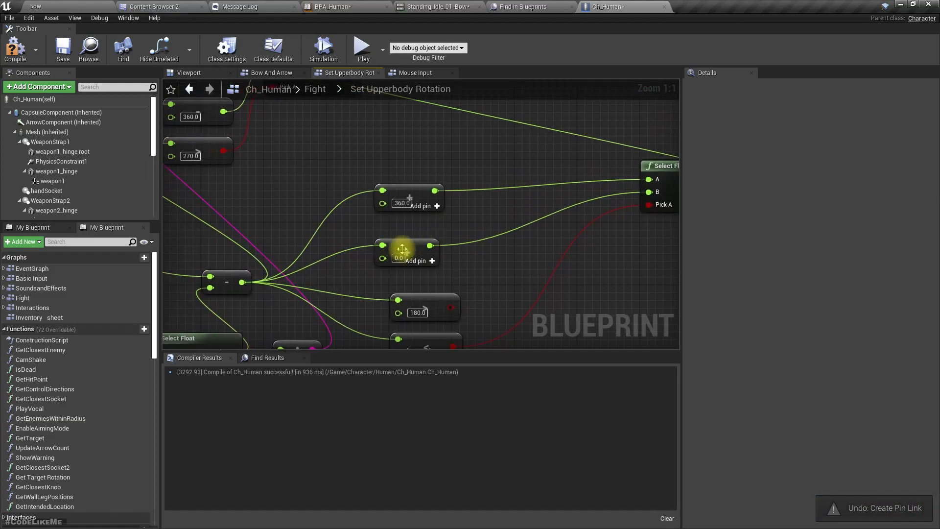
mouse_move(16, 49)
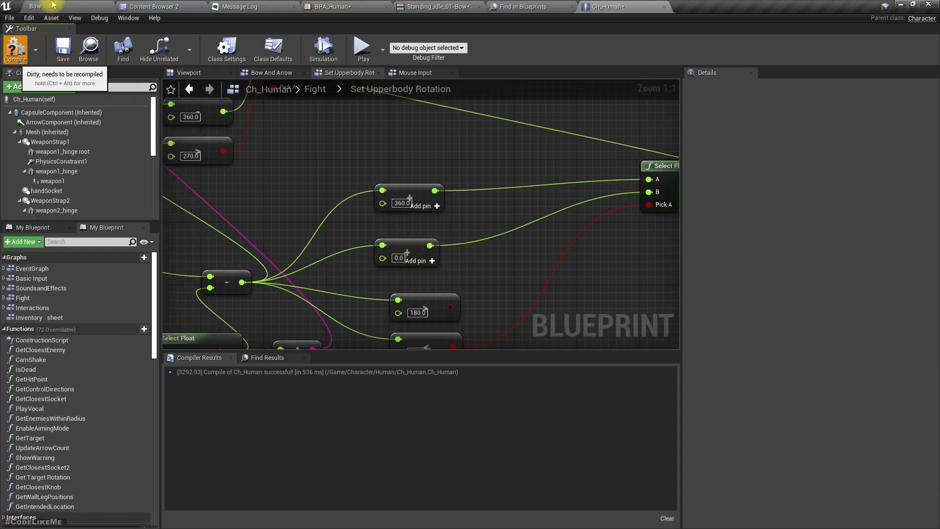
click(34, 7)
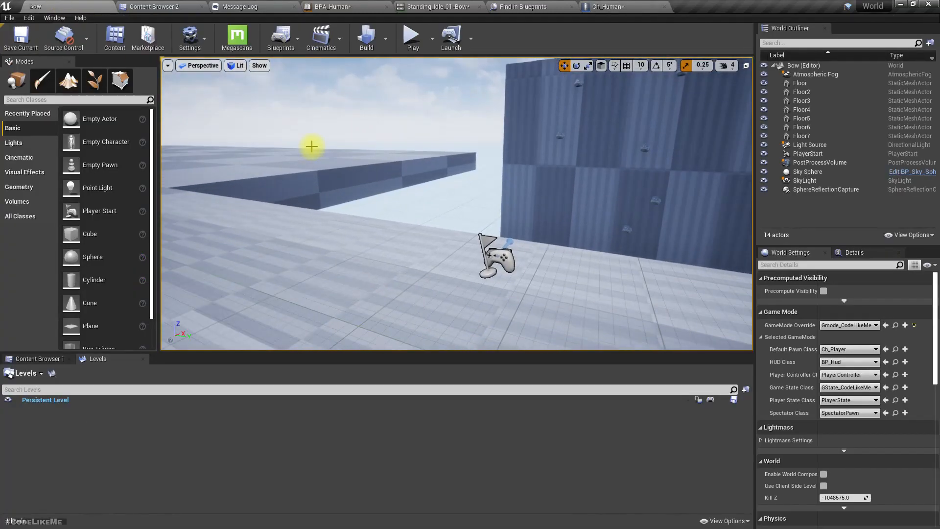
click(411, 38)
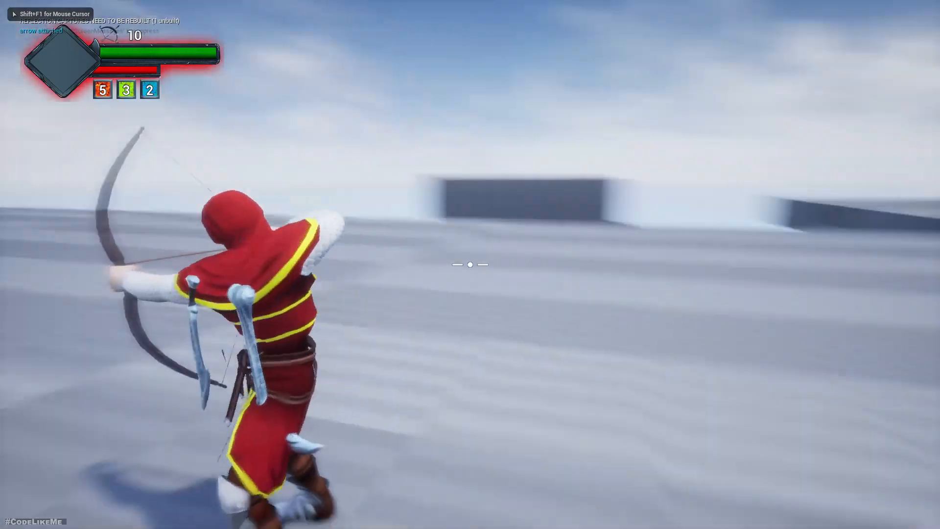
mouse_move(470, 265)
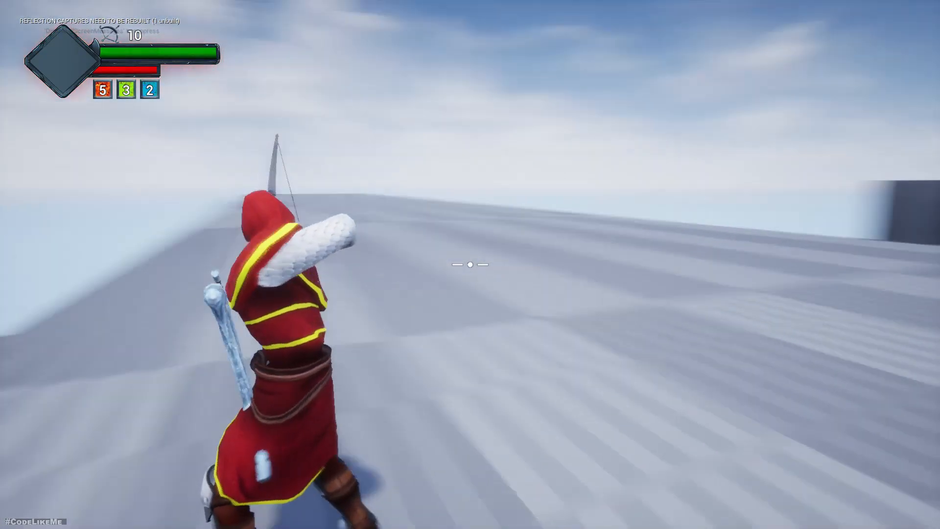
mouse_move(470, 265)
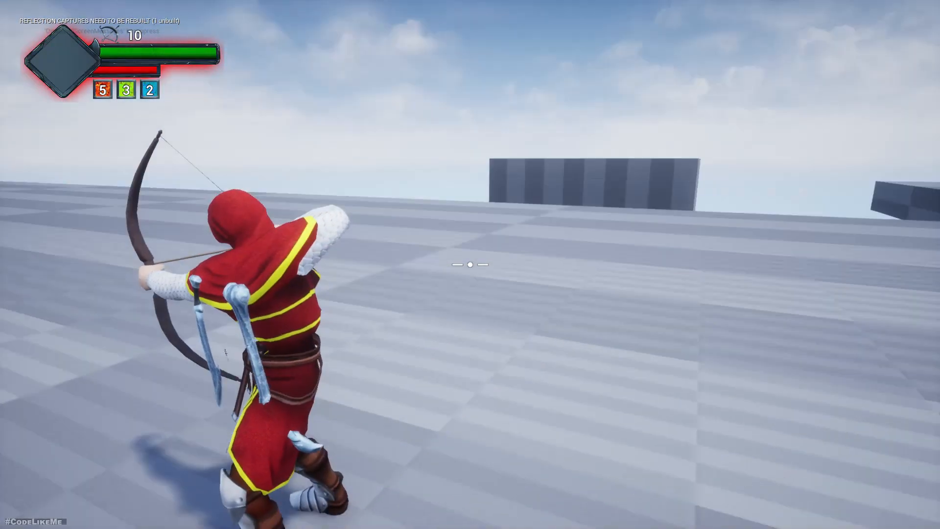
mouse_move(470, 265)
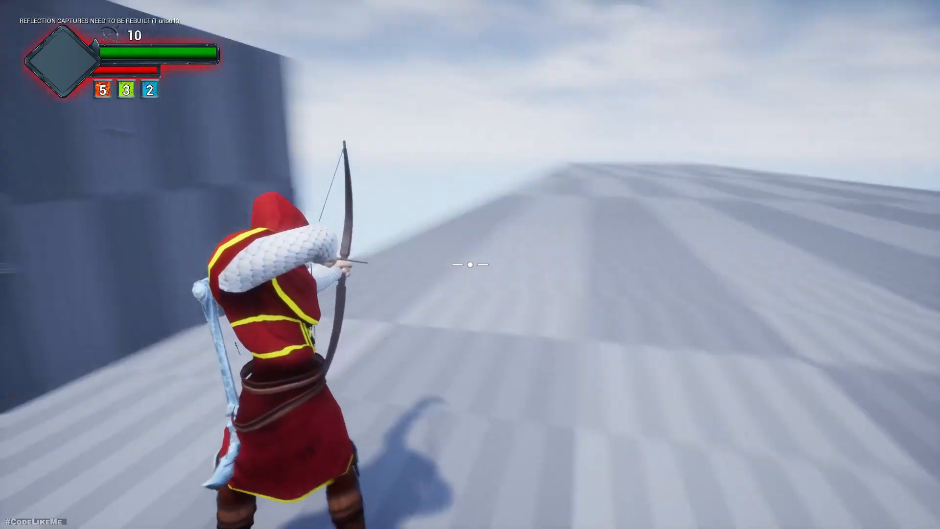
mouse_move(470, 264)
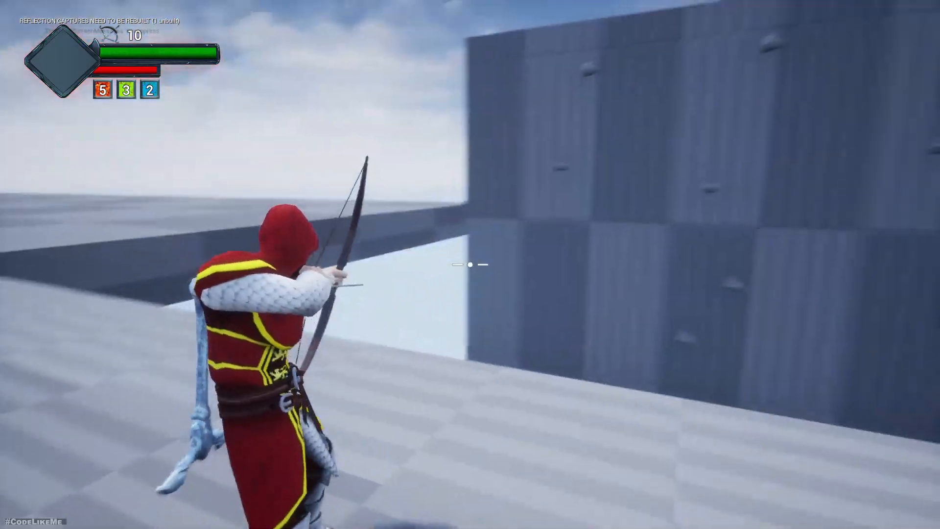
mouse_move(470, 265)
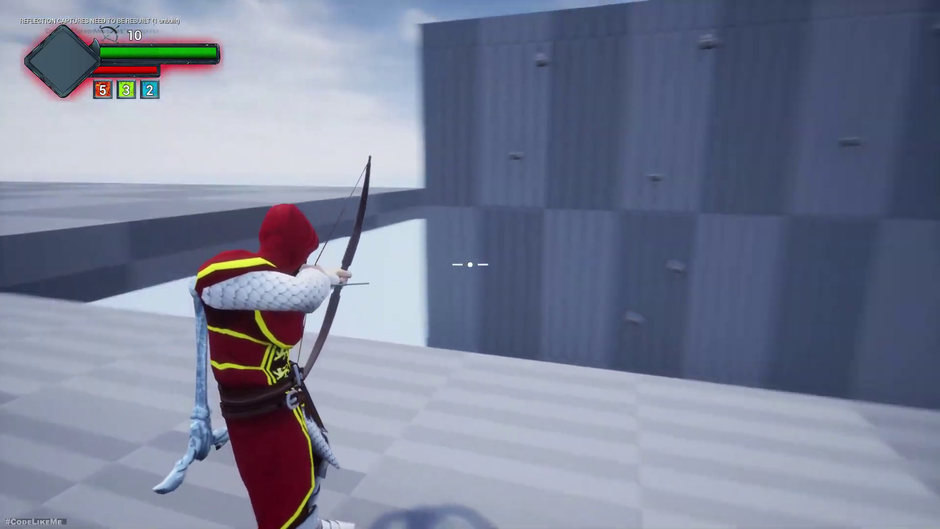
mouse_move(470, 265)
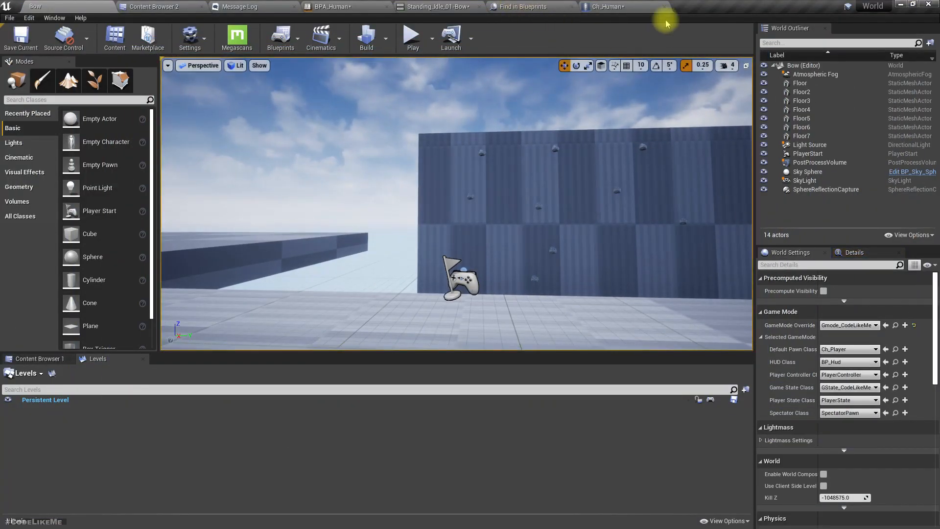
- Review Ch_Human's Set Upperbody Rotation graph and open its Get Target Rotation function
click(606, 6)
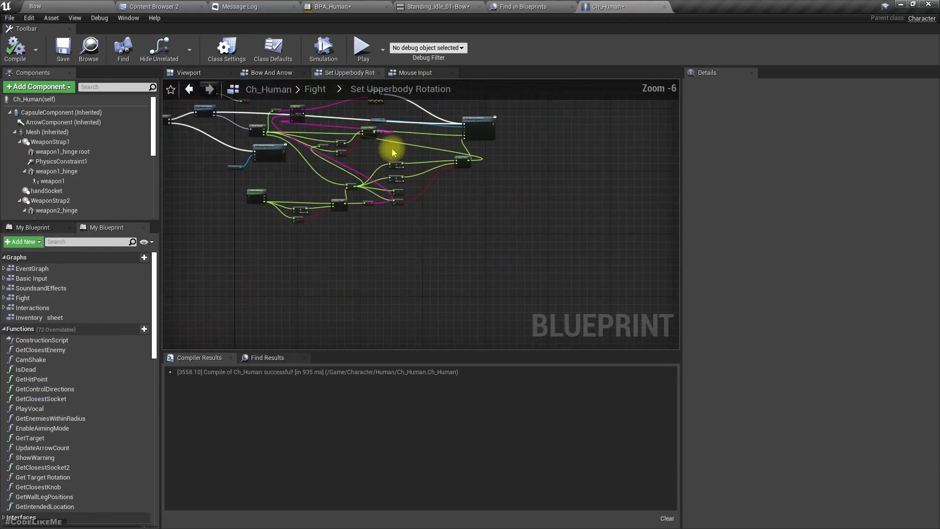
scroll(up, 3)
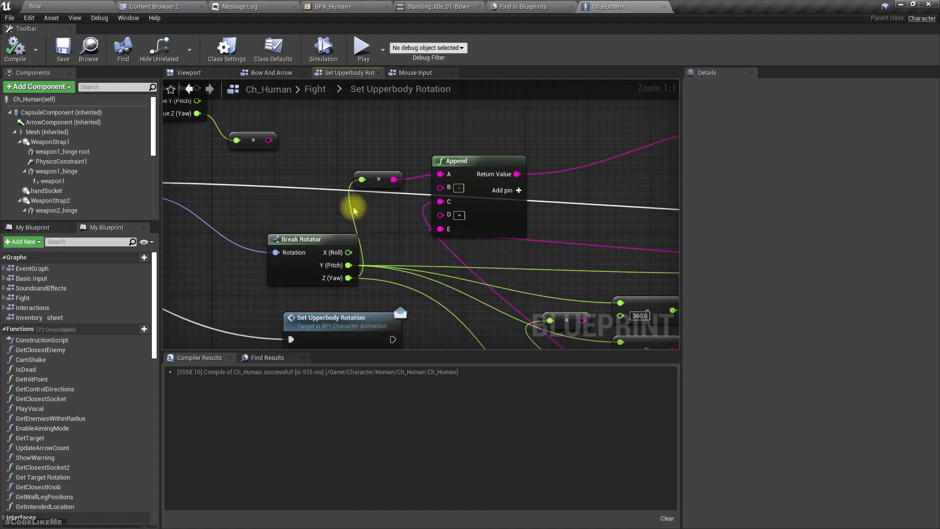
scroll(down, 3)
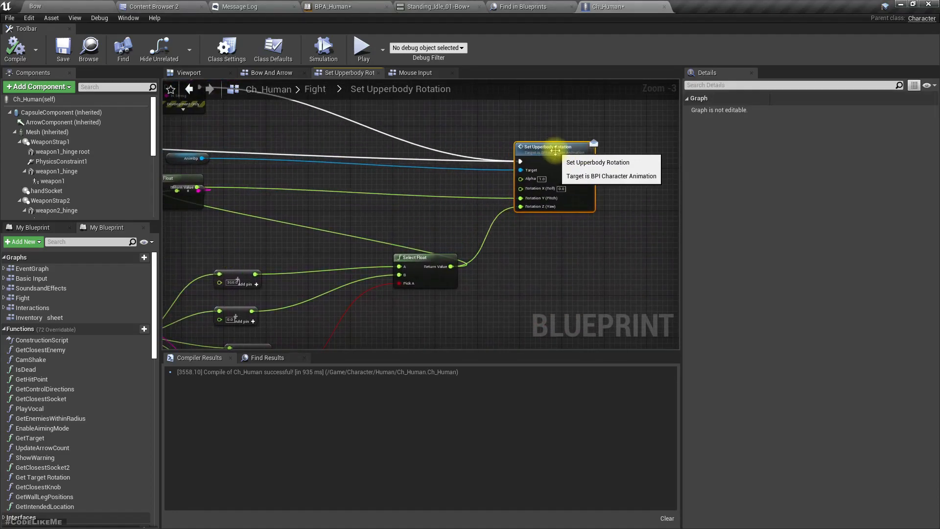
scroll(down, 3)
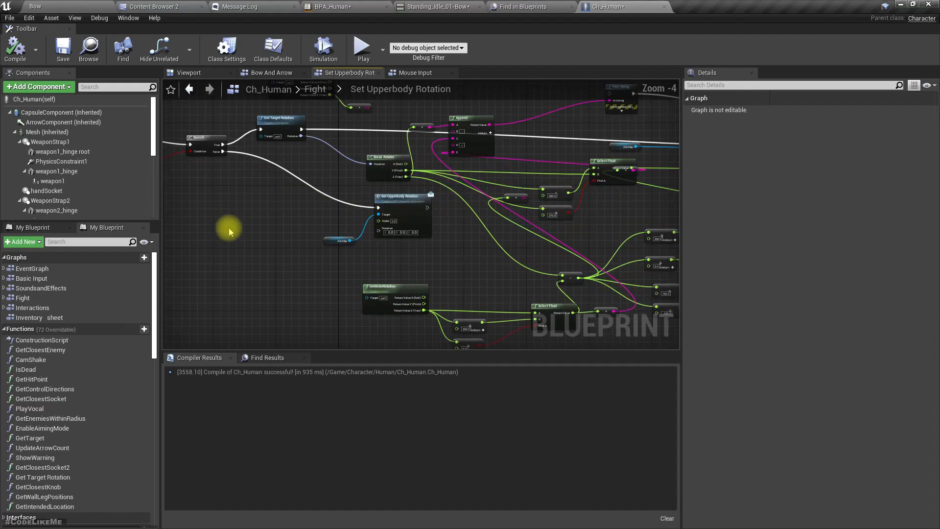
scroll(up, 3)
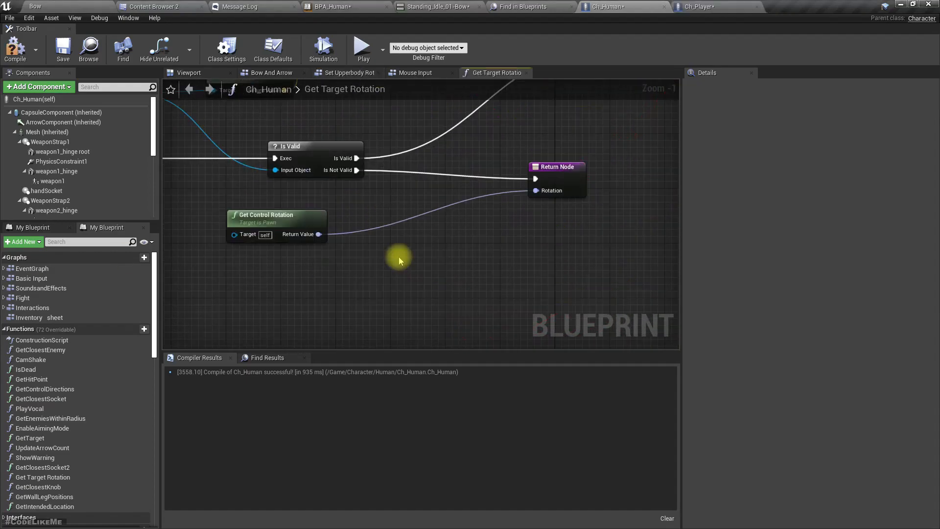
scroll(down, 3)
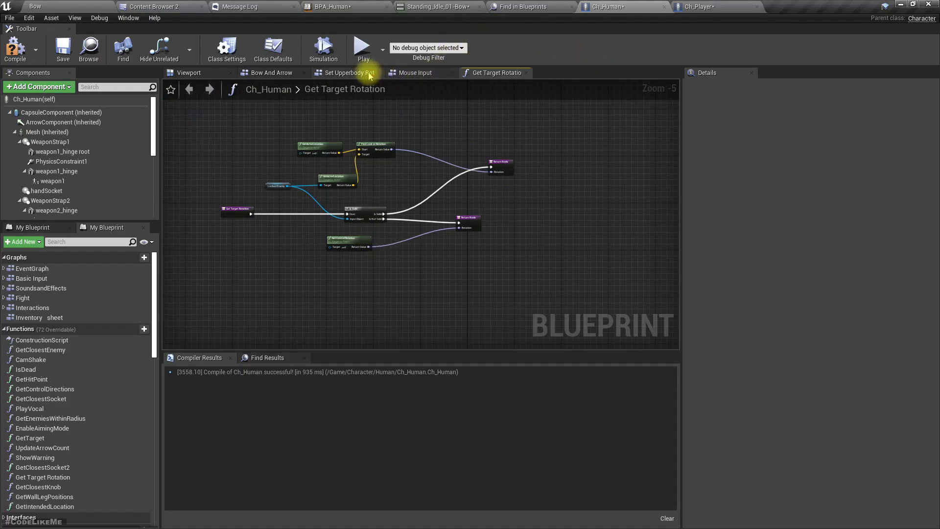
click(349, 73)
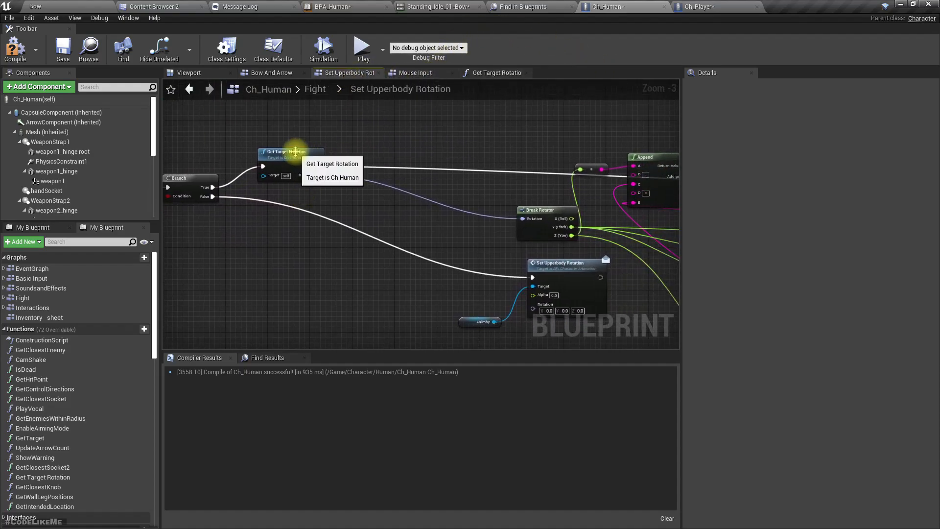
click(303, 153)
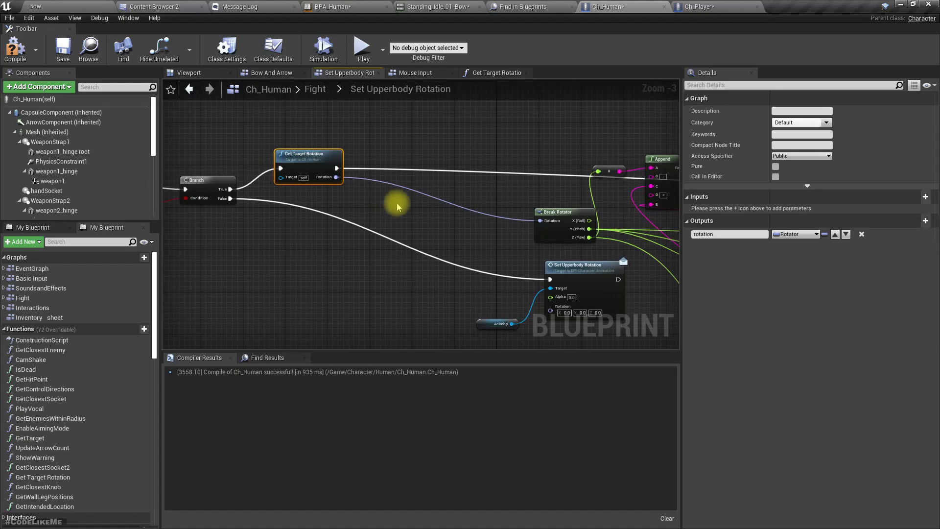
click(494, 72)
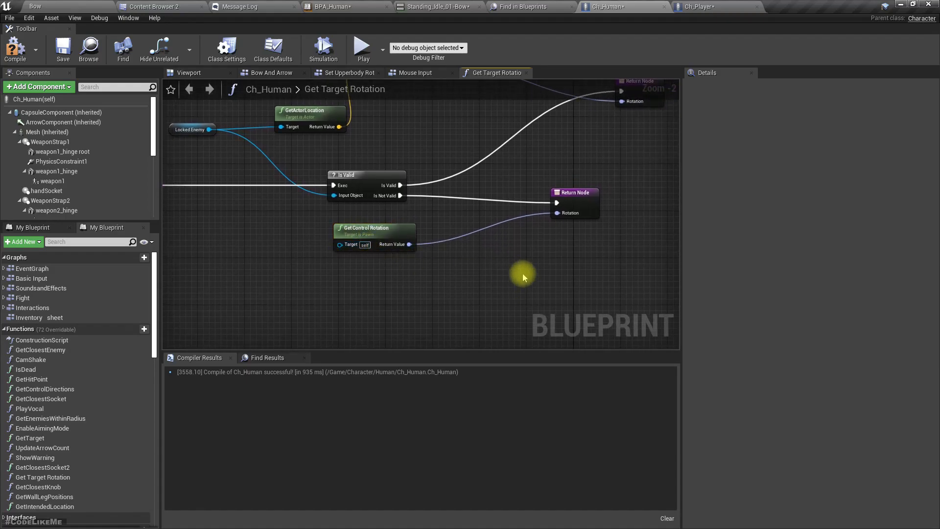
mouse_move(695, 7)
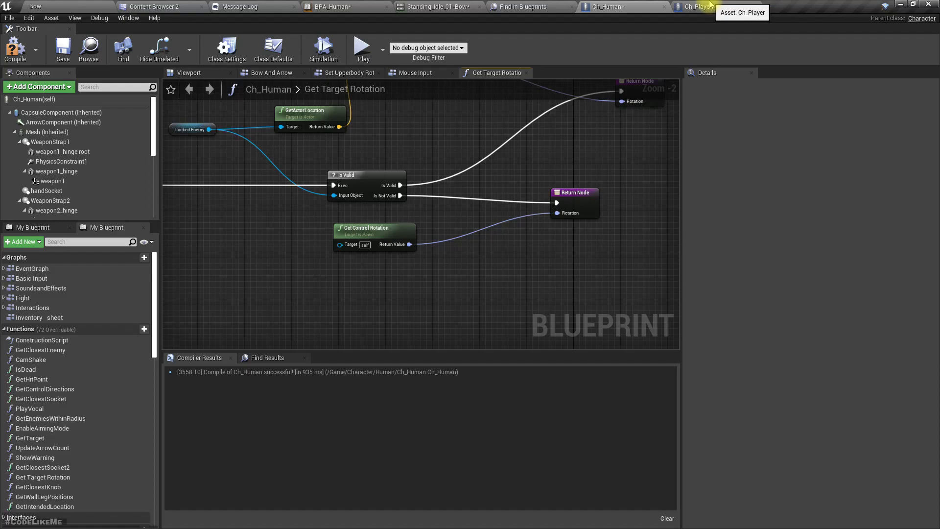
- In Ch_Player, list the overridable functions to add a Get Target Rotation override
click(695, 6)
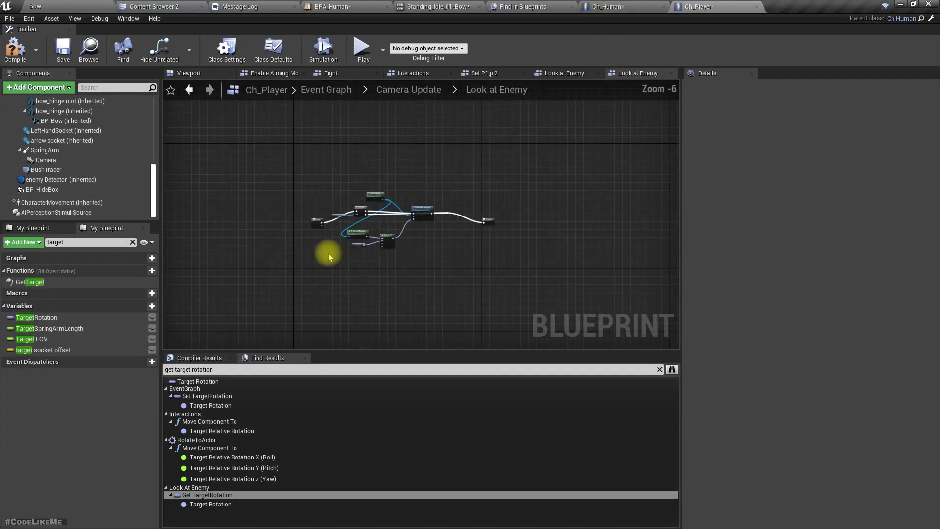
scroll(up, 3)
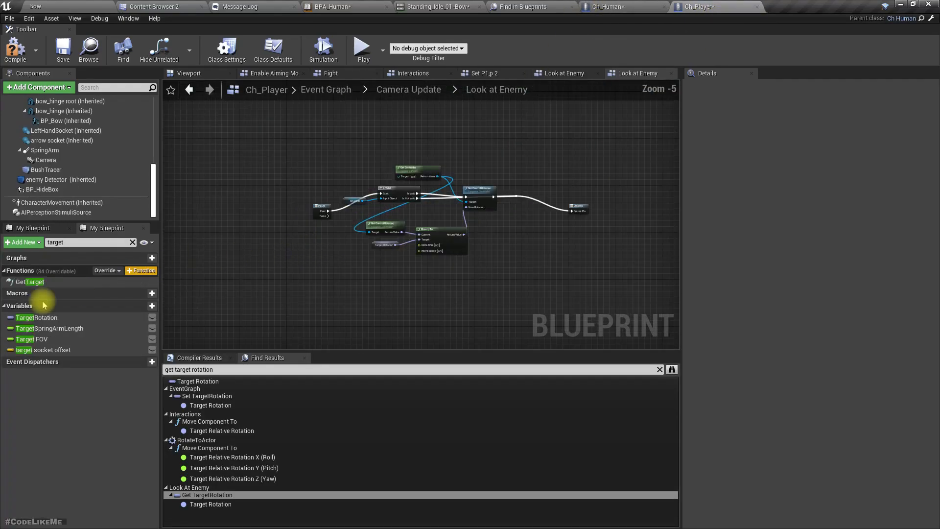
click(104, 270)
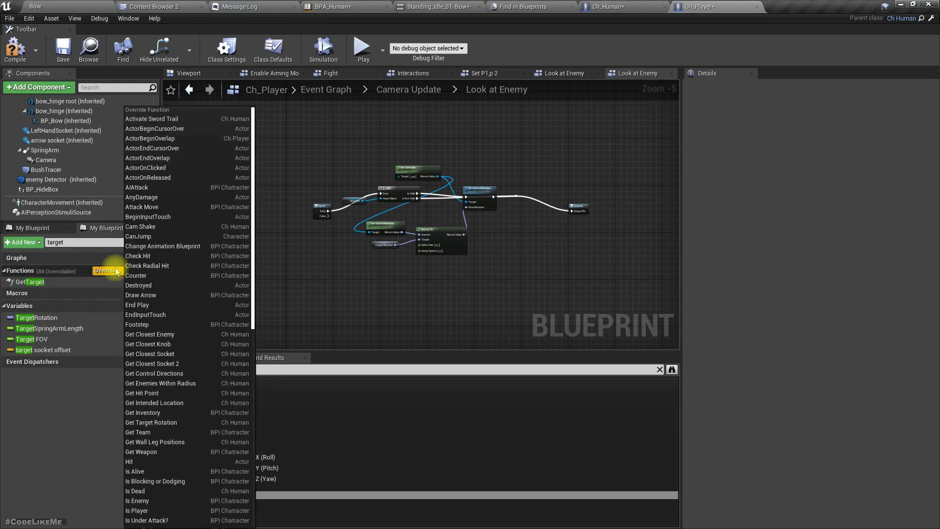
mouse_move(189, 371)
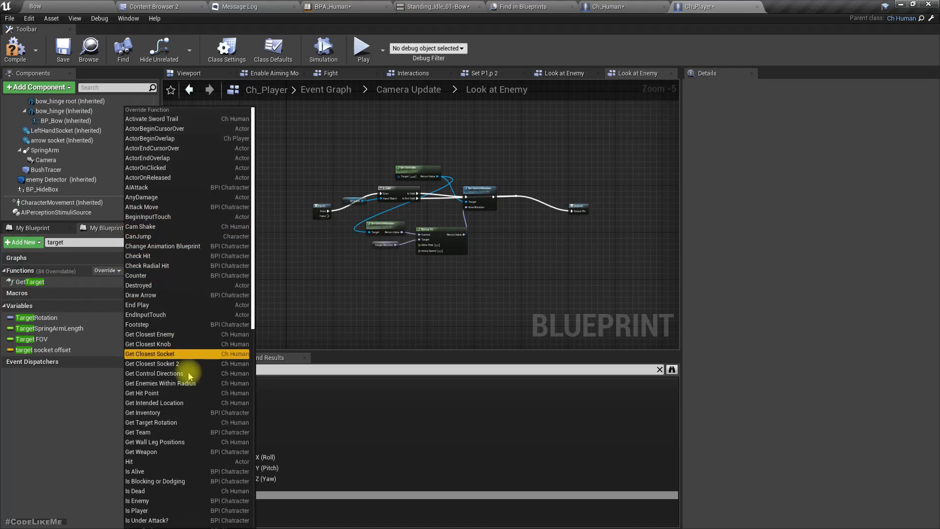
mouse_move(165, 426)
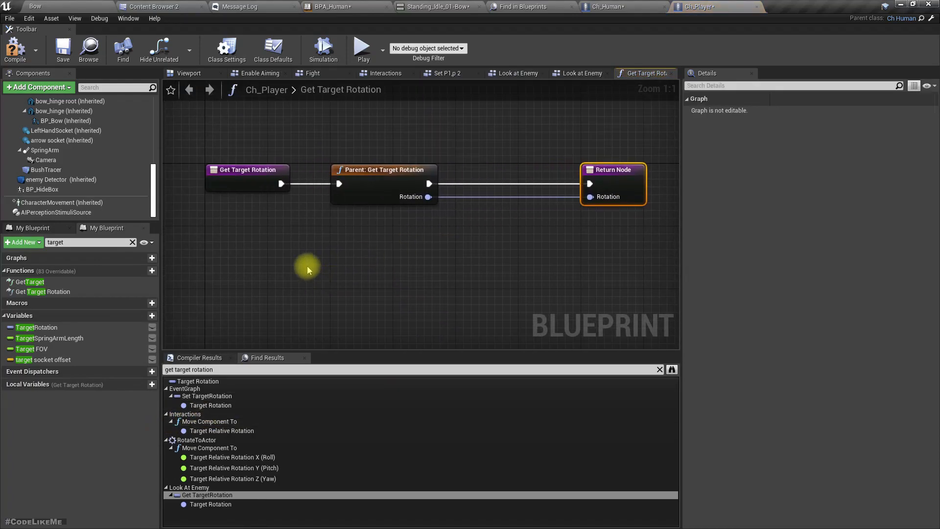
mouse_move(204, 135)
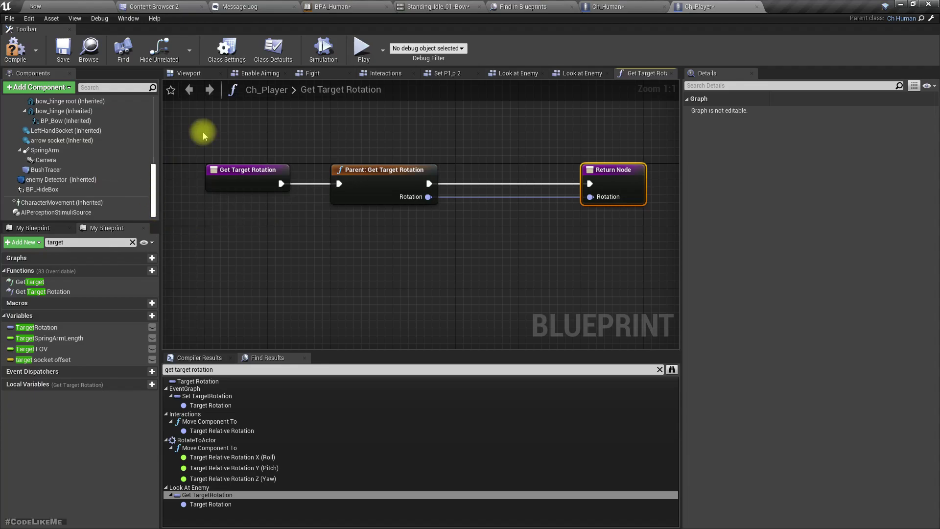
- Add a Cube component under Ch_Player's Camera
click(190, 72)
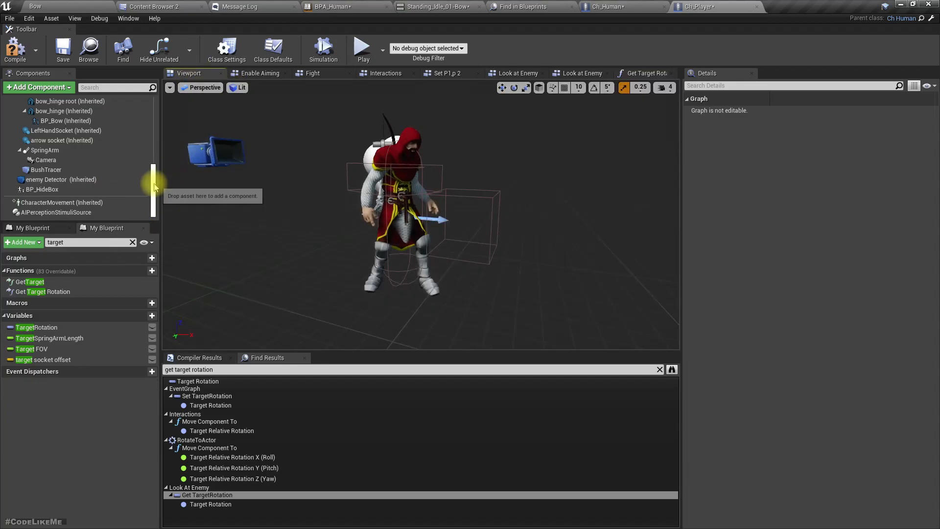
scroll(up, 3)
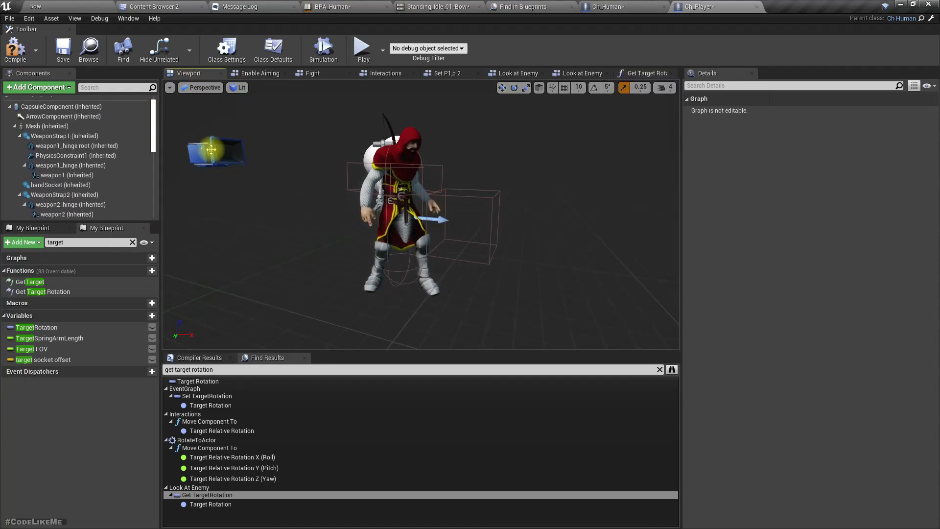
click(46, 161)
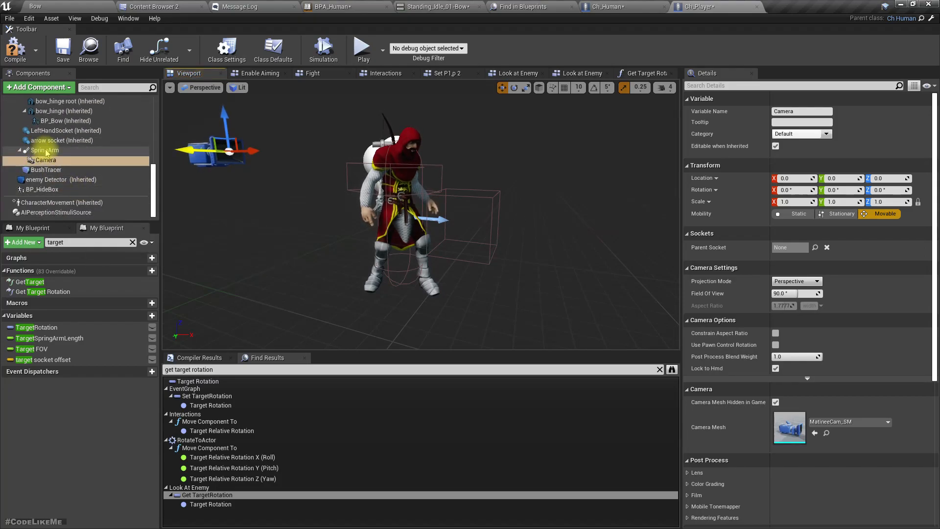
right_click(45, 160)
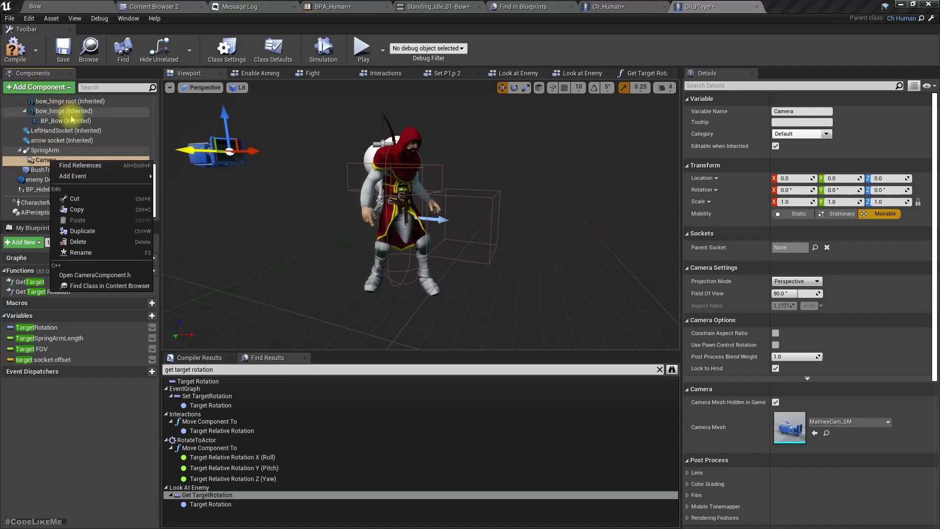
click(37, 87)
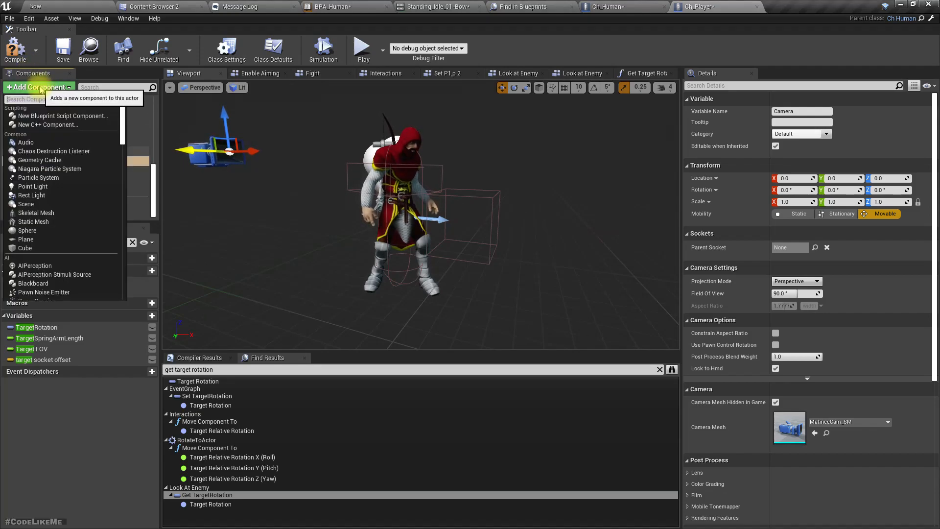
mouse_move(210, 236)
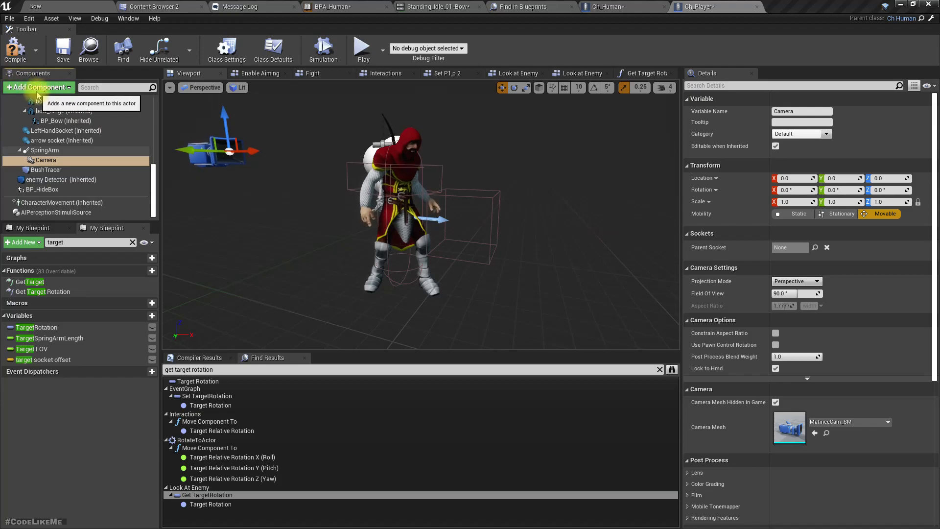
click(37, 87)
text(cub)
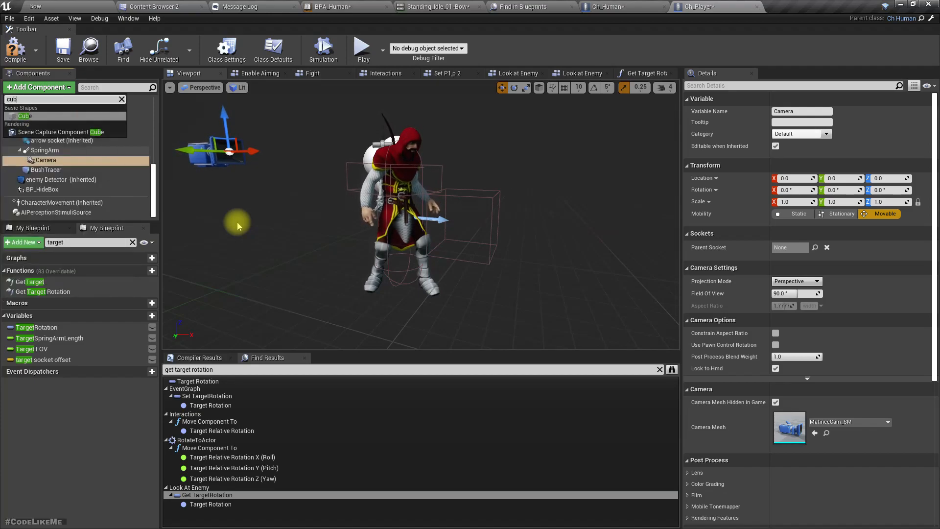
click(25, 116)
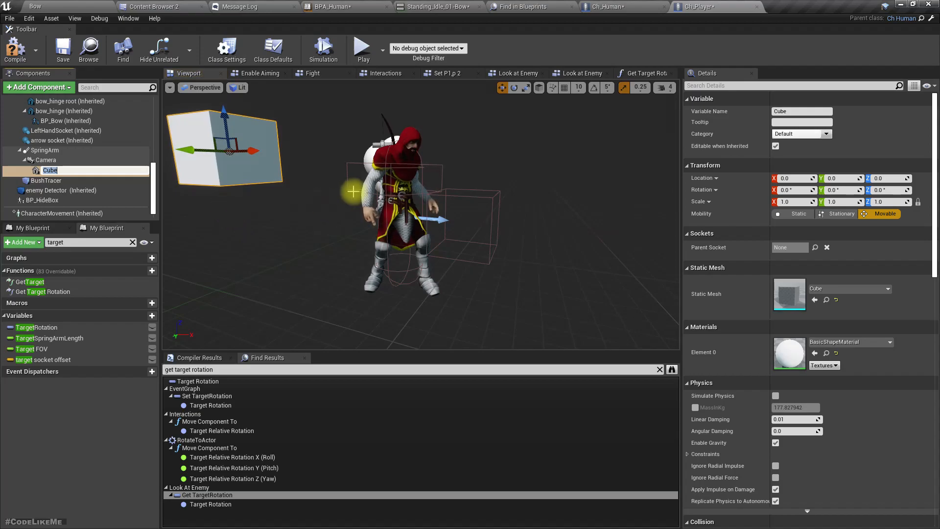
- Set the cube's Collision Presets to NoCollision
scroll(down, 3)
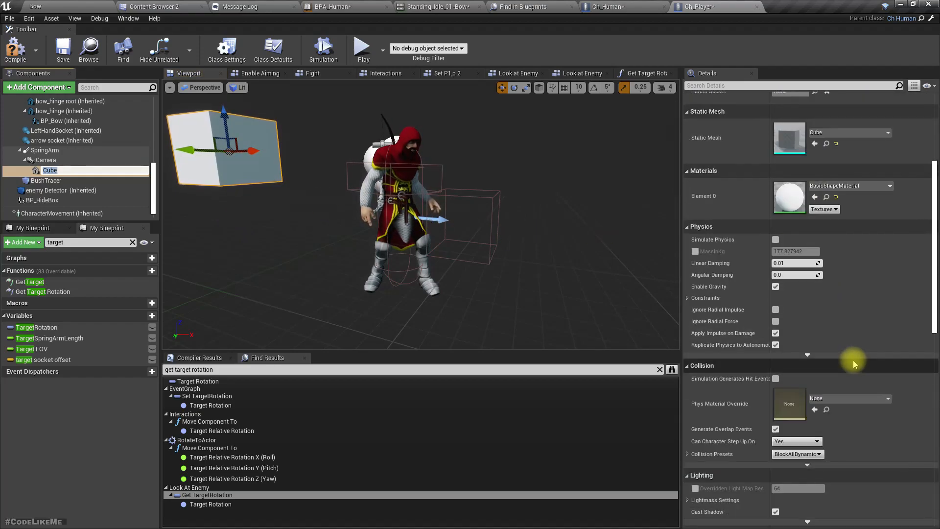
click(797, 454)
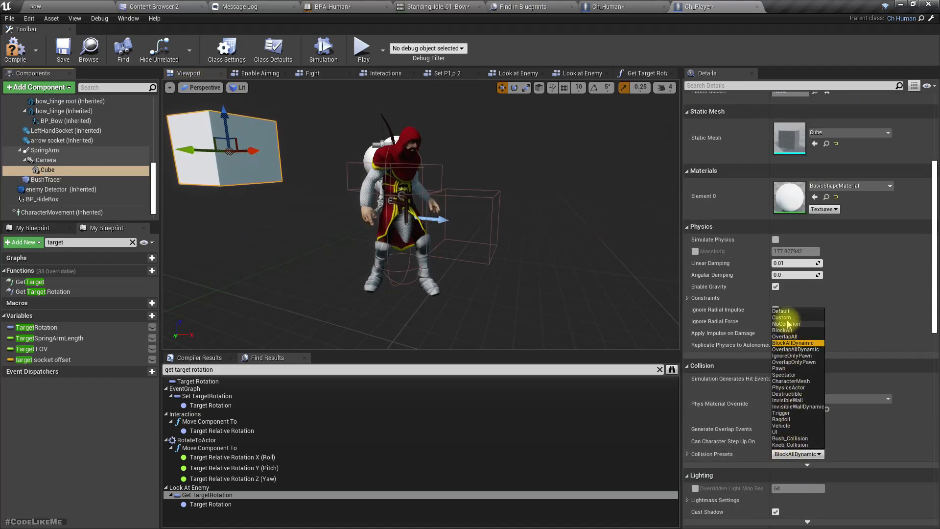
click(784, 323)
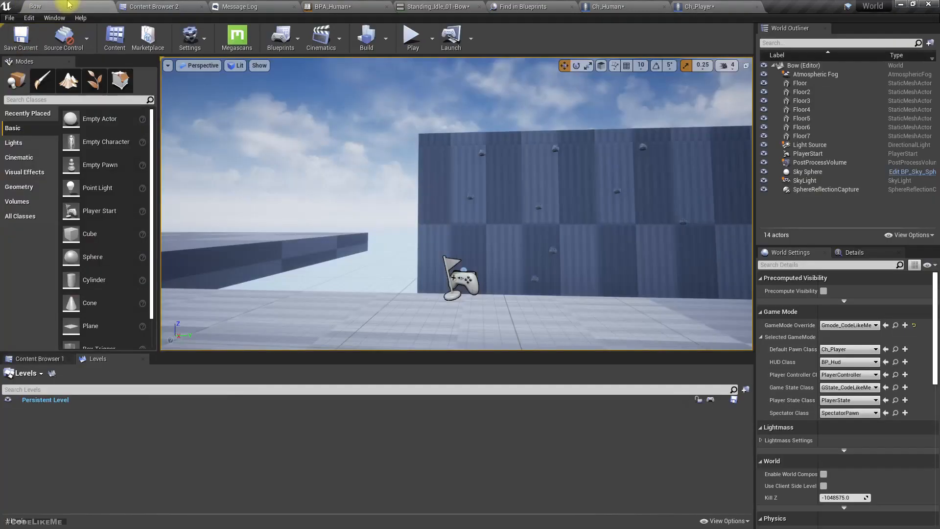
mouse_move(412, 38)
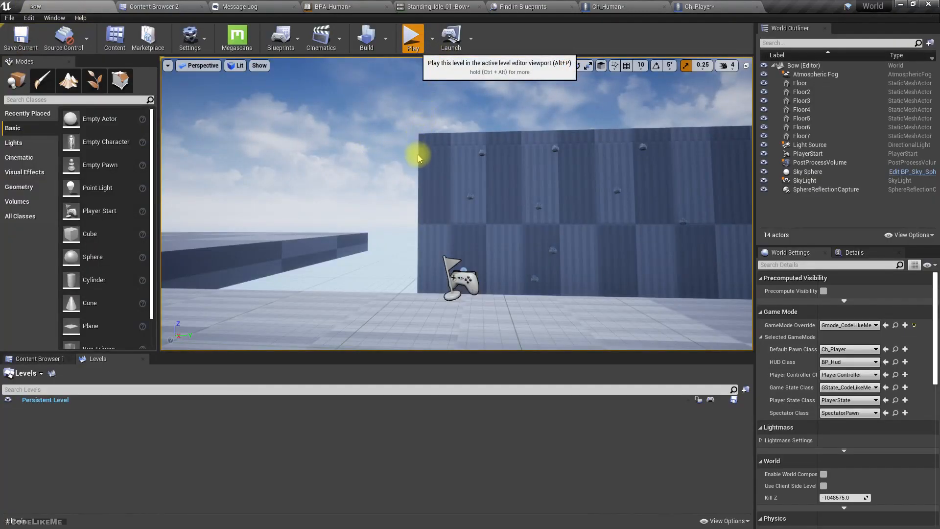
- Play-test bow aiming, then return to the Ch_Player blueprint
click(412, 36)
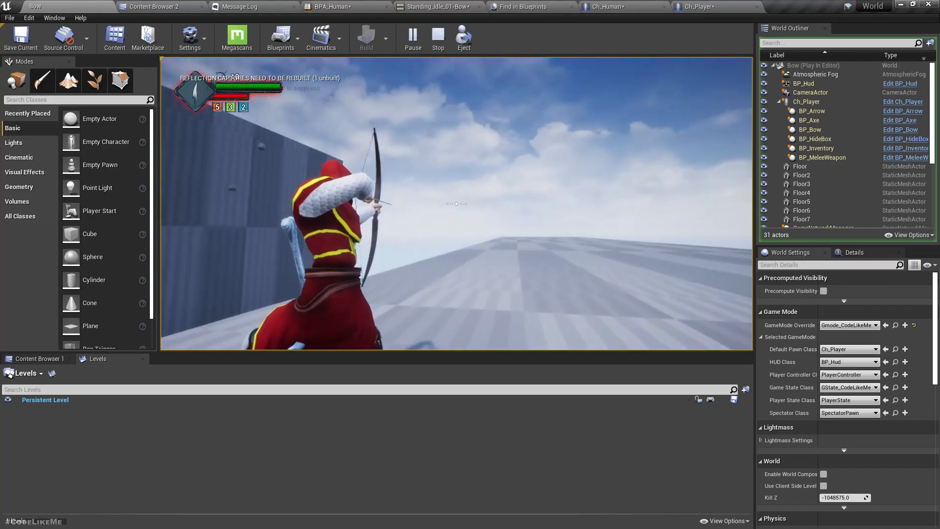
click(606, 6)
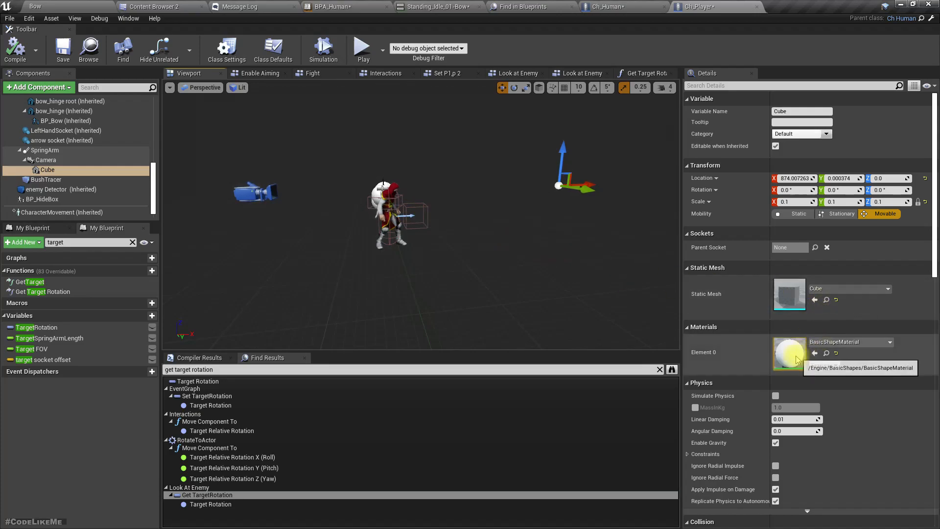
- Set the camera cube's scale to 0.3 and play-test the level again
scroll(down, 3)
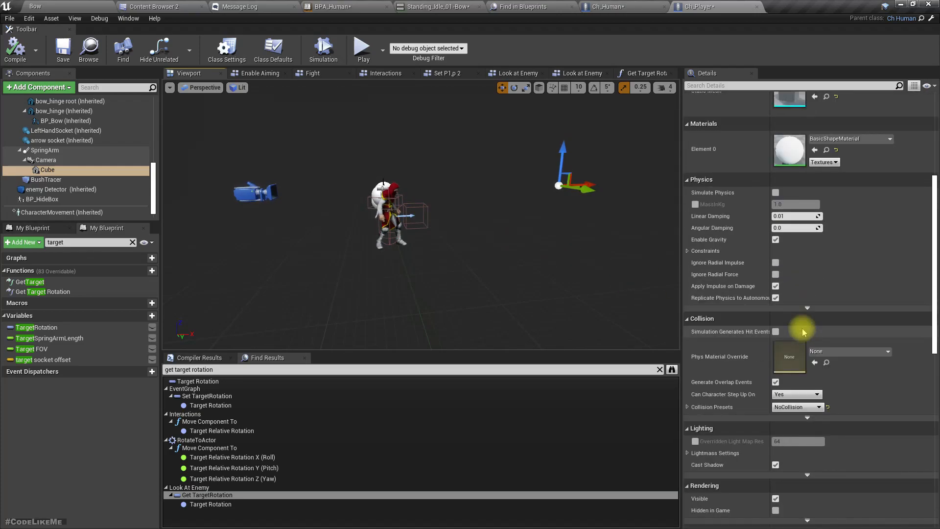
mouse_move(572, 218)
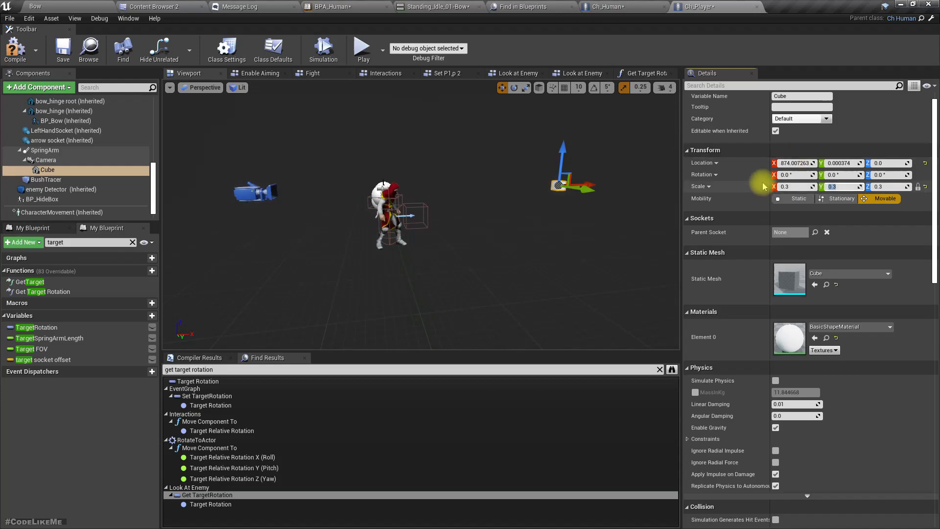
mouse_move(16, 49)
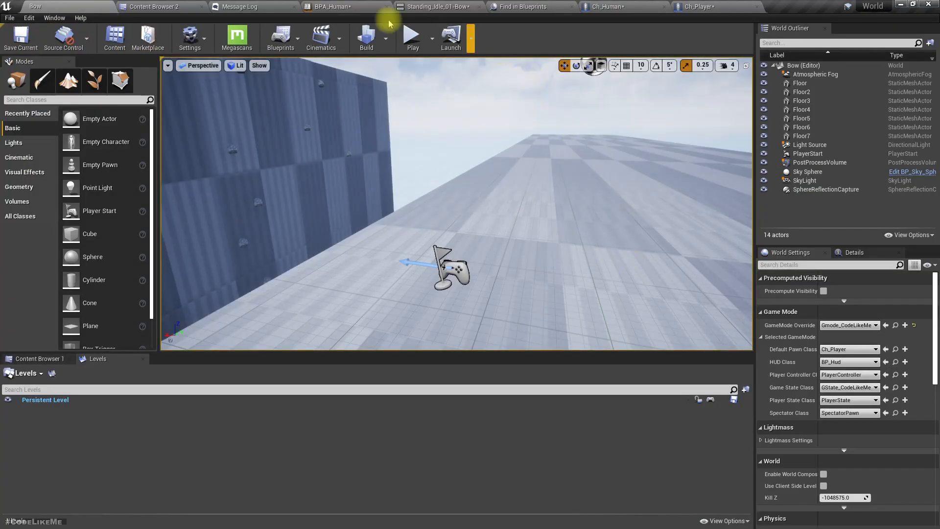
click(412, 36)
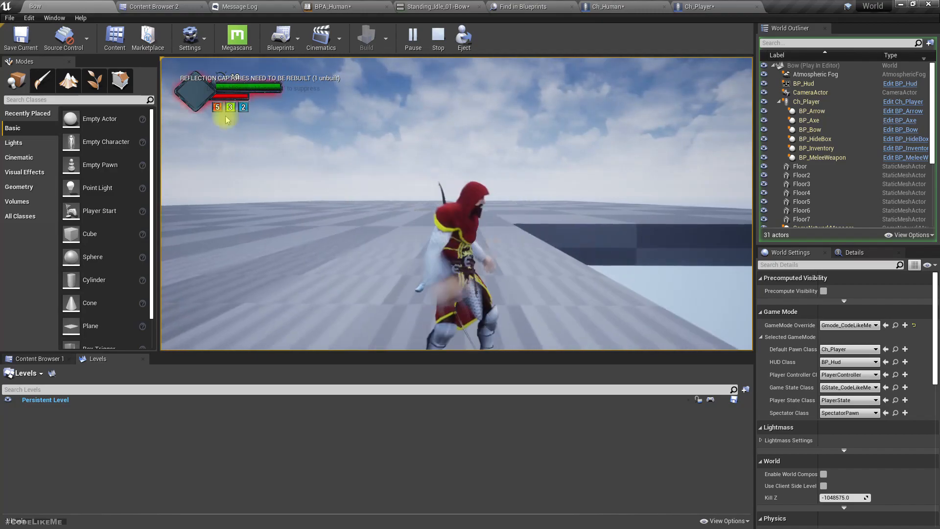
click(437, 35)
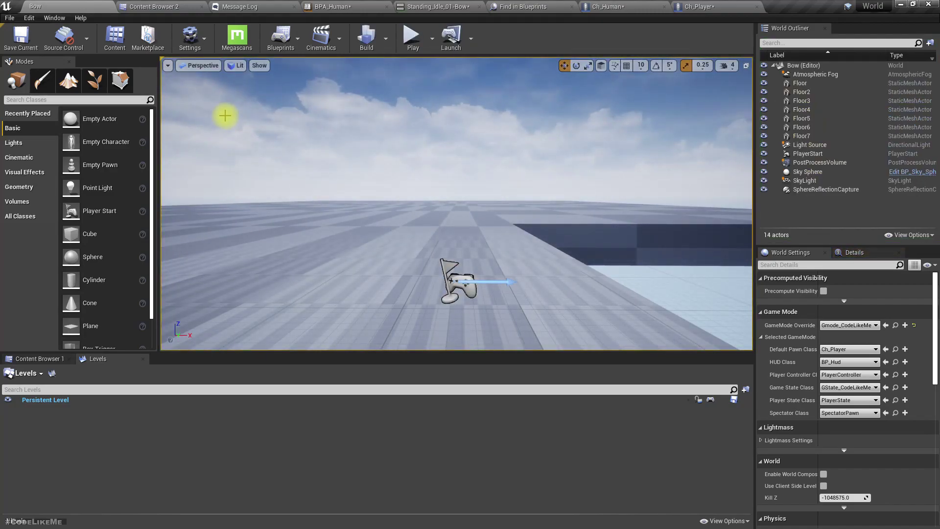
mouse_move(606, 7)
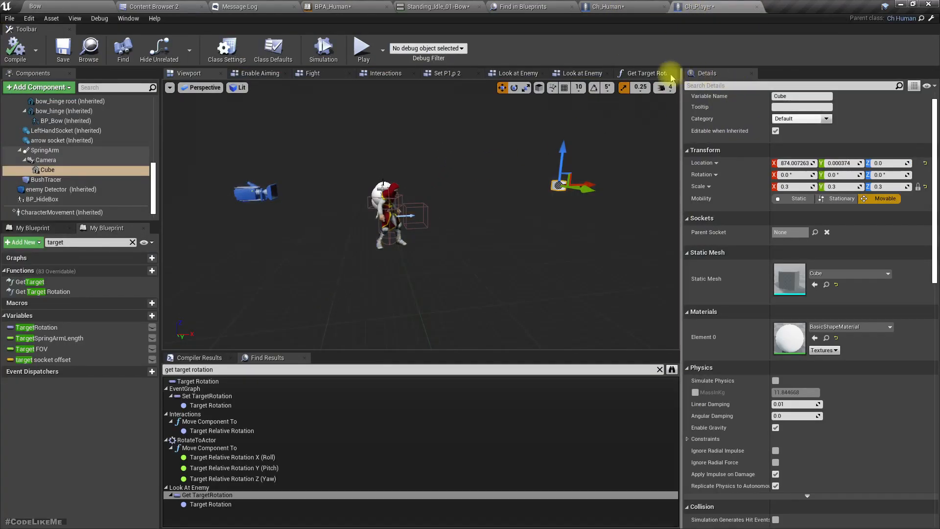
- Rename the Cube component to reticle_cube and drag its reference into Get Target Rotation
click(645, 72)
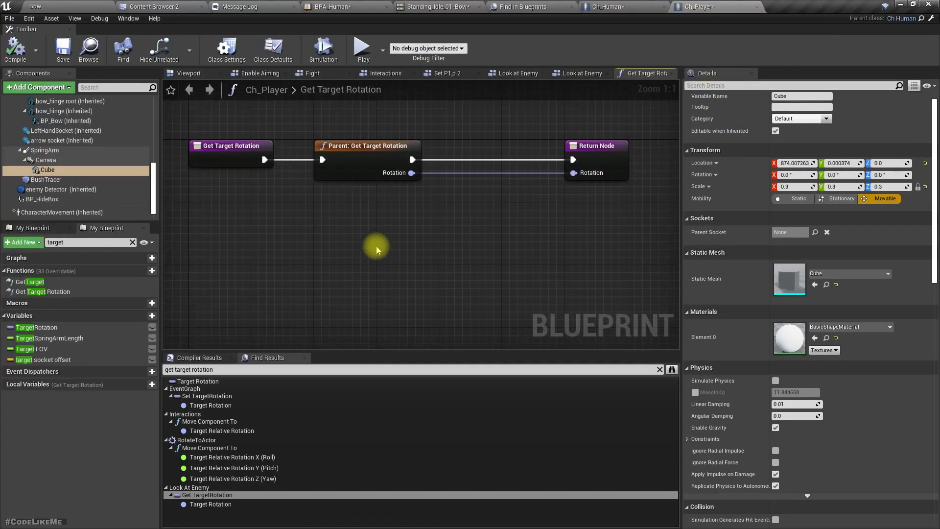
click(46, 160)
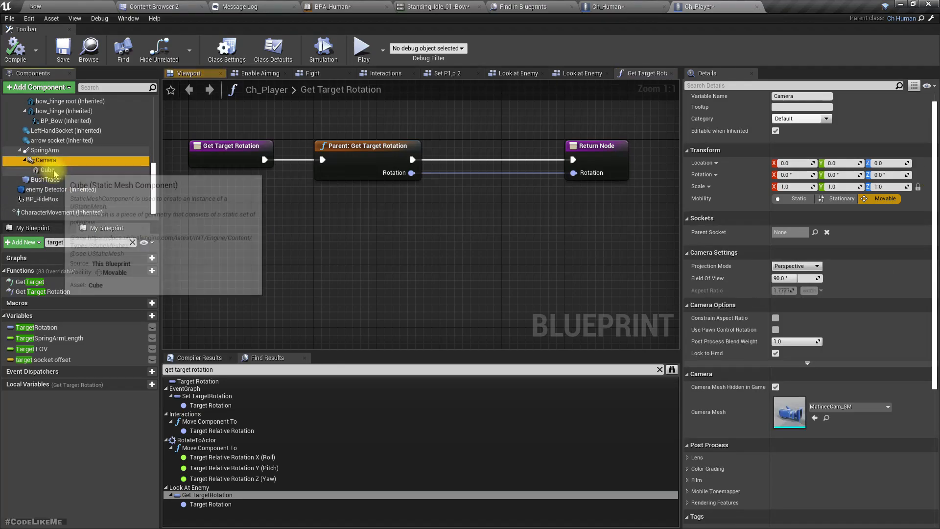
click(48, 170)
text(reticle)
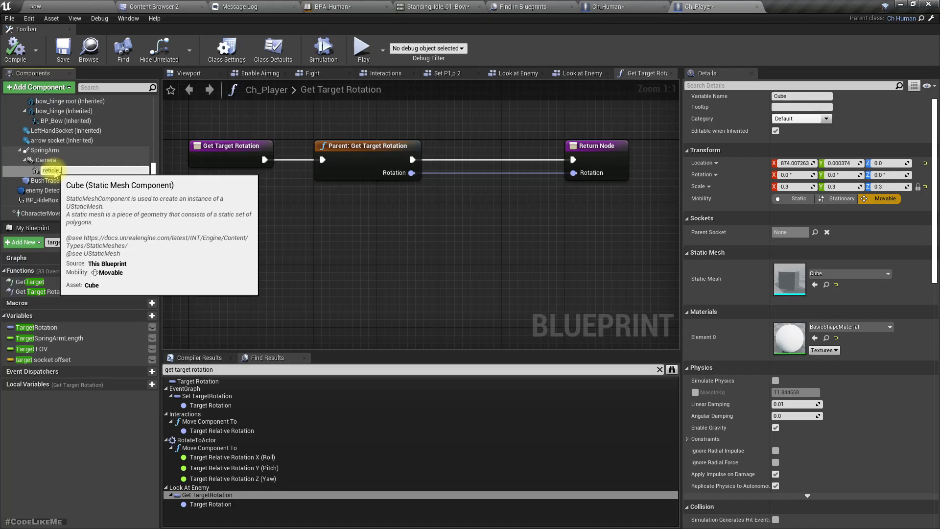
click(54, 170)
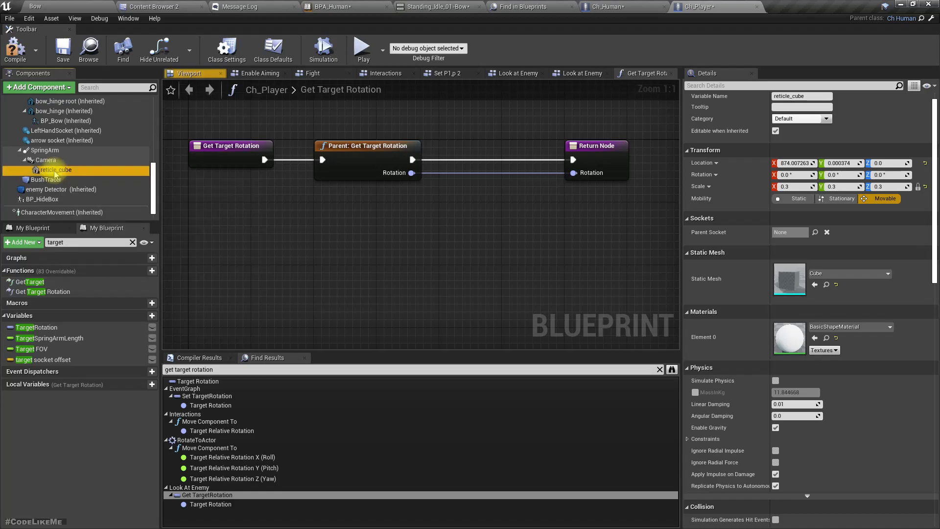
mouse_move(54, 170)
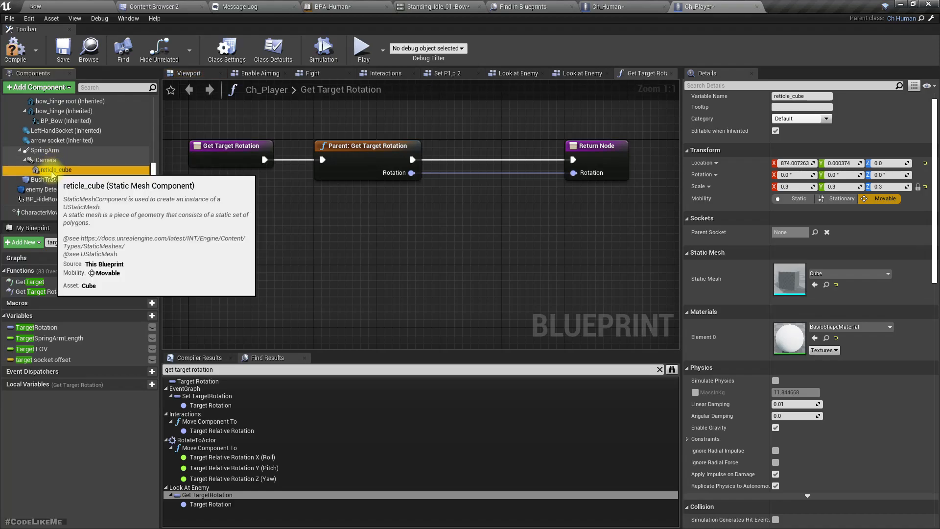
drag(55, 170, 317, 215)
text(get world)
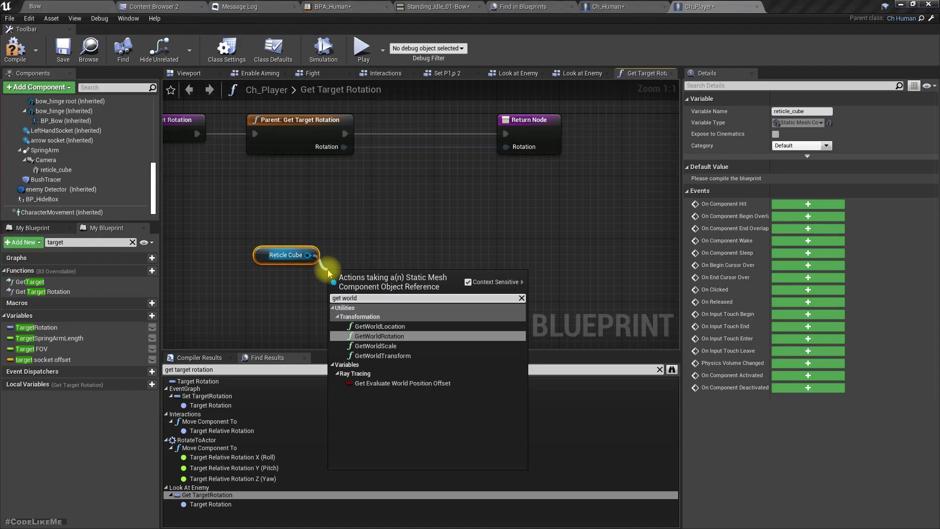
- Add a GetWorldLocation node for reticle_cube and pick out the handSocket component
click(380, 326)
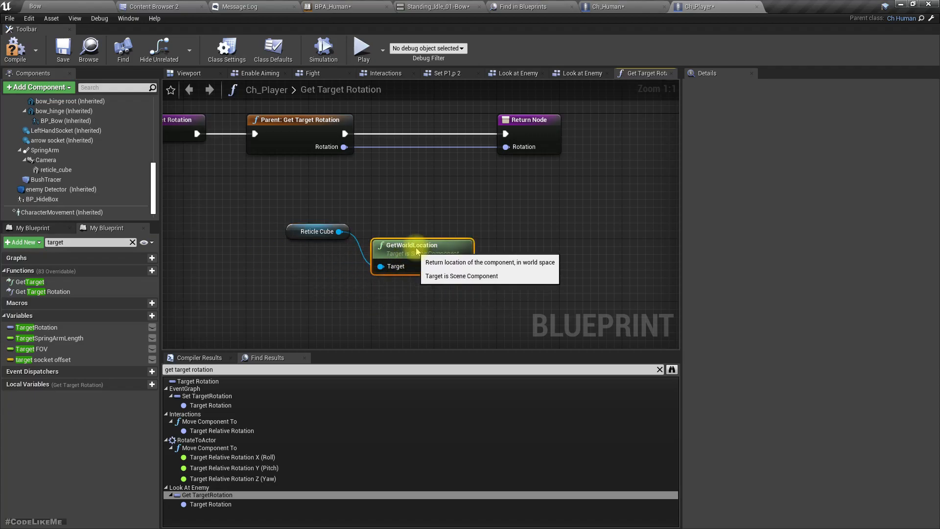
mouse_move(53, 131)
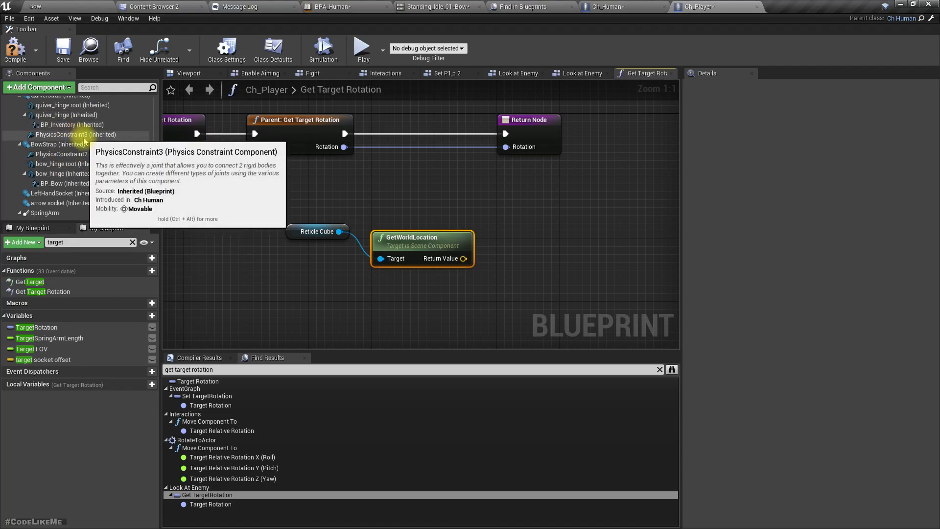
scroll(up, 3)
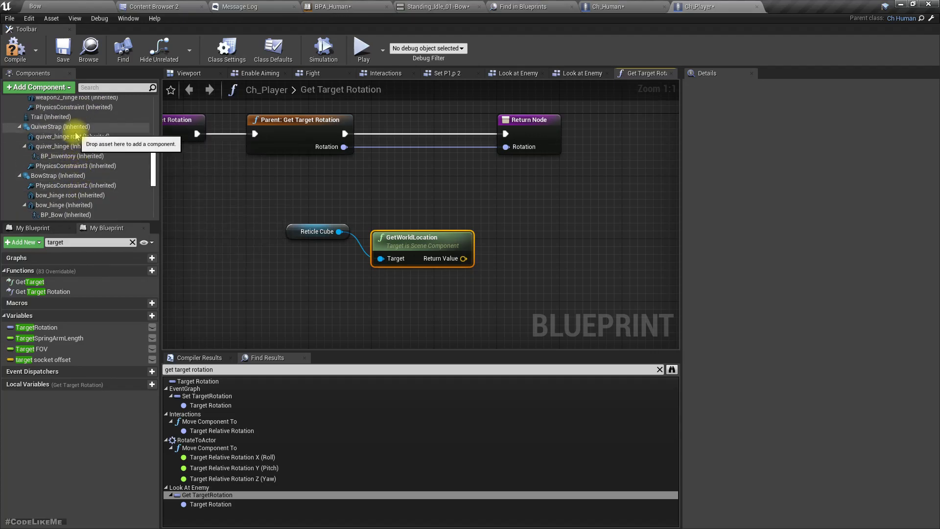
click(189, 72)
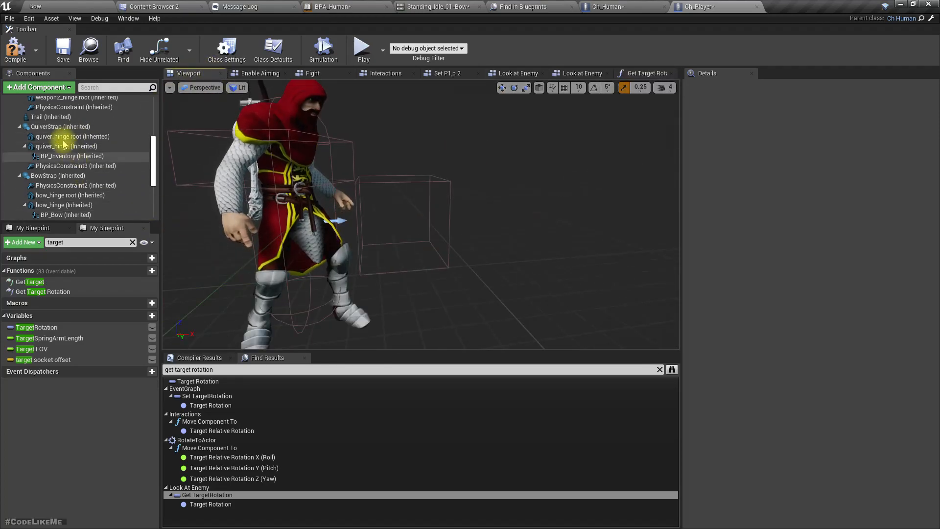
mouse_move(59, 193)
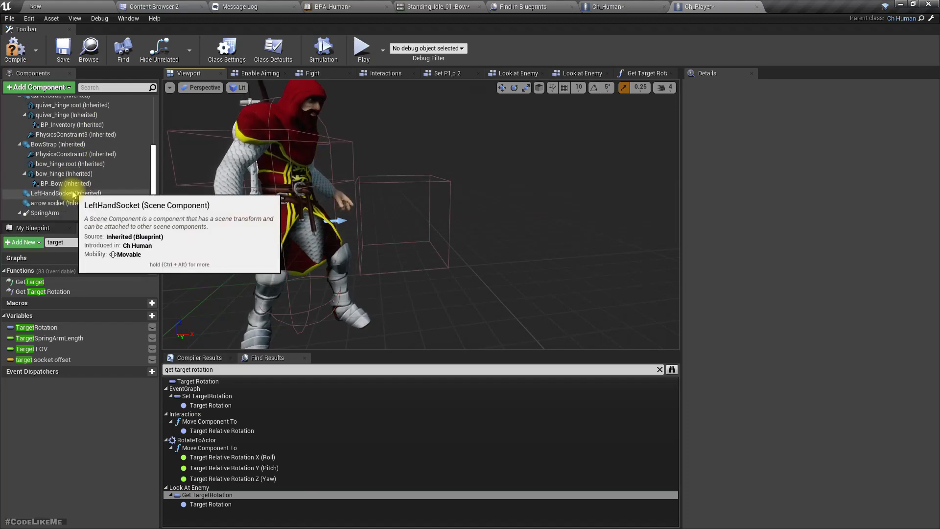
click(65, 208)
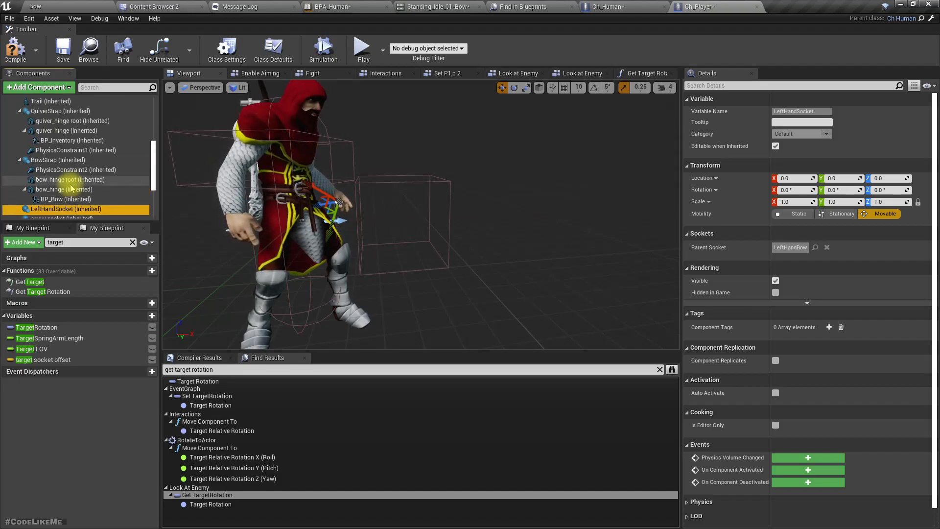
click(48, 136)
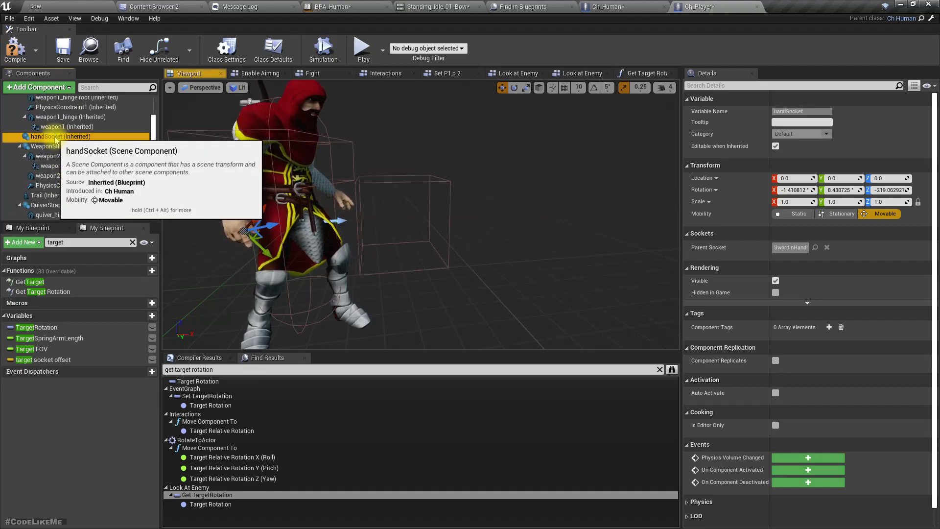
click(646, 72)
text(get world)
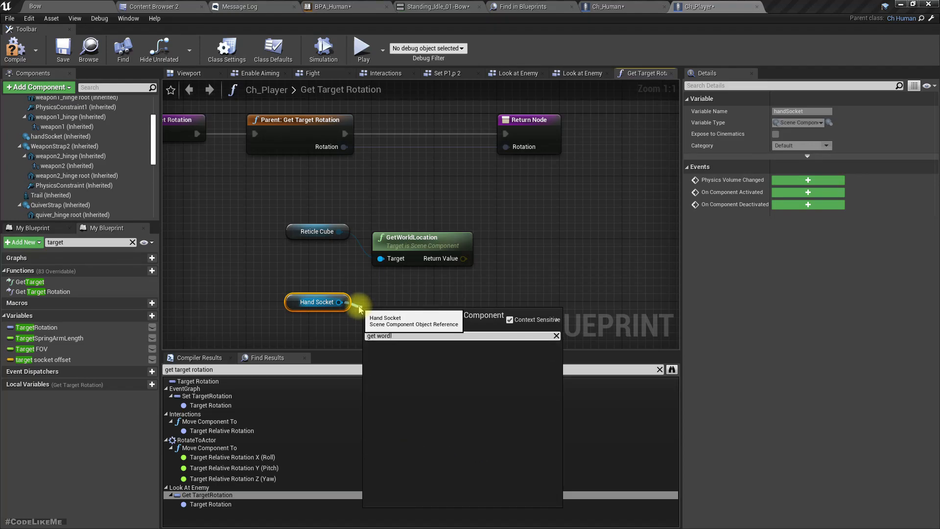
- Feed the hand socket's world location into Find Look at Rotation for the return value
text(o)
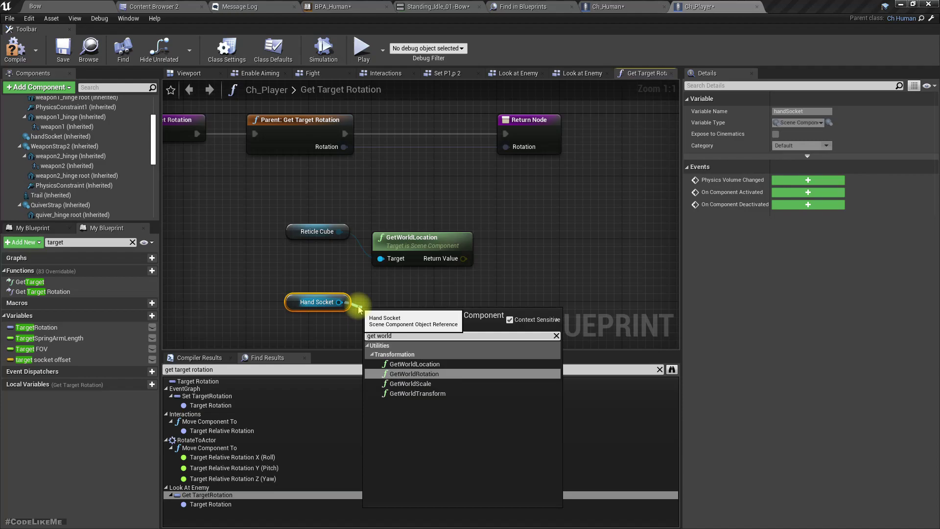
click(413, 363)
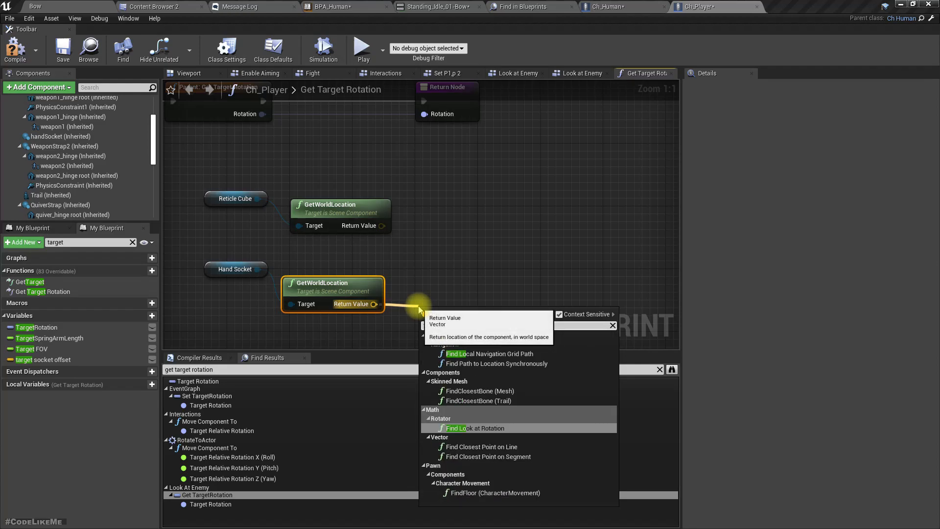
click(474, 428)
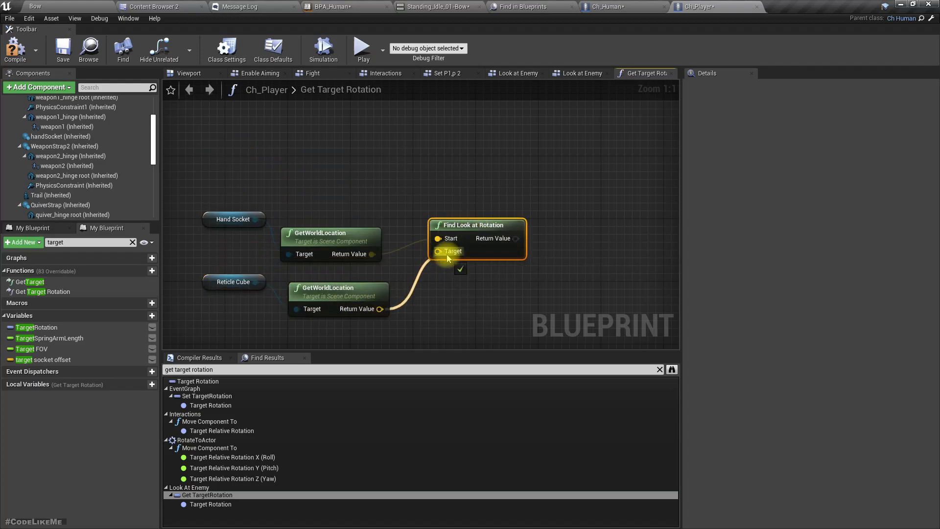
scroll(down, 3)
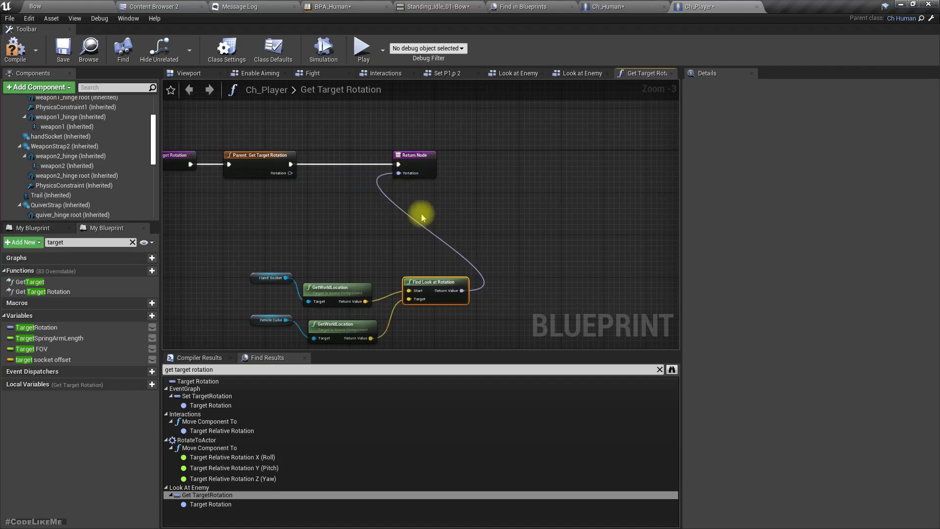
mouse_move(46, 5)
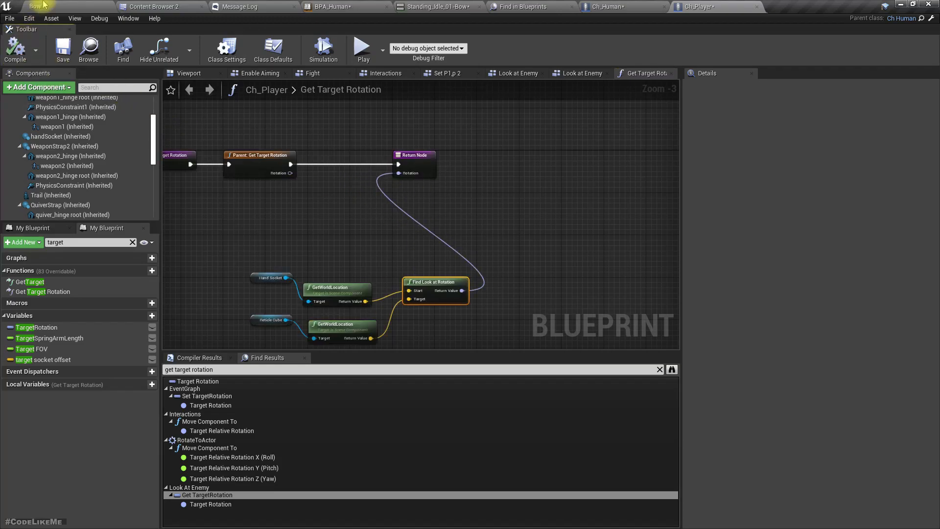
click(363, 49)
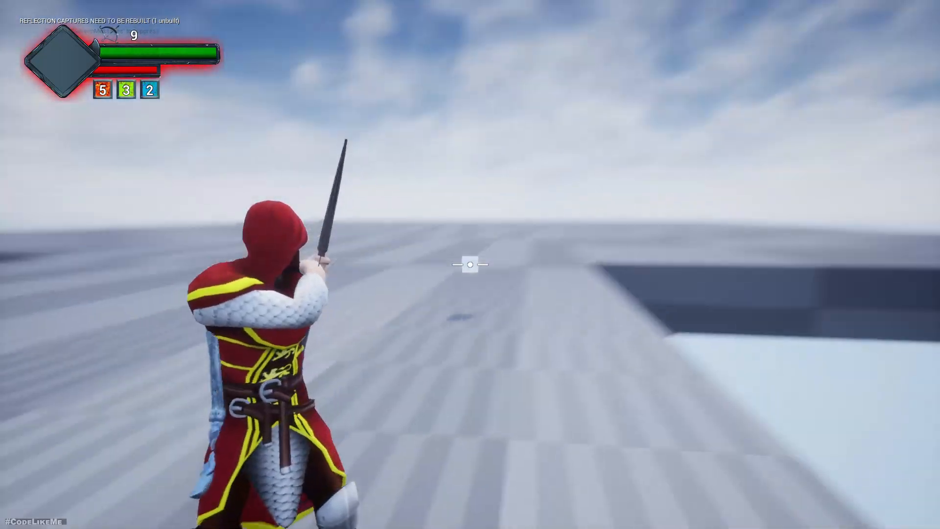
mouse_move(470, 264)
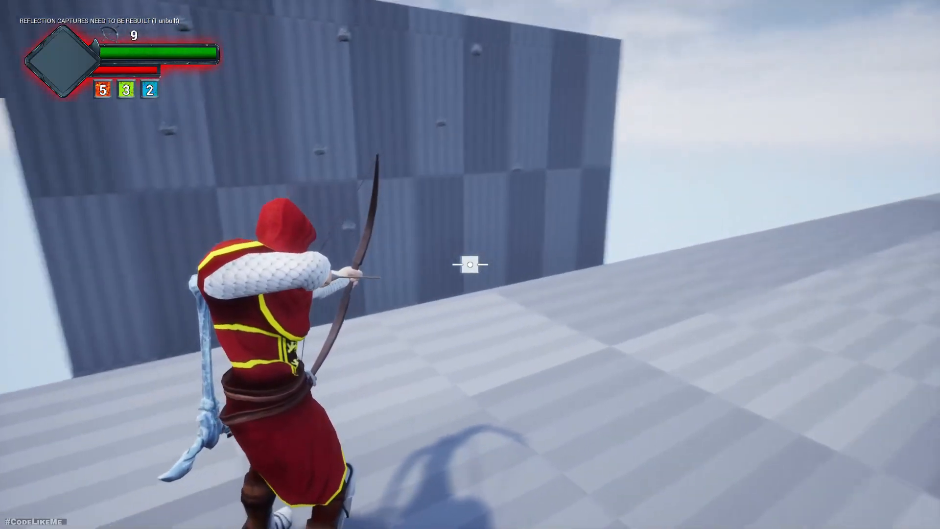
mouse_move(470, 264)
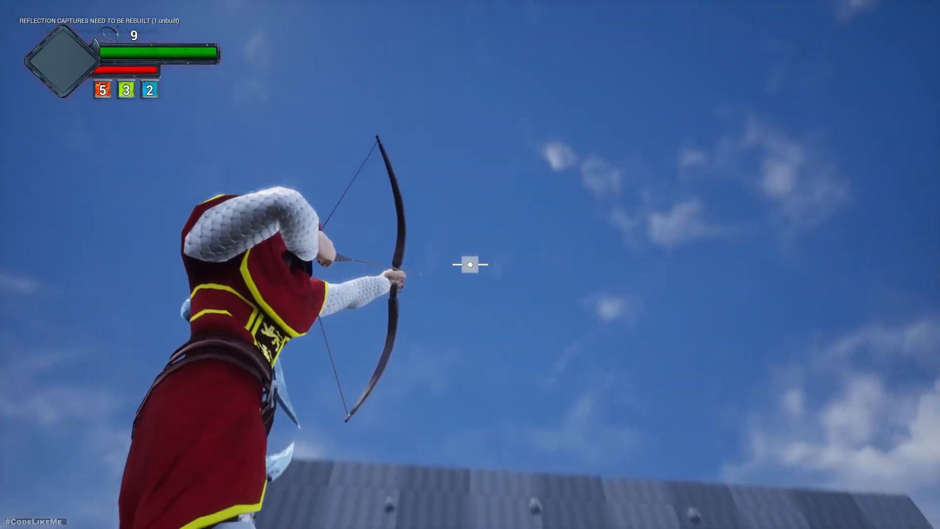
mouse_move(470, 265)
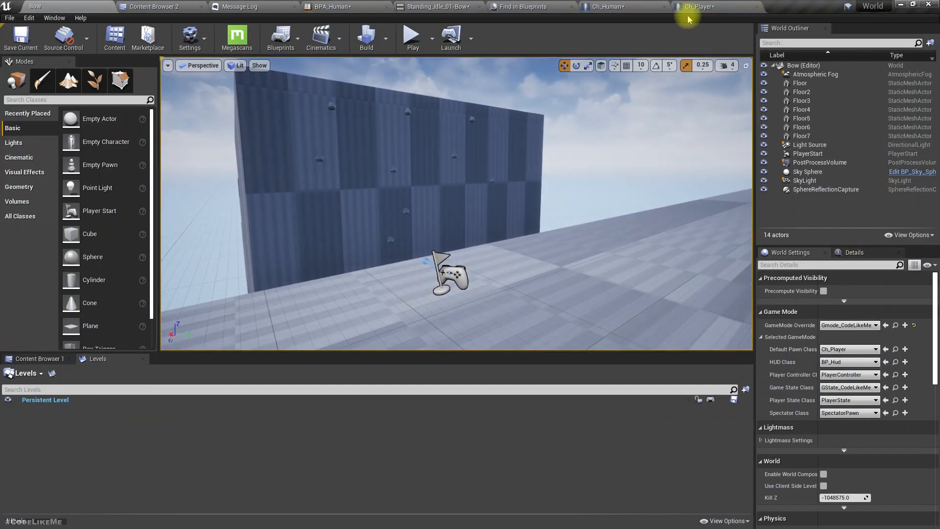
- Switch to Ch_Human, review Get Target Rotation, and reopen the Set Upperbody Rotation graph
click(605, 6)
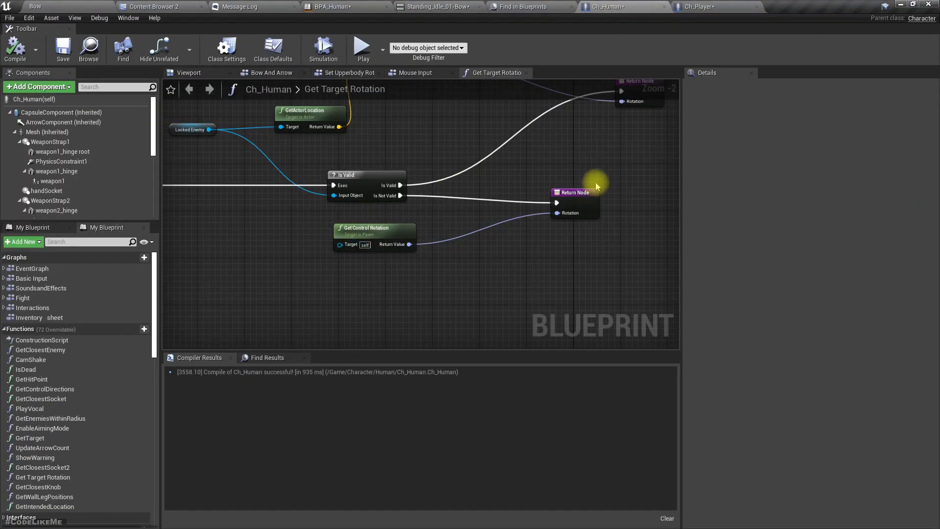
mouse_move(539, 38)
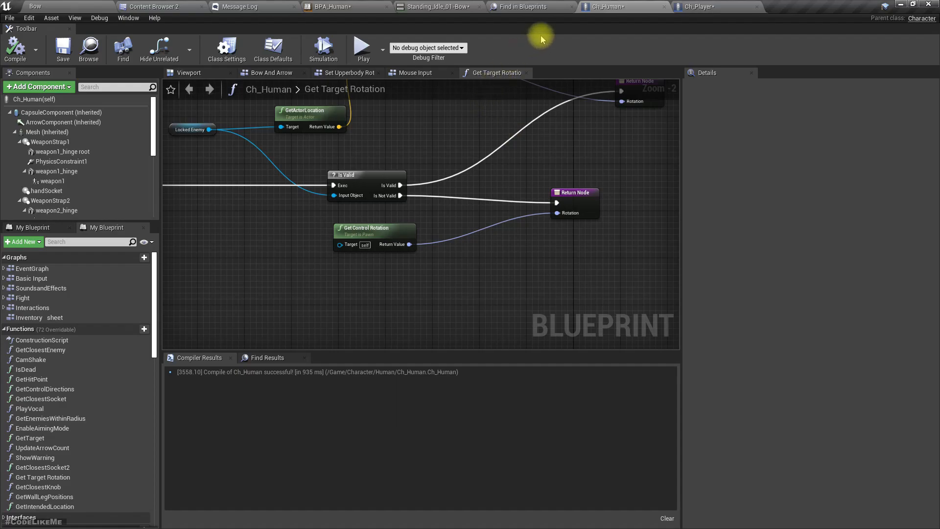
mouse_move(467, 233)
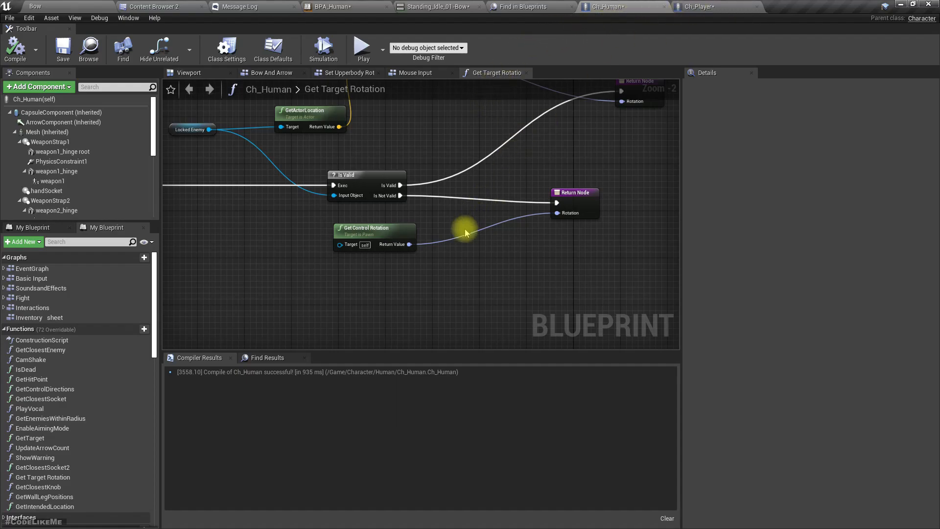
mouse_move(475, 206)
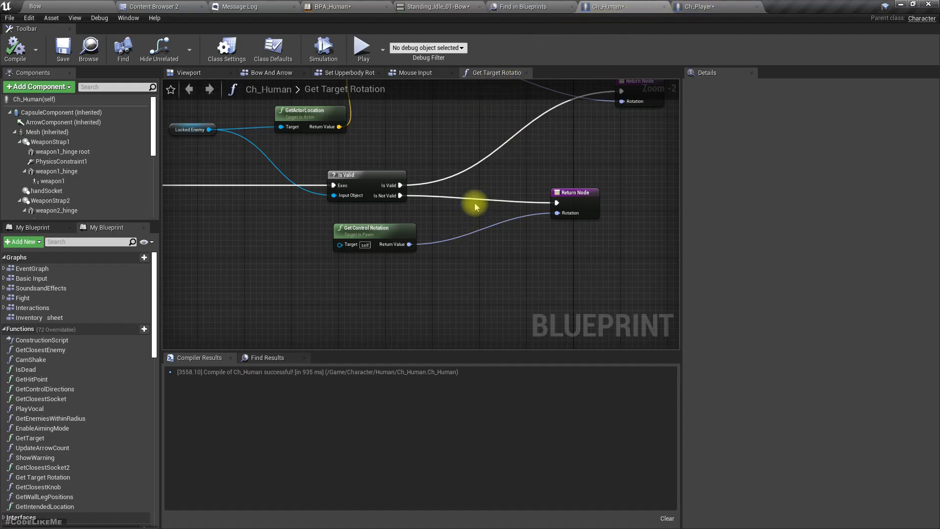
mouse_move(600, 112)
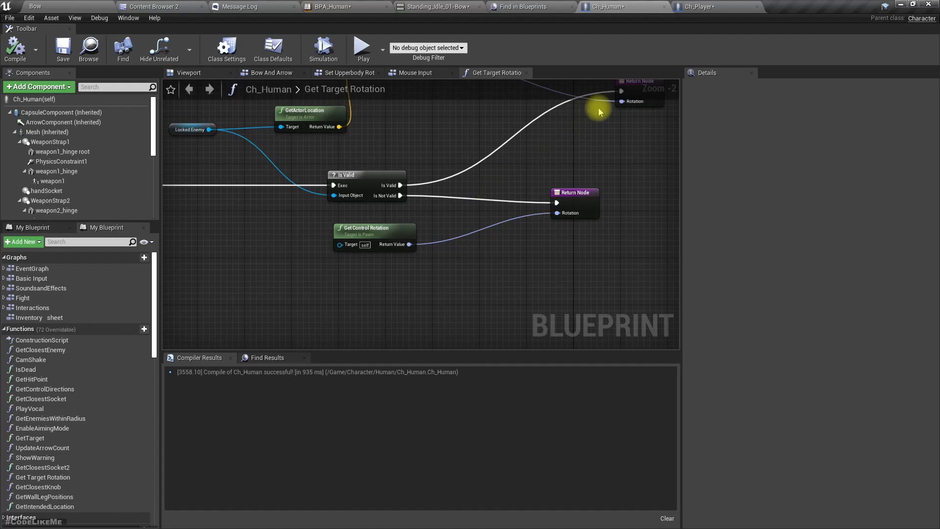
mouse_move(120, 165)
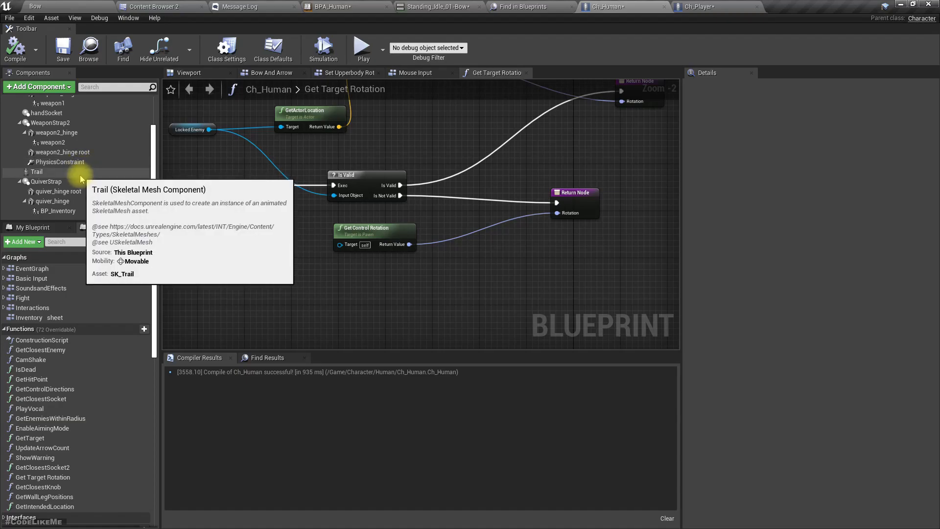
scroll(down, 3)
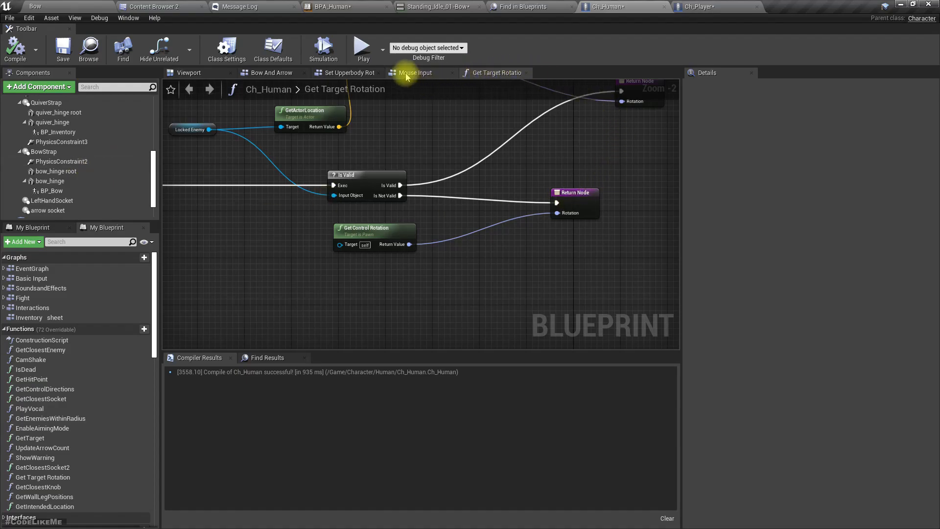
click(348, 72)
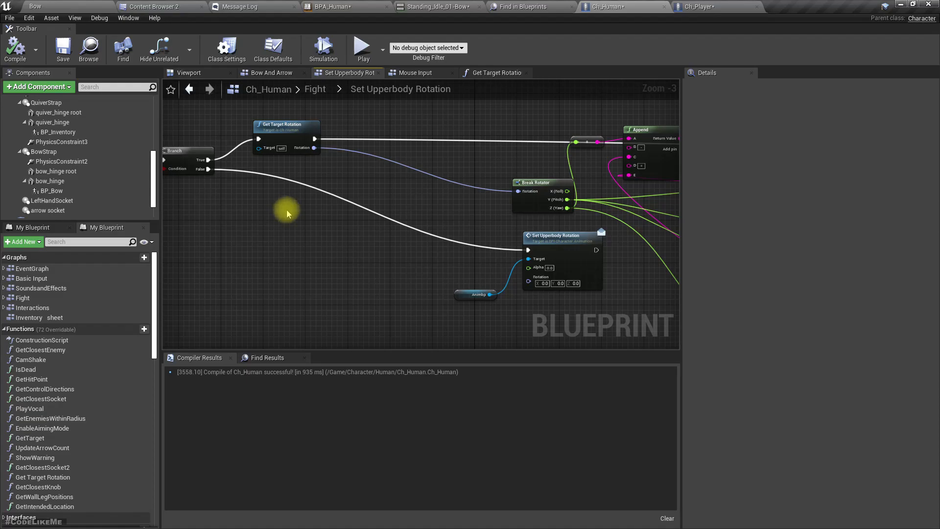
mouse_move(446, 157)
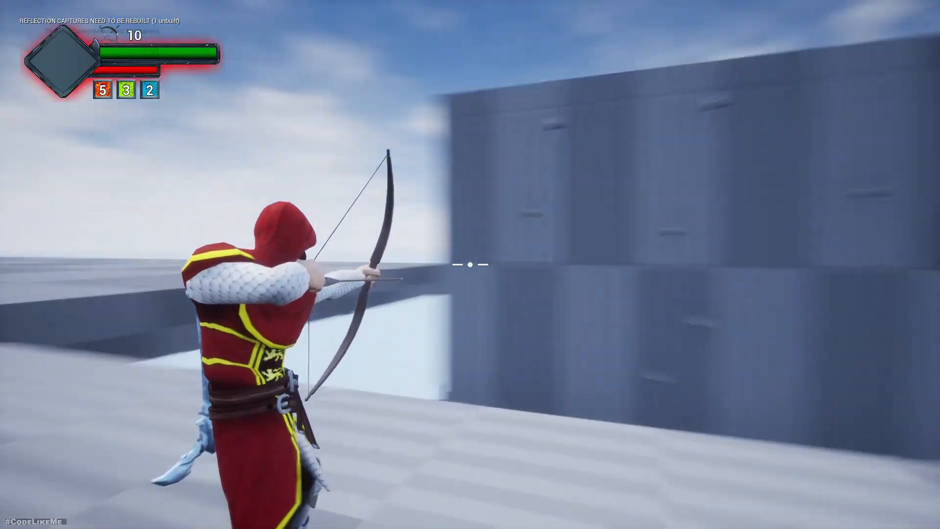
mouse_move(470, 264)
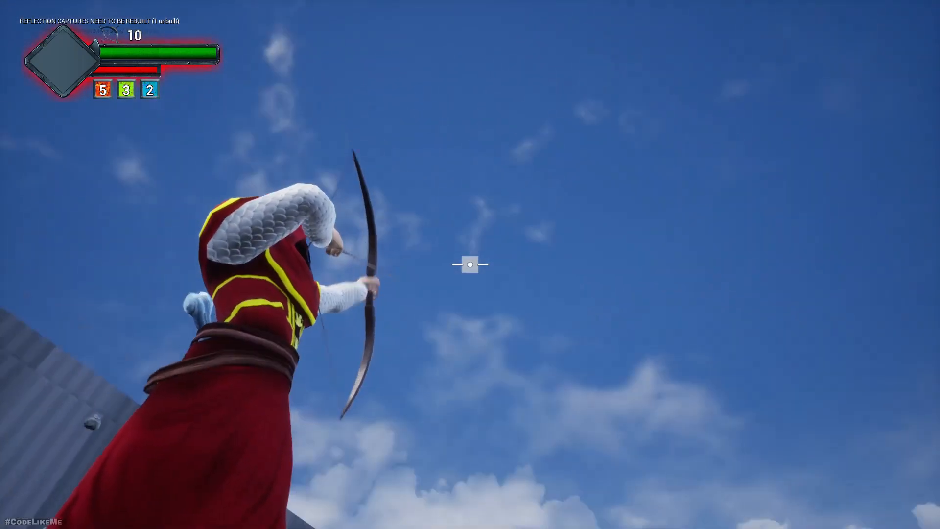
mouse_move(470, 265)
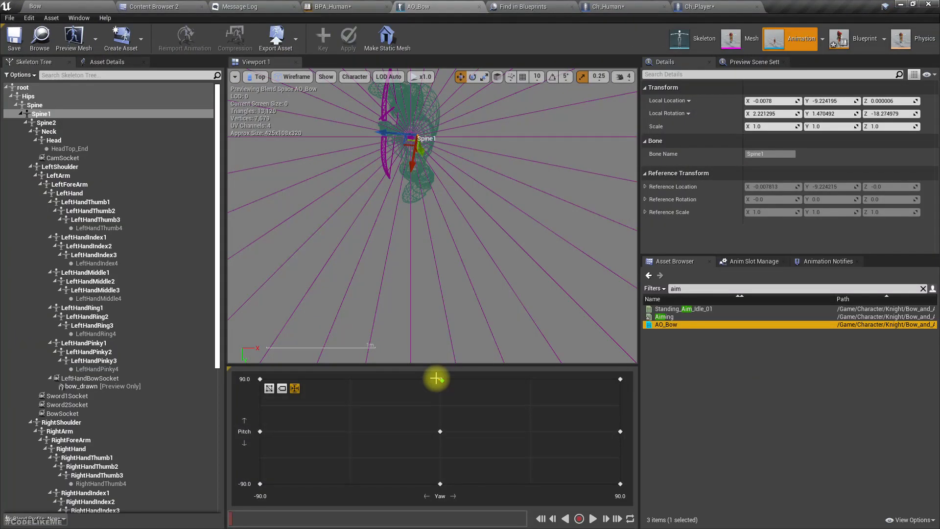
- Set the AO_Bow preview to lit shading and a perspective view
click(295, 77)
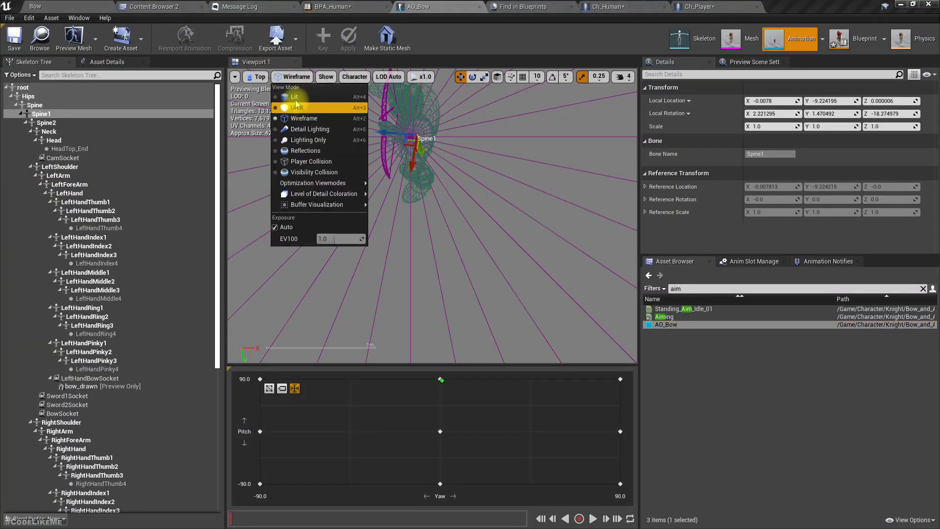
click(295, 97)
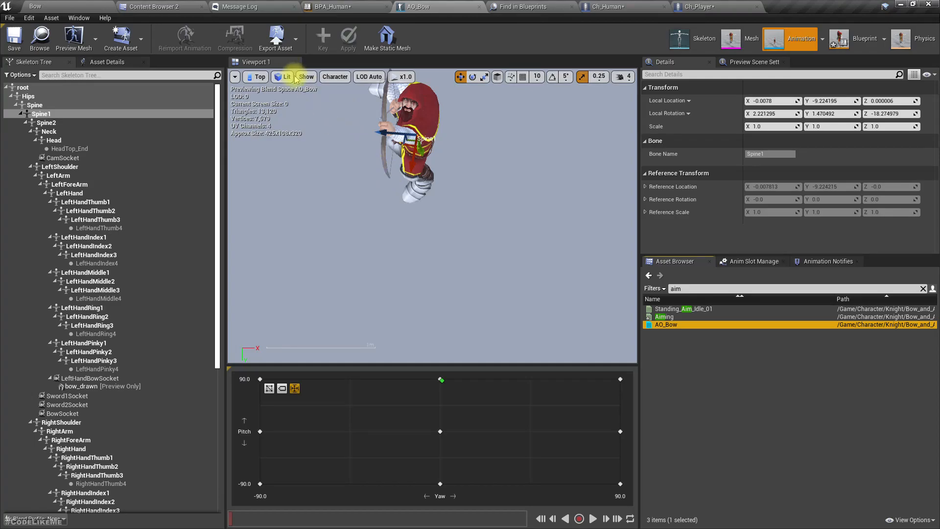
click(257, 76)
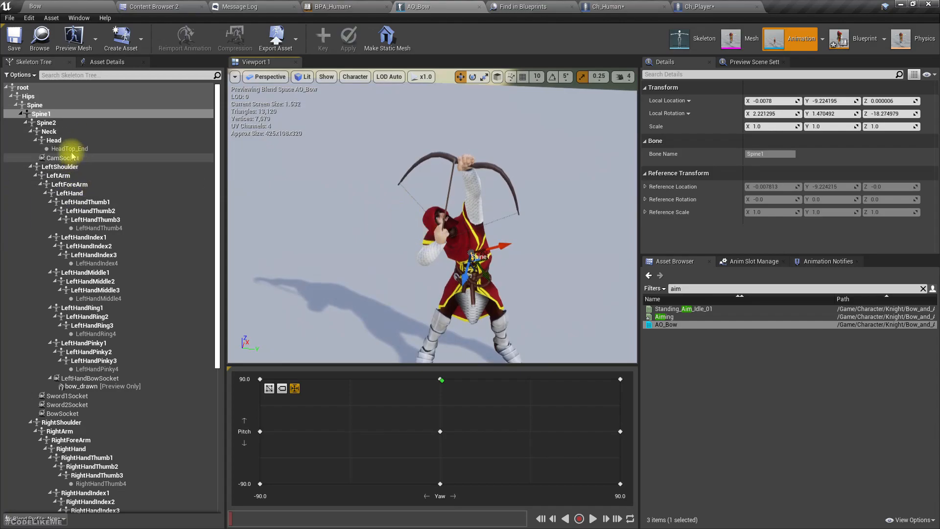
- Browse the skeleton tree past CamSocket and RightHand to select arrow_socket
click(82, 237)
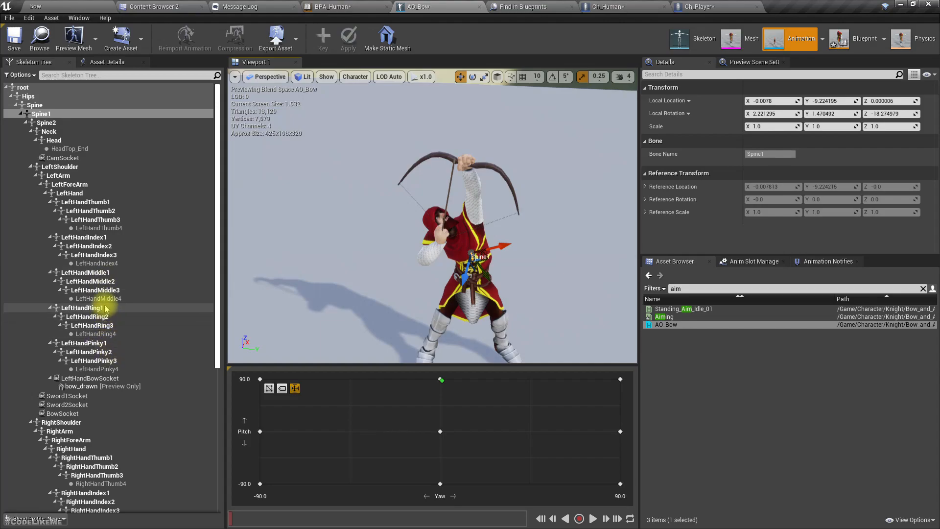
click(93, 368)
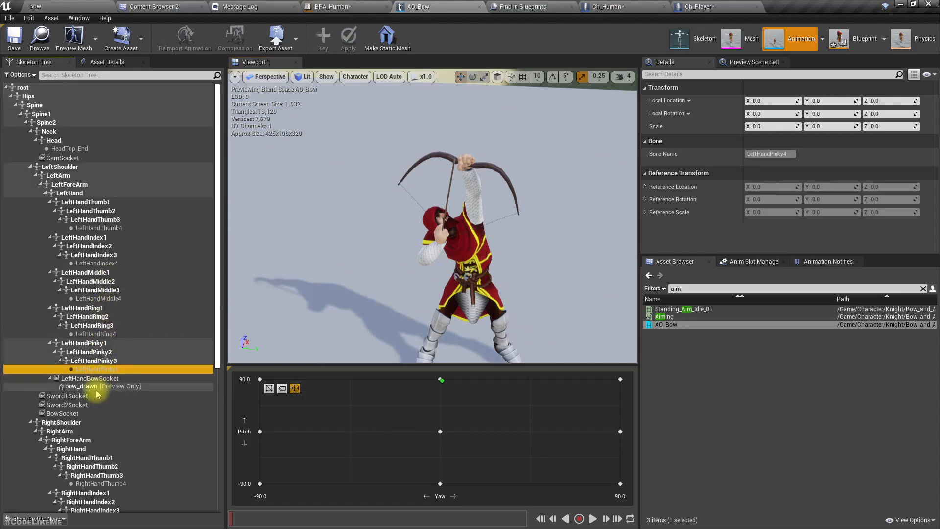
mouse_move(102, 244)
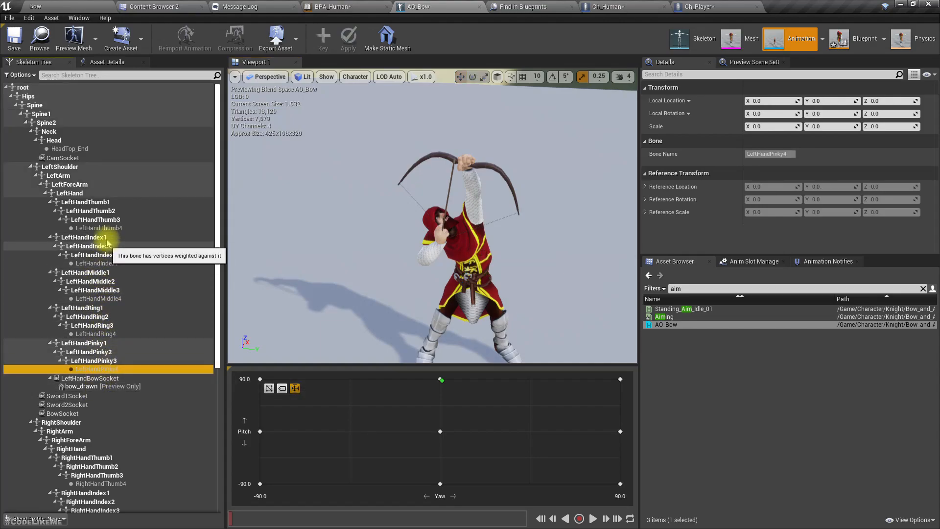
click(63, 157)
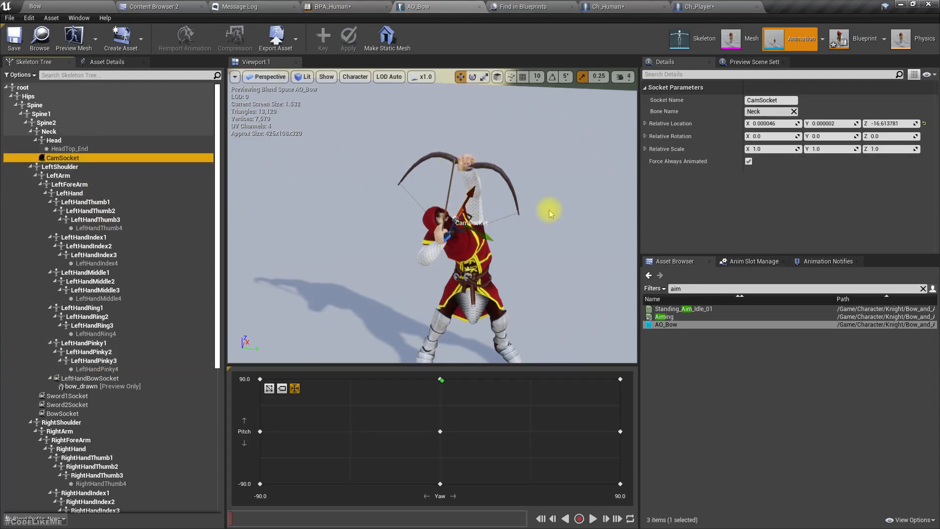
mouse_move(318, 233)
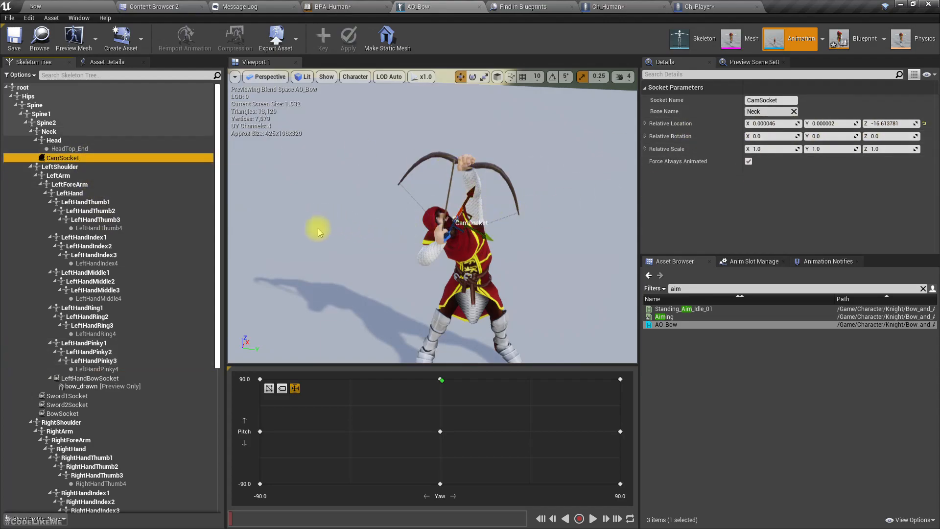
click(70, 449)
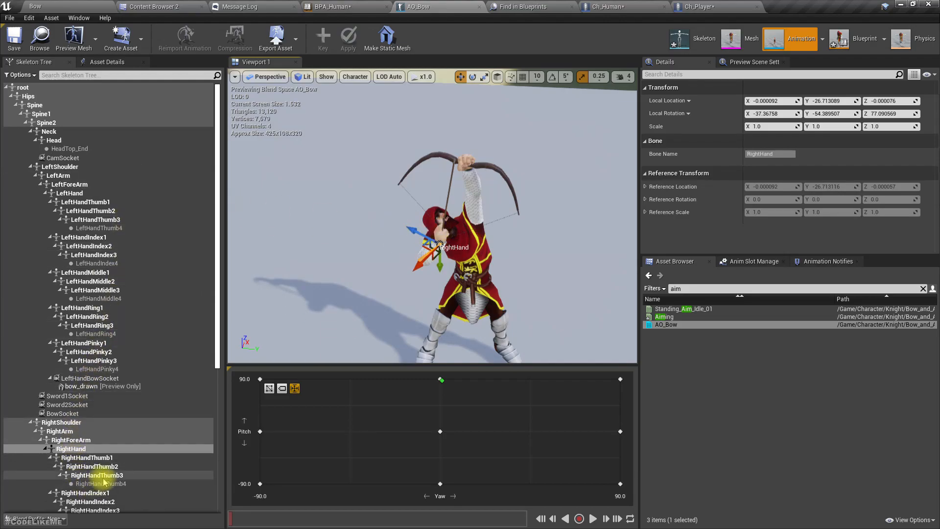
scroll(down, 3)
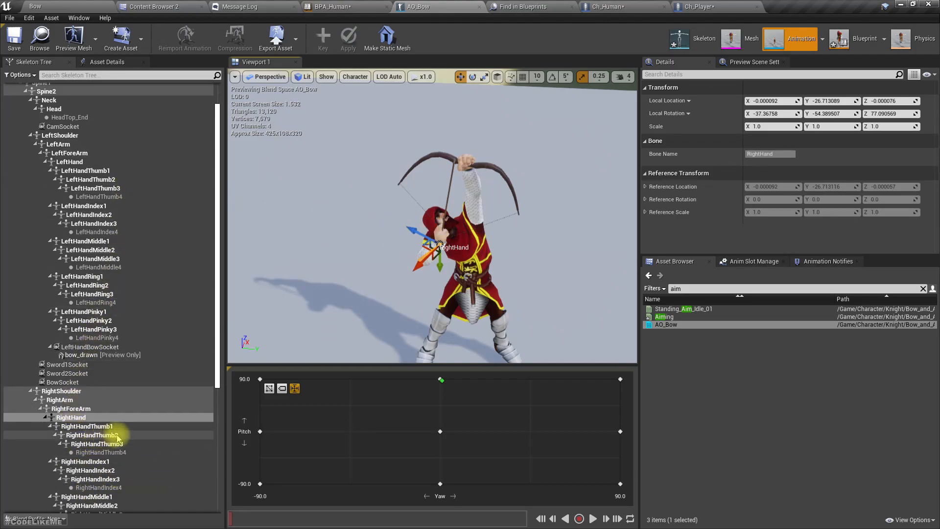
mouse_move(106, 418)
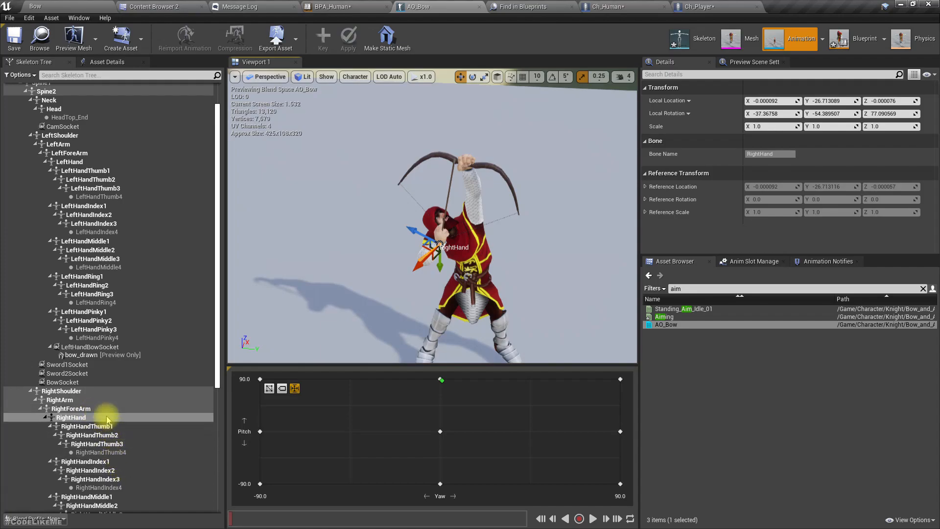
scroll(down, 3)
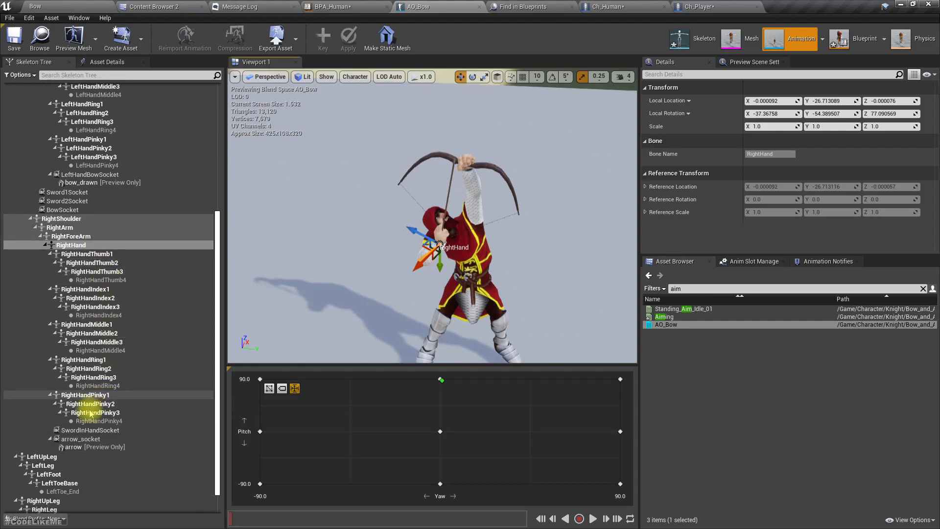
click(79, 438)
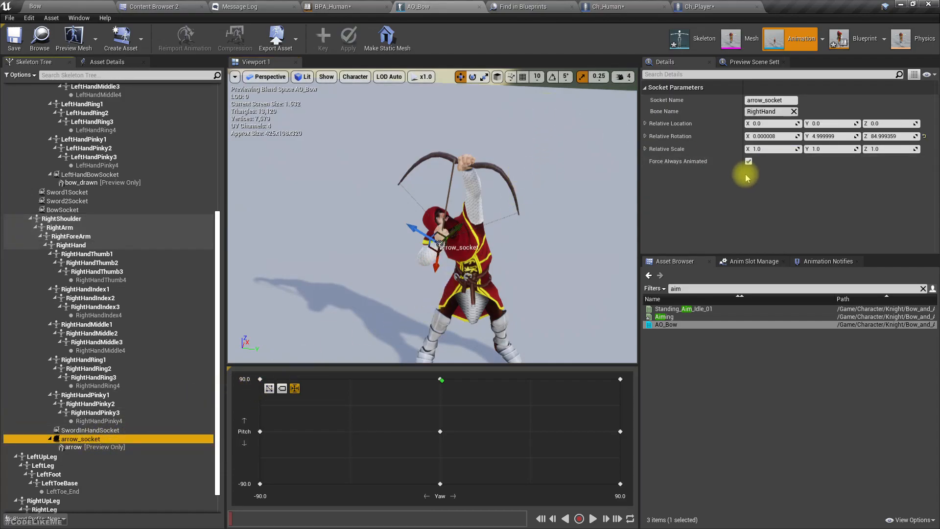
mouse_move(670, 136)
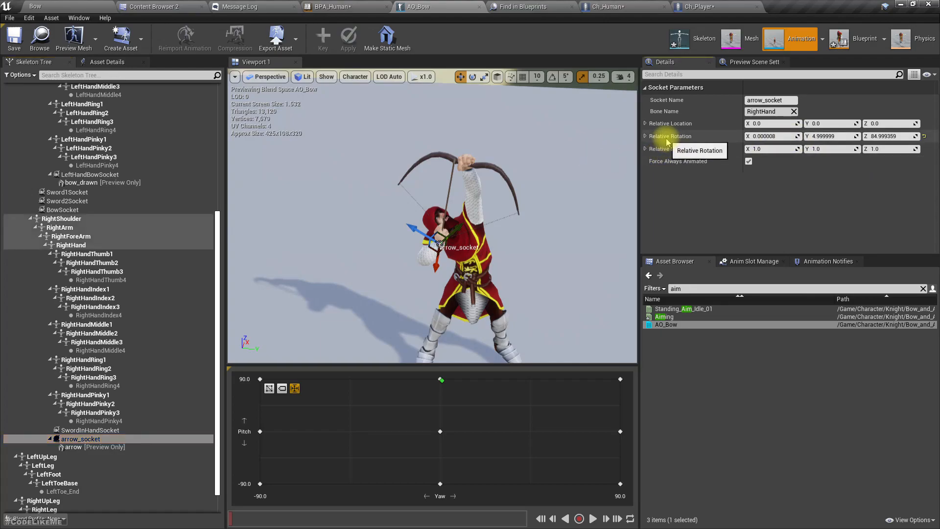
mouse_move(646, 136)
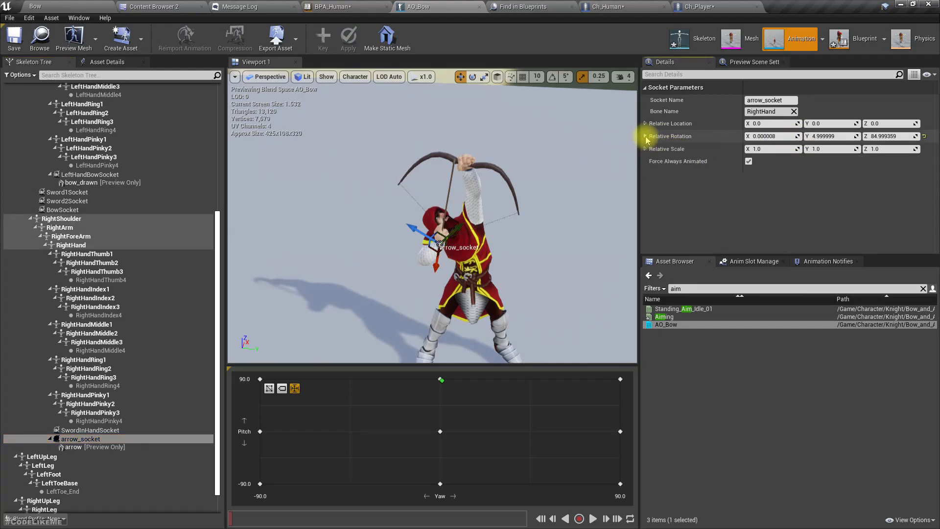
- Inspect arrow_socket's Relative Rotation options, then deselect the socket
right_click(670, 137)
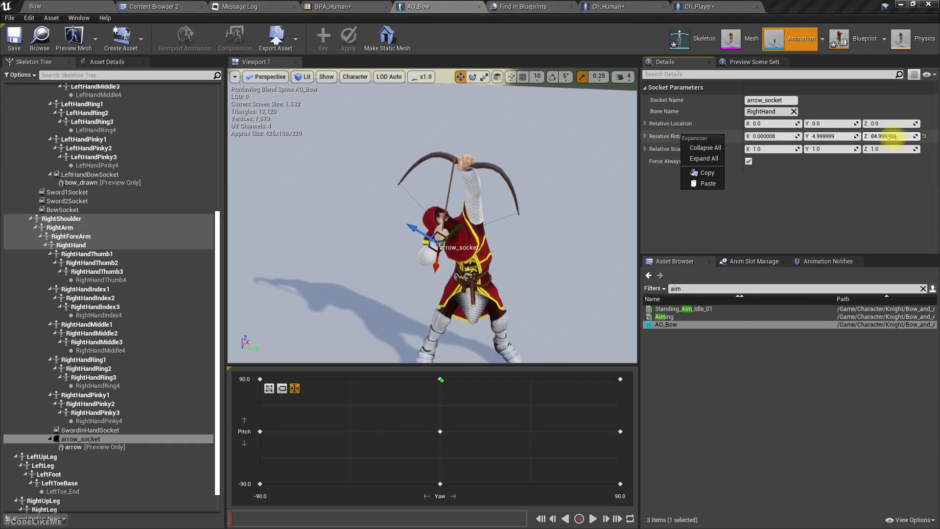
click(579, 245)
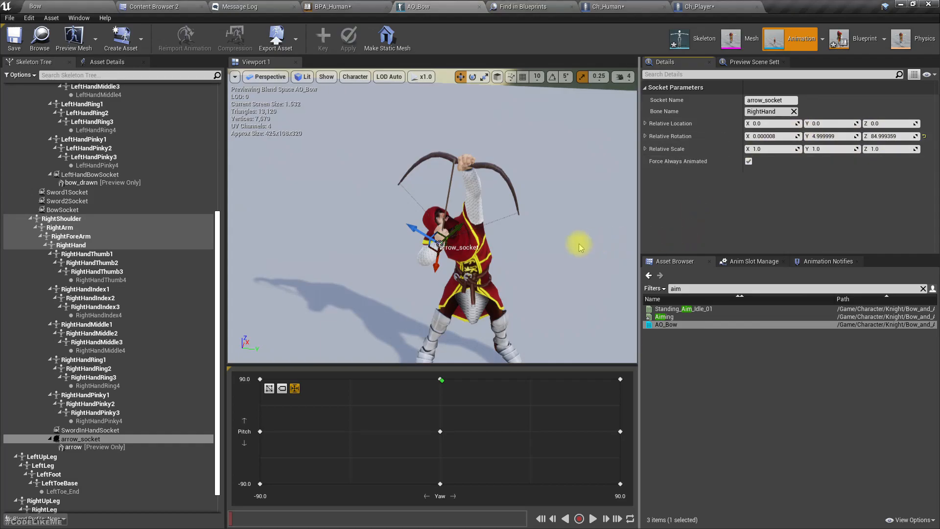
mouse_move(98, 451)
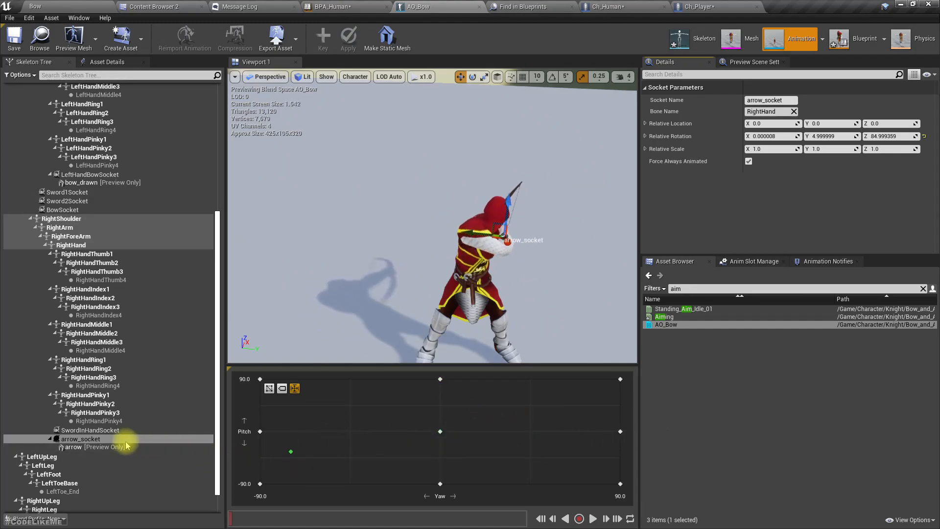
mouse_move(80, 439)
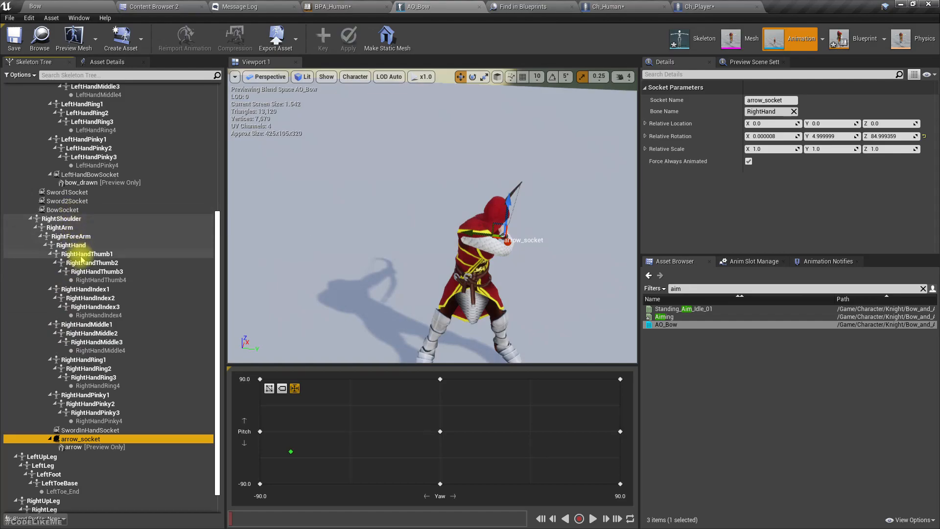
click(70, 245)
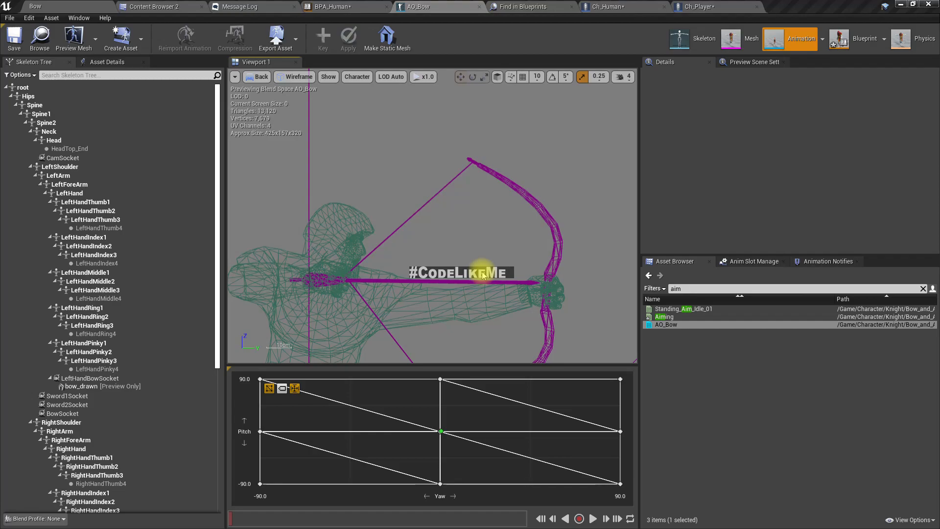
mouse_move(416, 280)
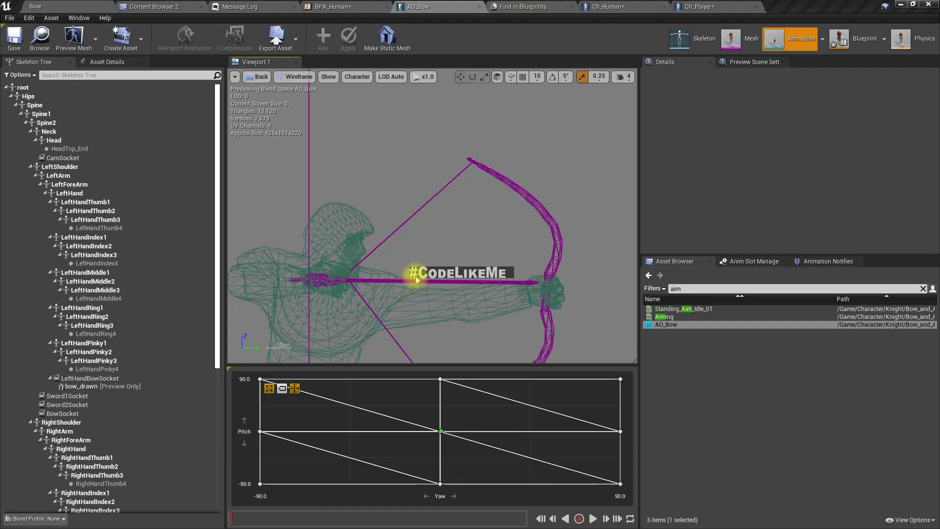
mouse_move(438, 269)
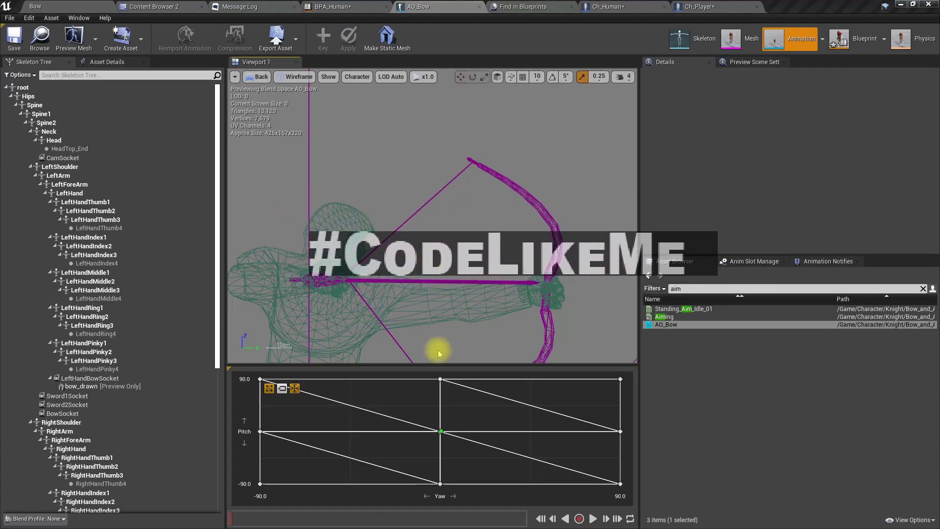
mouse_move(483, 427)
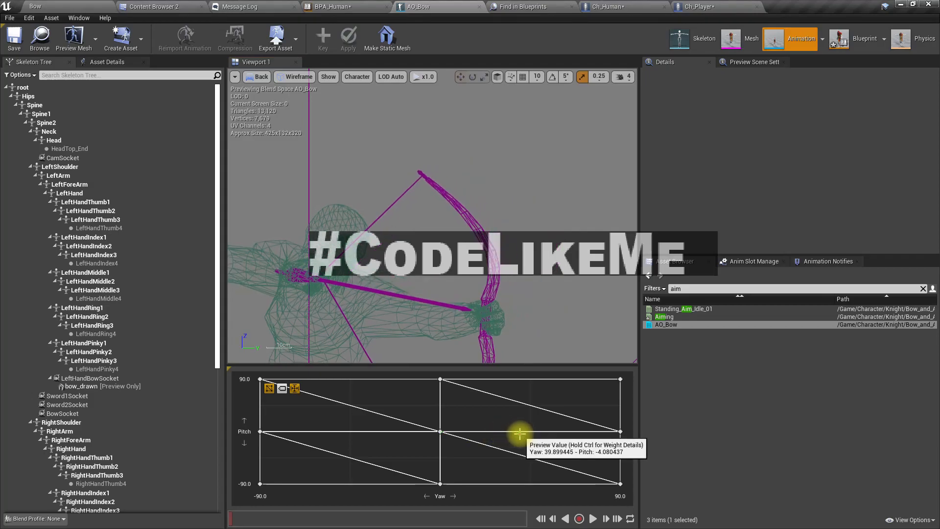
- Open AO_Center from the centre blend sample and select its RightHand bone
click(440, 431)
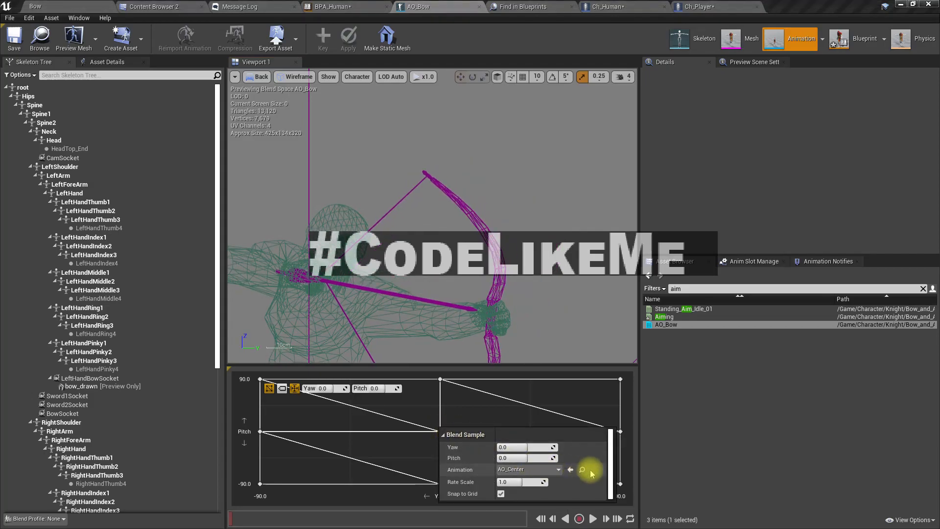
click(157, 7)
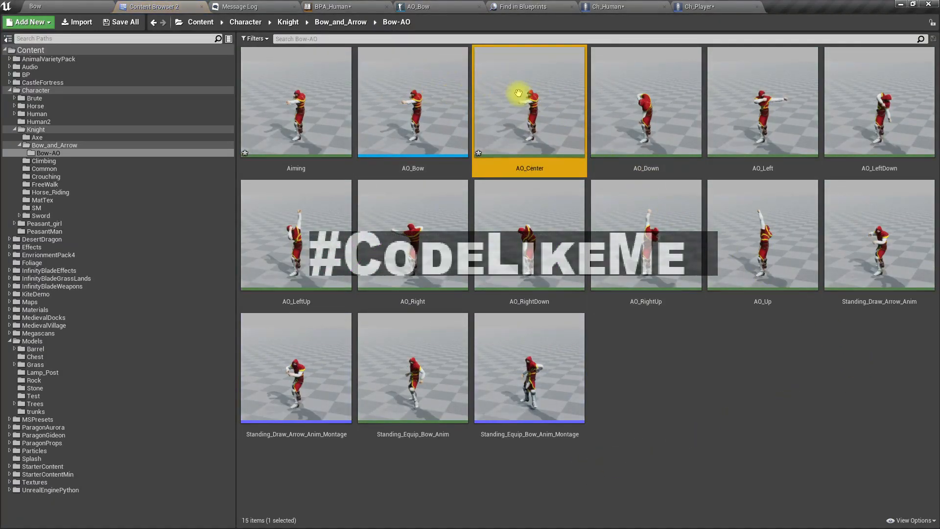
double_click(528, 102)
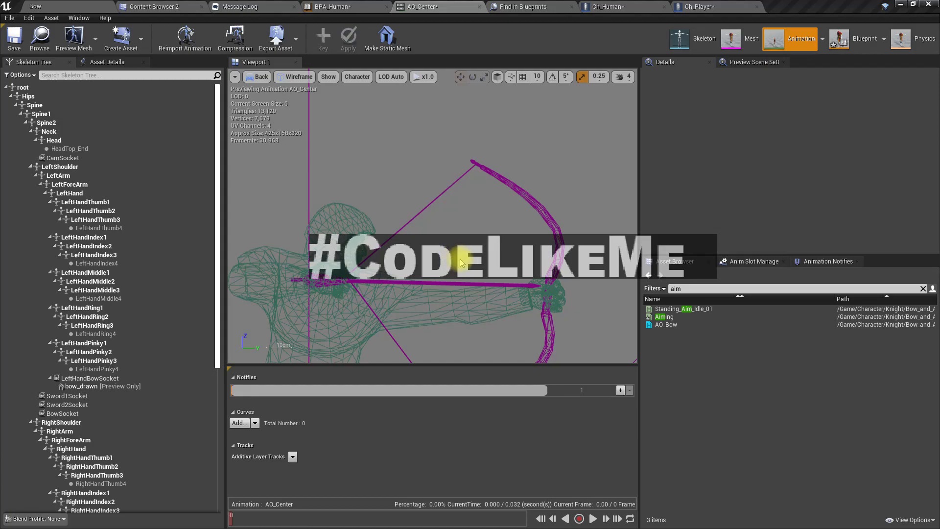
mouse_move(445, 245)
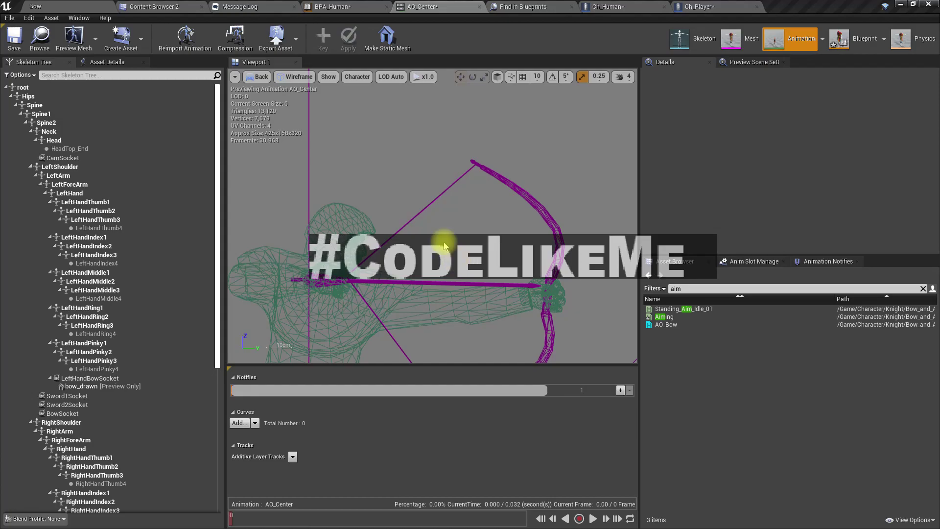
mouse_move(258, 142)
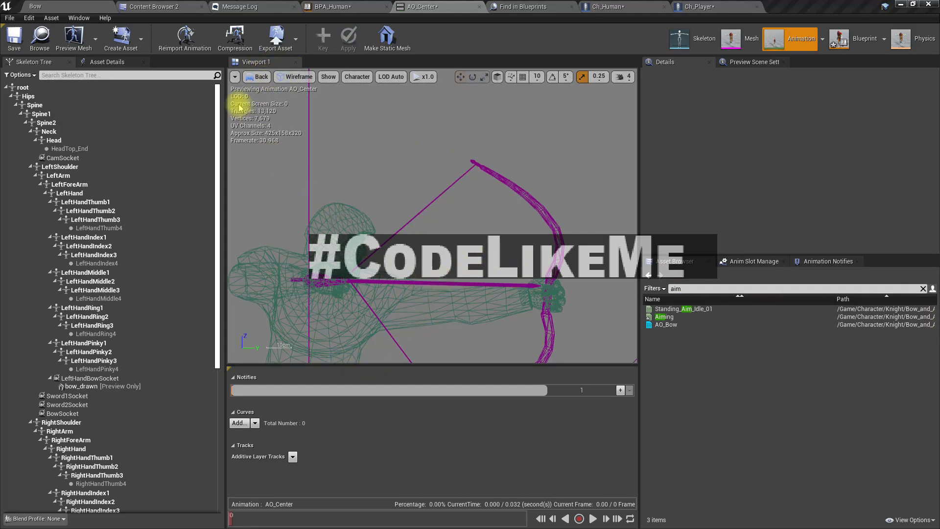
mouse_move(390, 195)
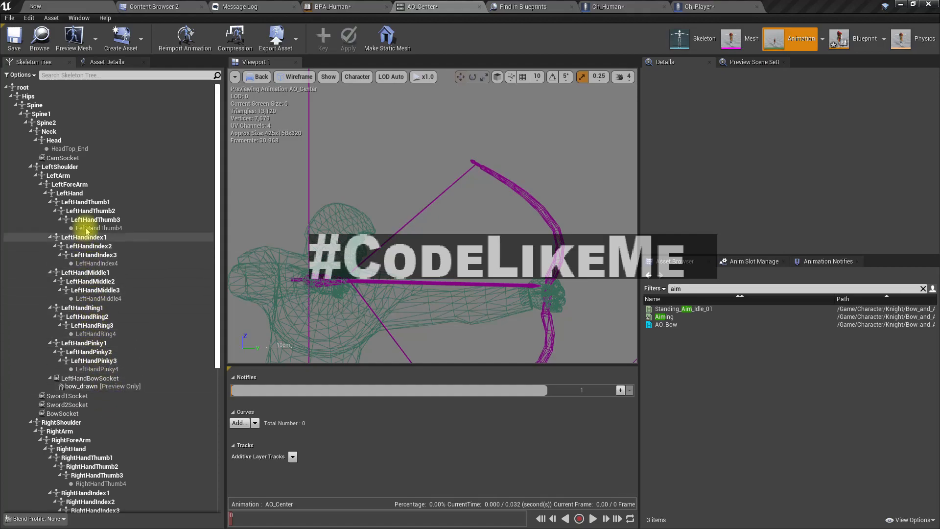
click(97, 263)
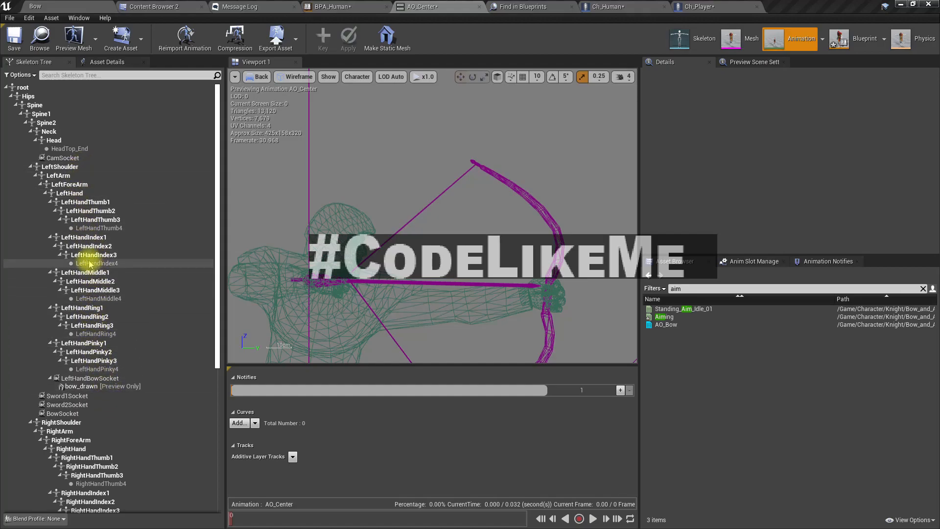
mouse_move(87, 457)
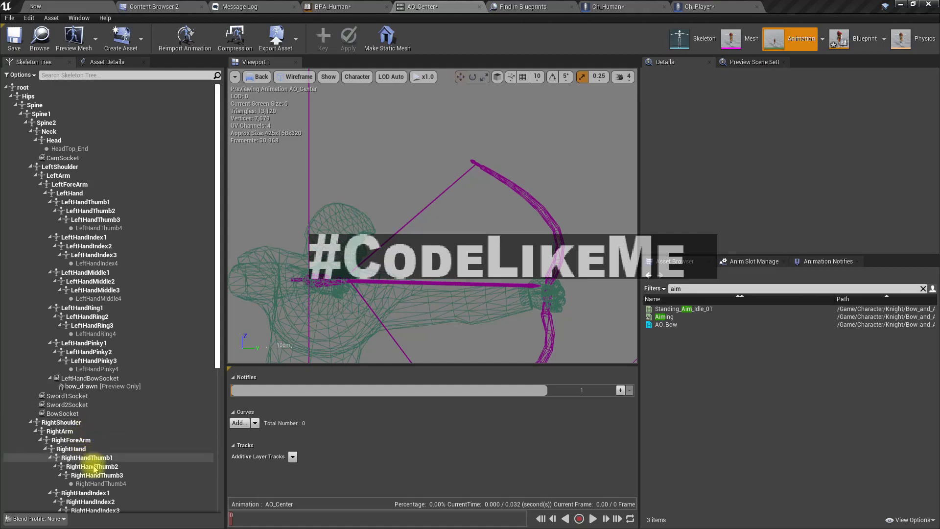
click(71, 449)
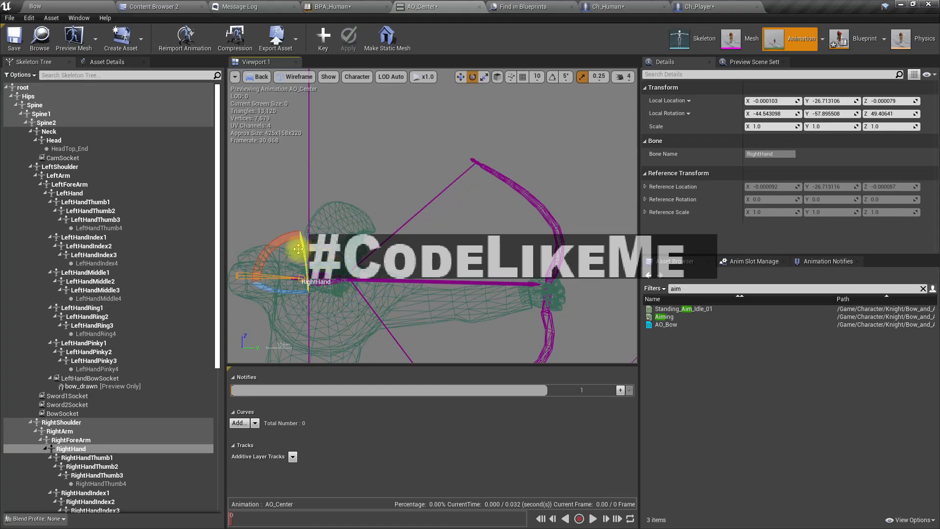
- Rotate AO_Center's RightHand, key it as an additive track, and switch to Top view
click(497, 77)
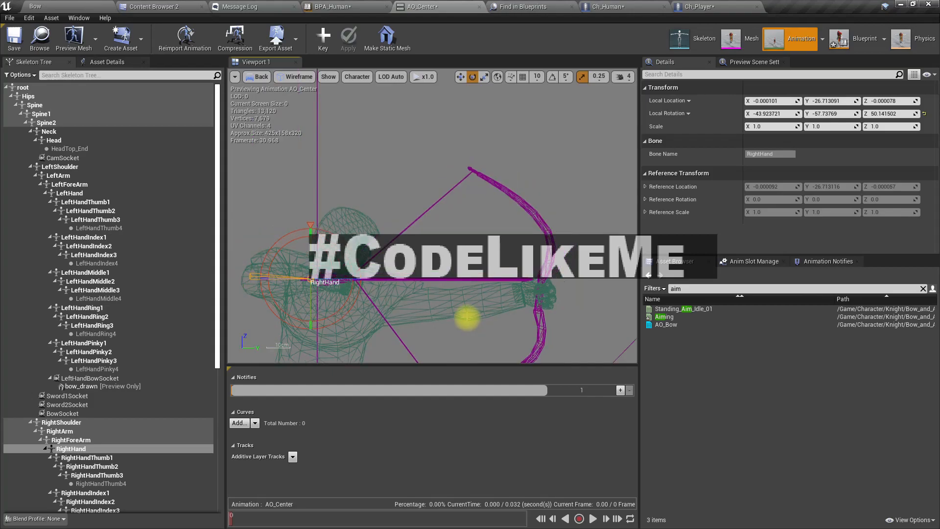
mouse_move(323, 35)
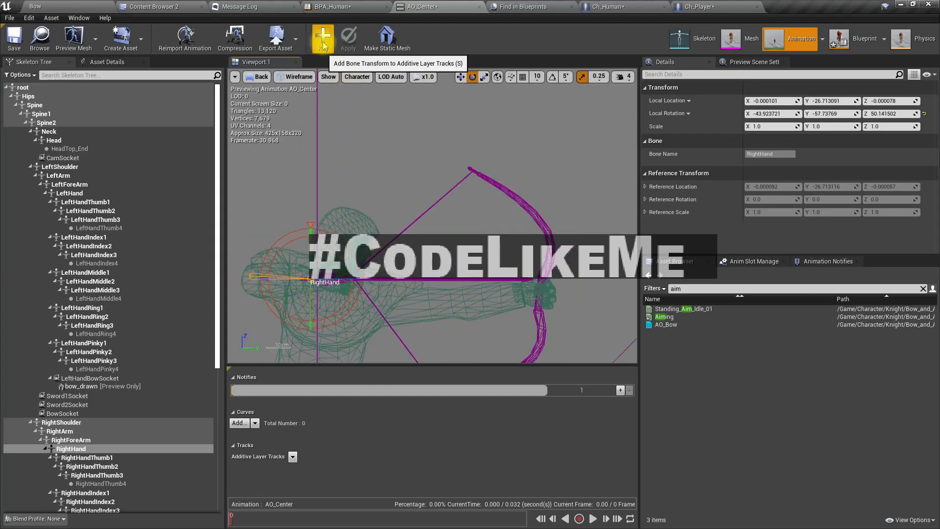
click(322, 37)
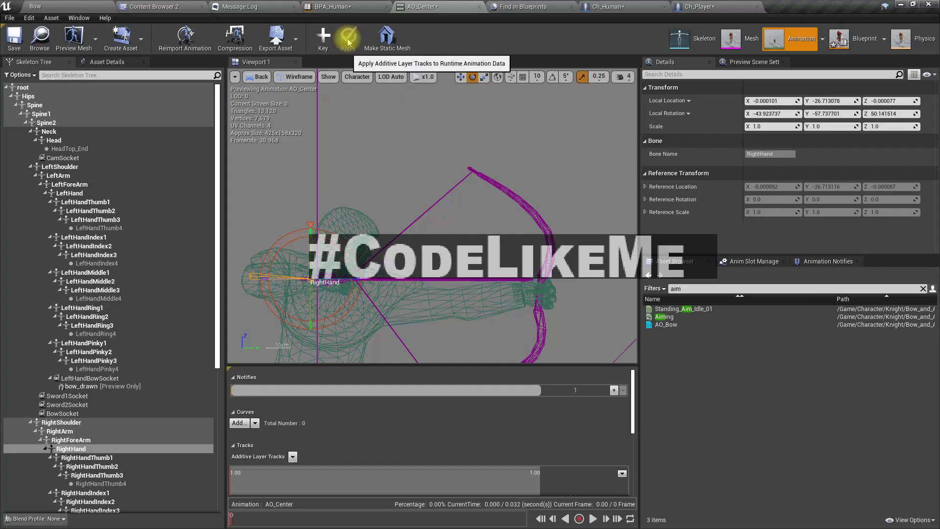
mouse_move(443, 189)
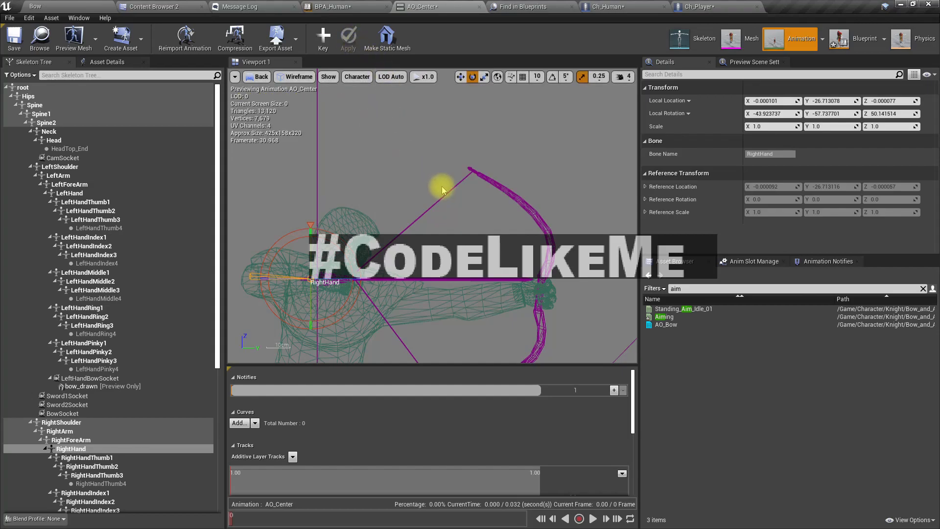
click(258, 77)
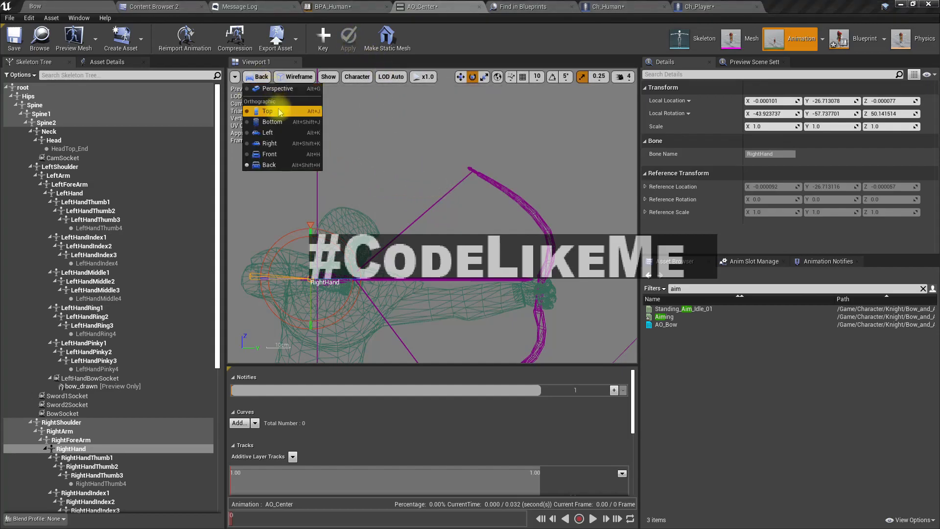
click(267, 111)
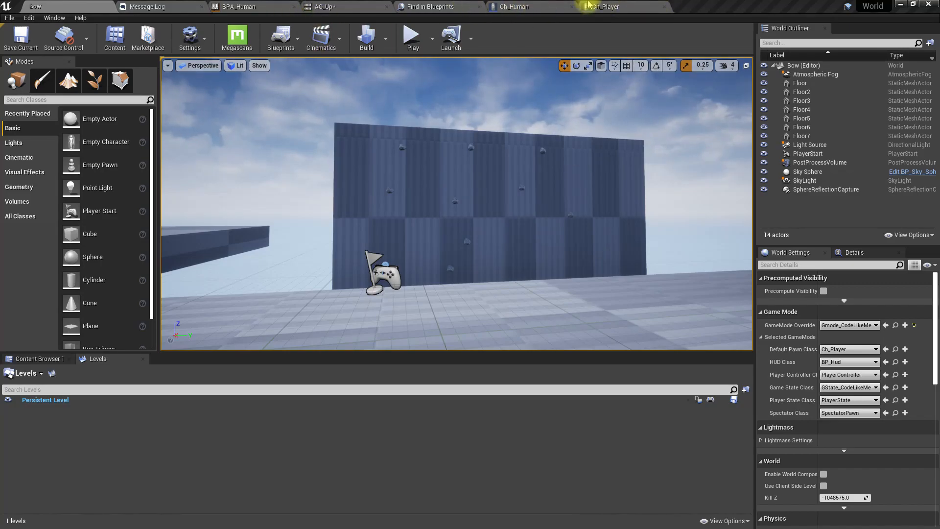
- Switch to the Ch_Player blueprint tab
click(325, 6)
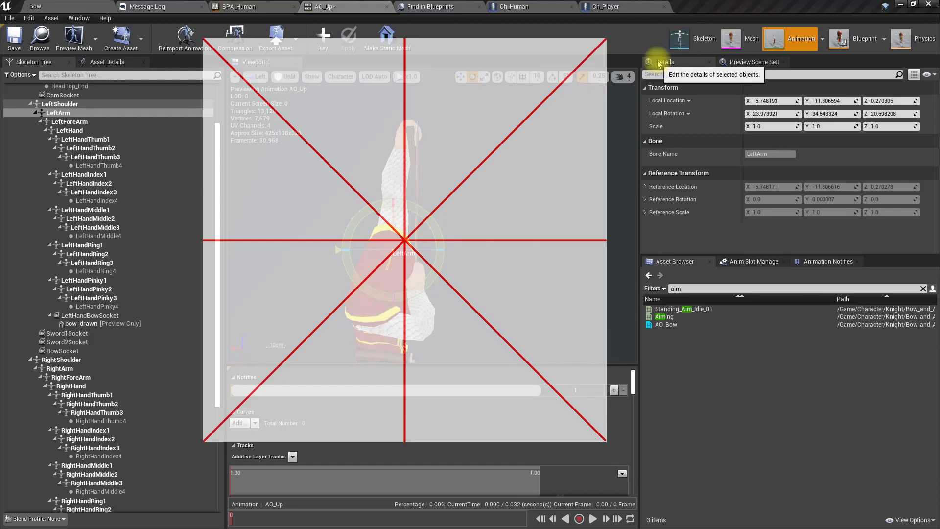
click(623, 7)
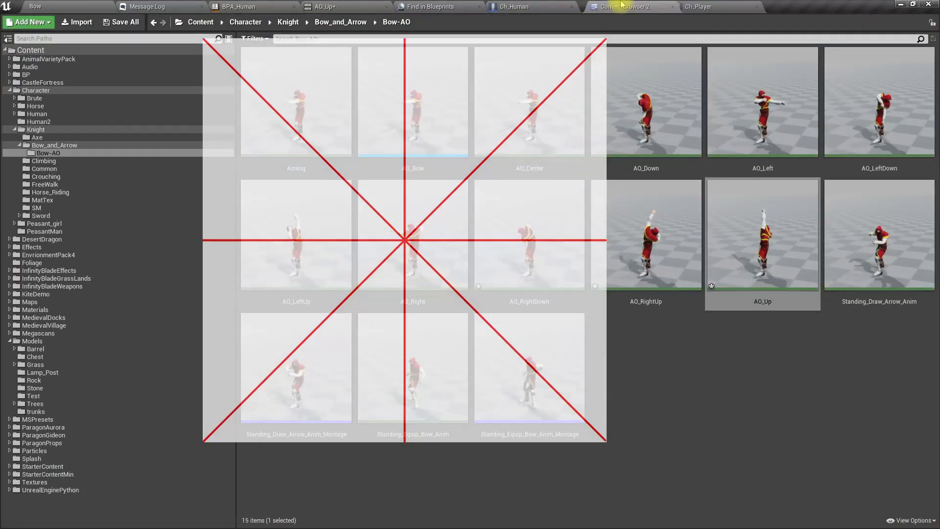
mouse_move(645, 120)
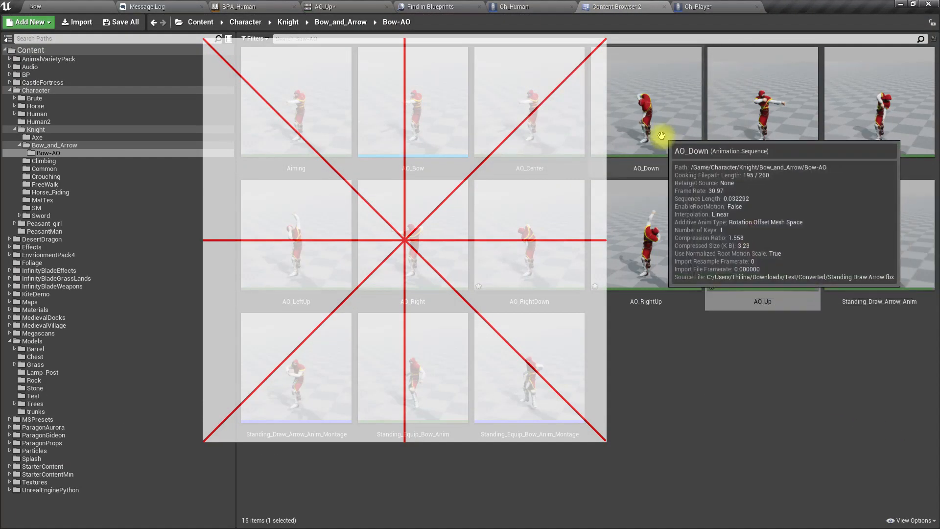
double_click(763, 300)
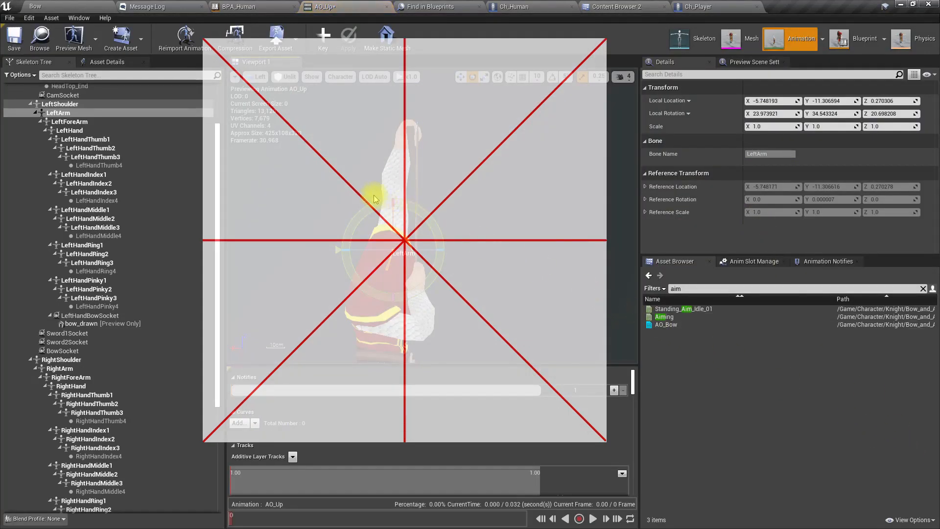
click(617, 7)
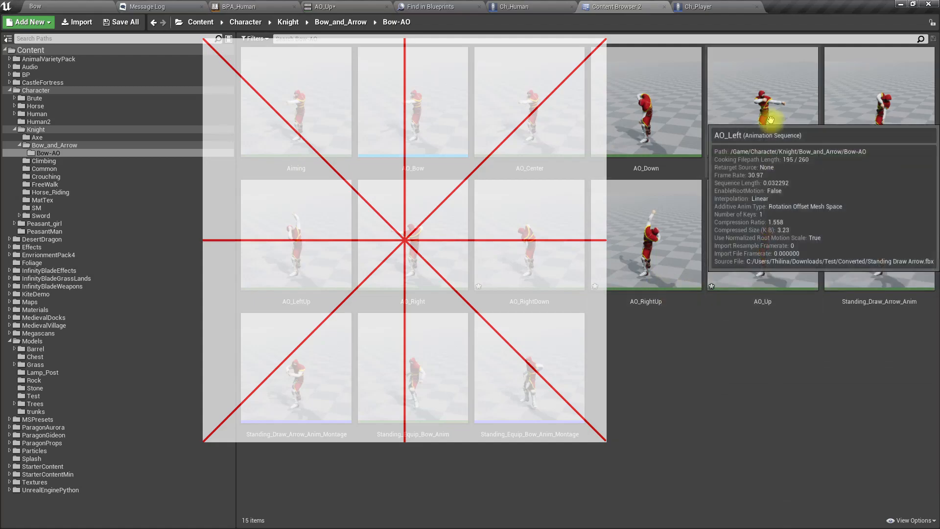
mouse_move(597, 105)
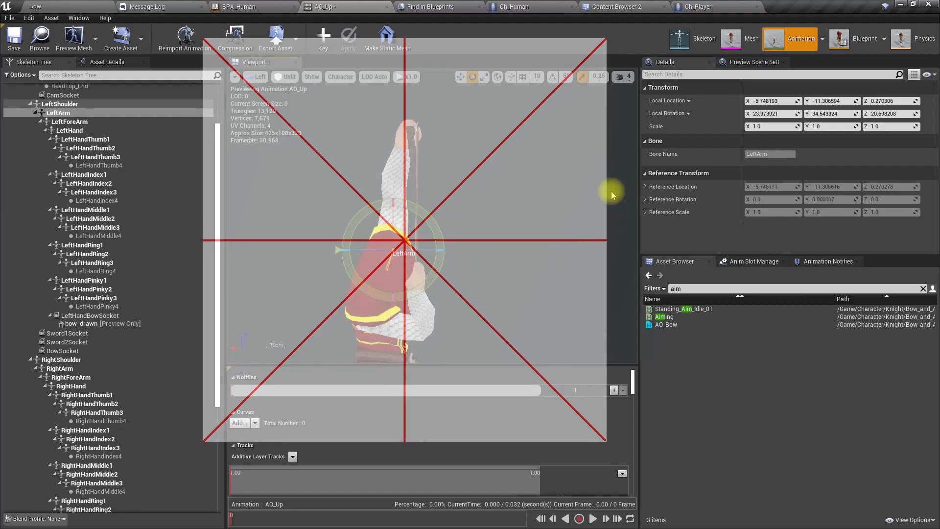
mouse_move(588, 234)
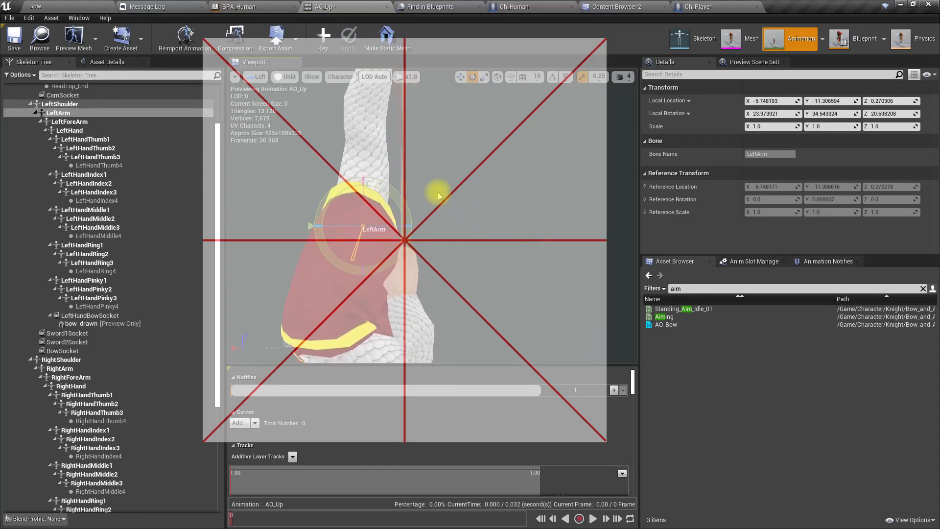
mouse_move(409, 238)
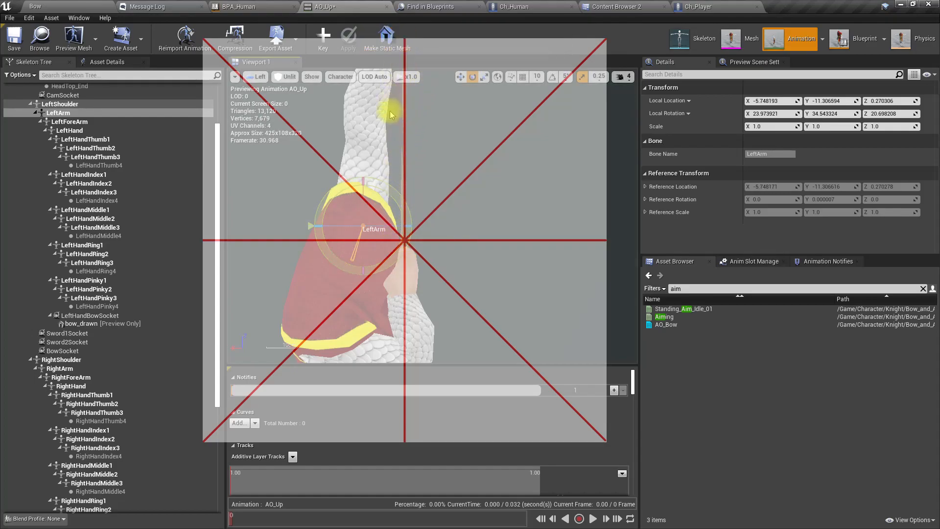
mouse_move(426, 157)
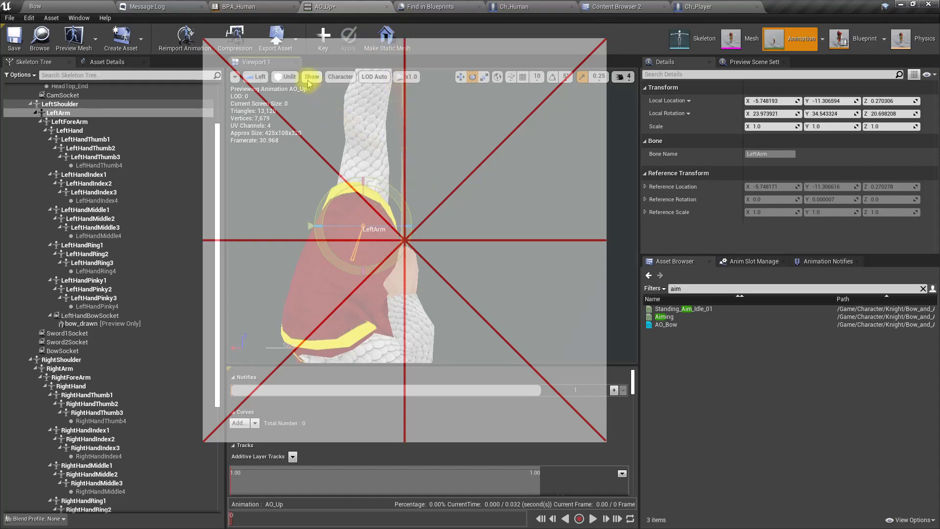
- View AO_Up from the Front, then open AO_Left and view it from the Front
click(257, 77)
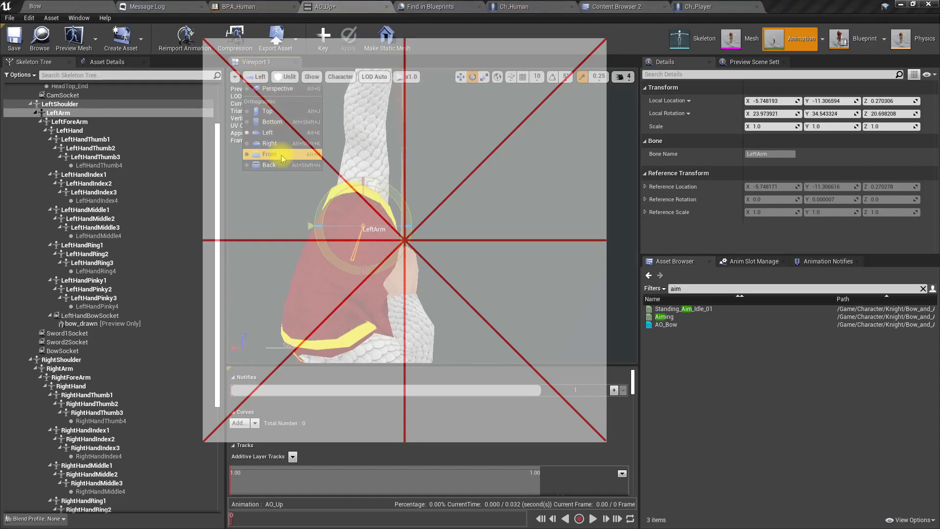
click(269, 154)
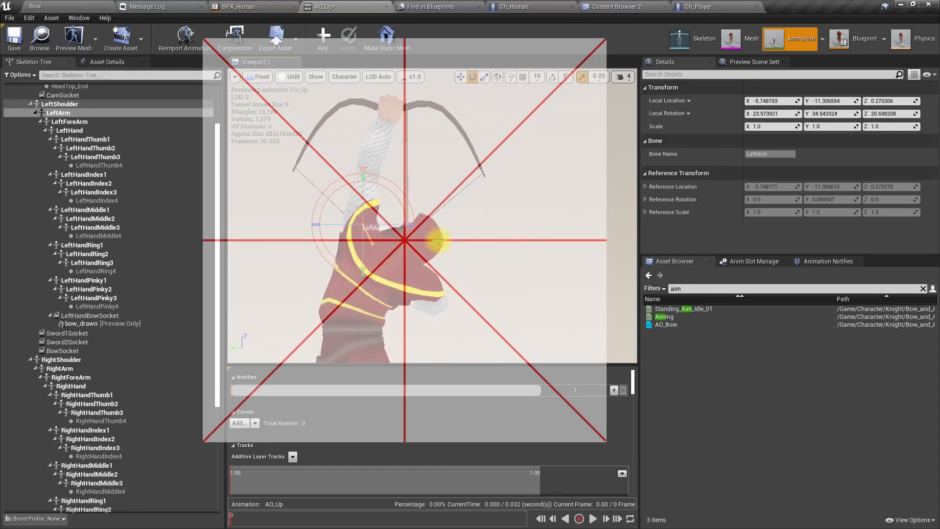
mouse_move(917, 425)
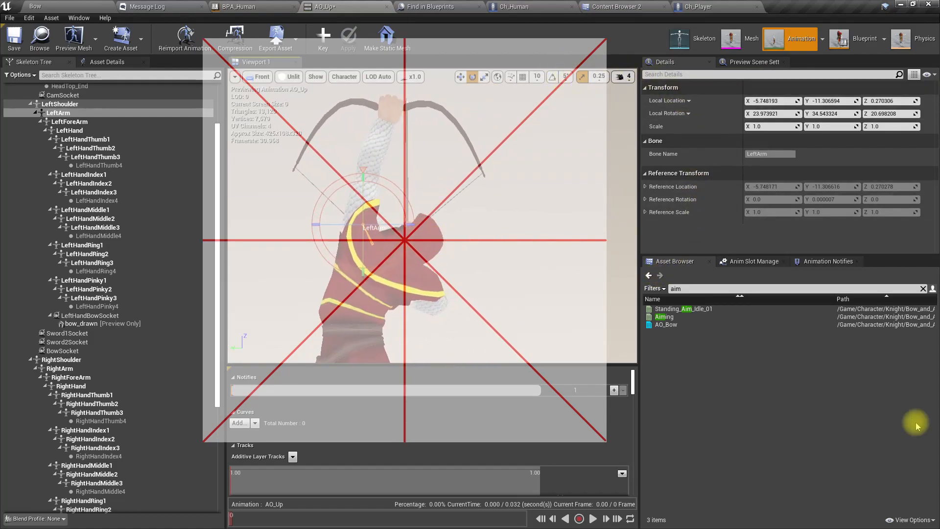
click(922, 289)
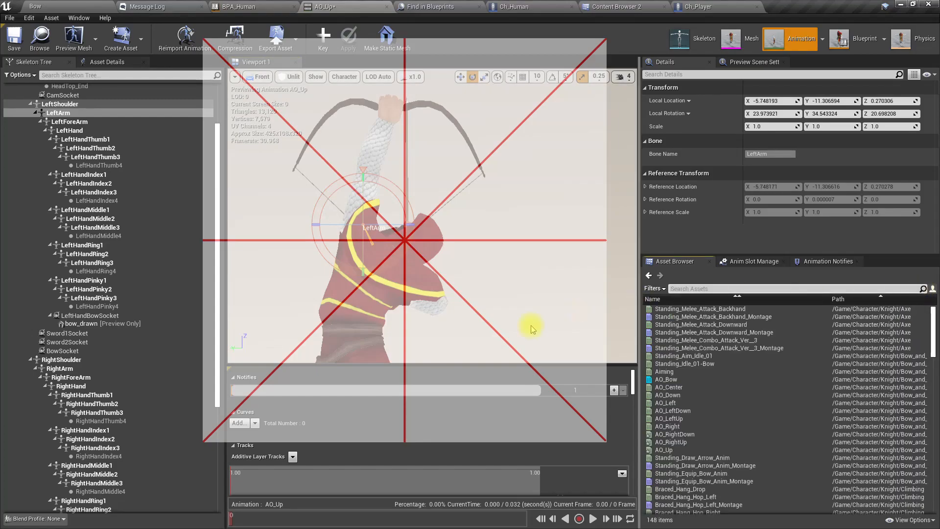
click(666, 402)
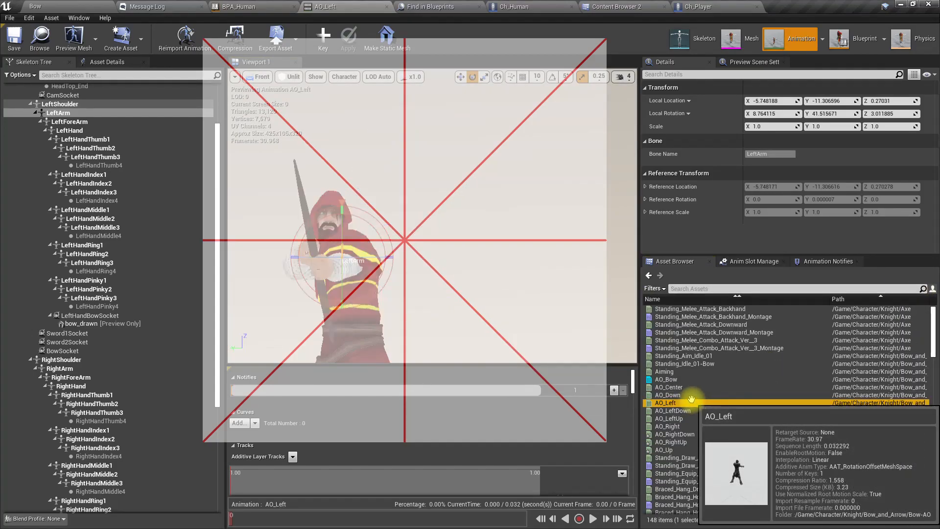
click(259, 77)
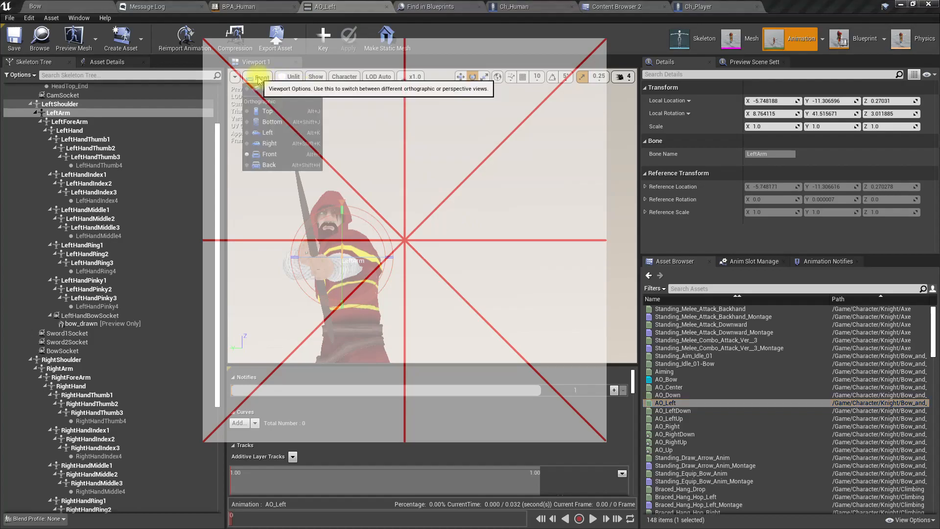
click(268, 111)
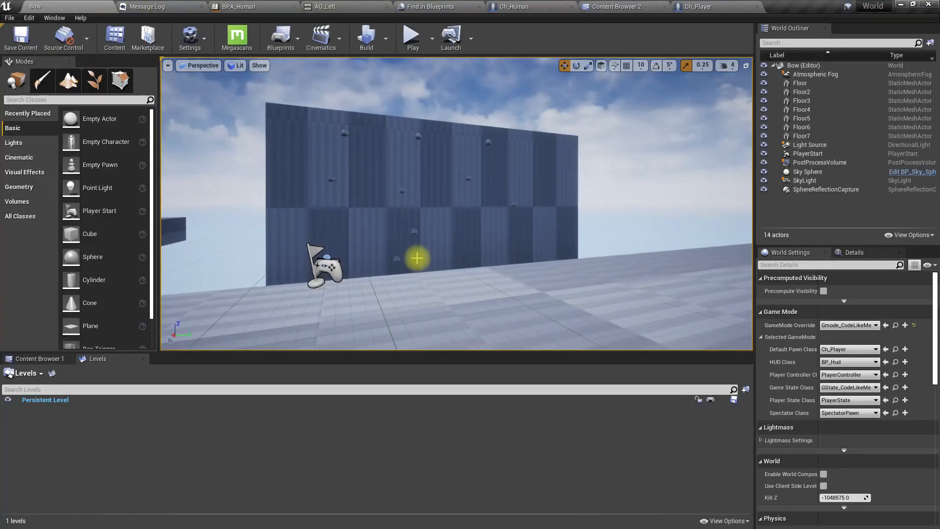
- Start Play mode in the Bow level to test bow aiming
click(411, 34)
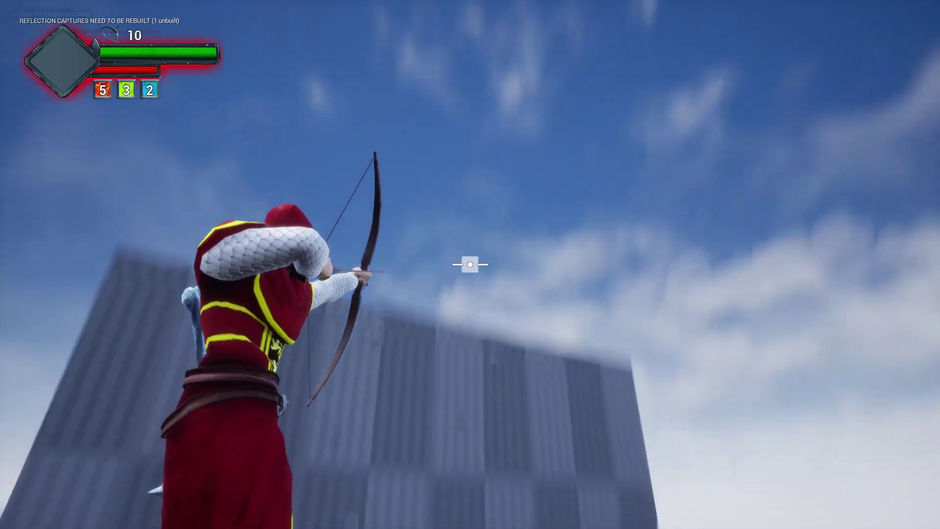
mouse_move(470, 264)
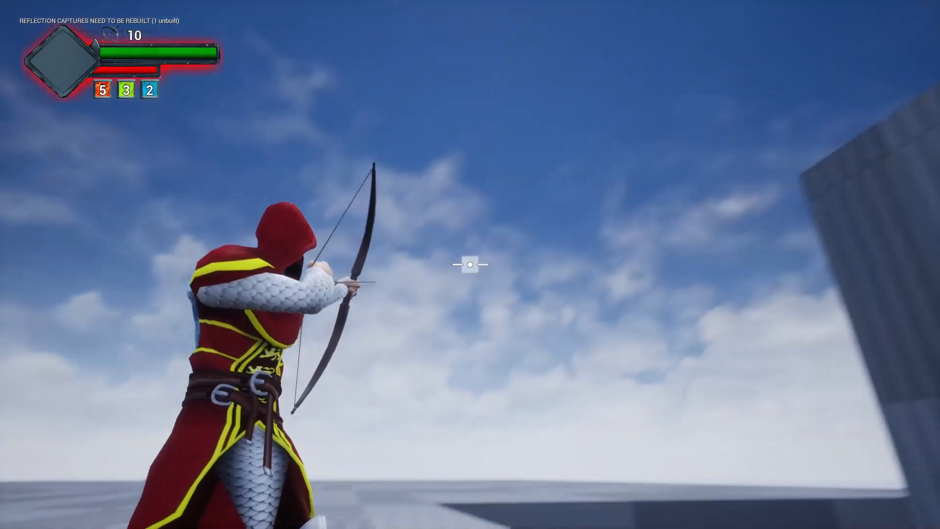
mouse_move(470, 264)
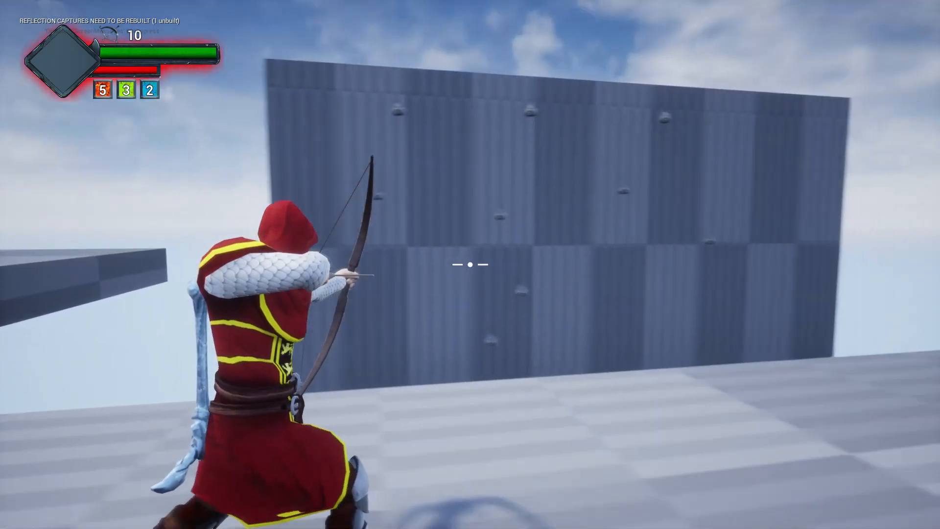
mouse_move(470, 264)
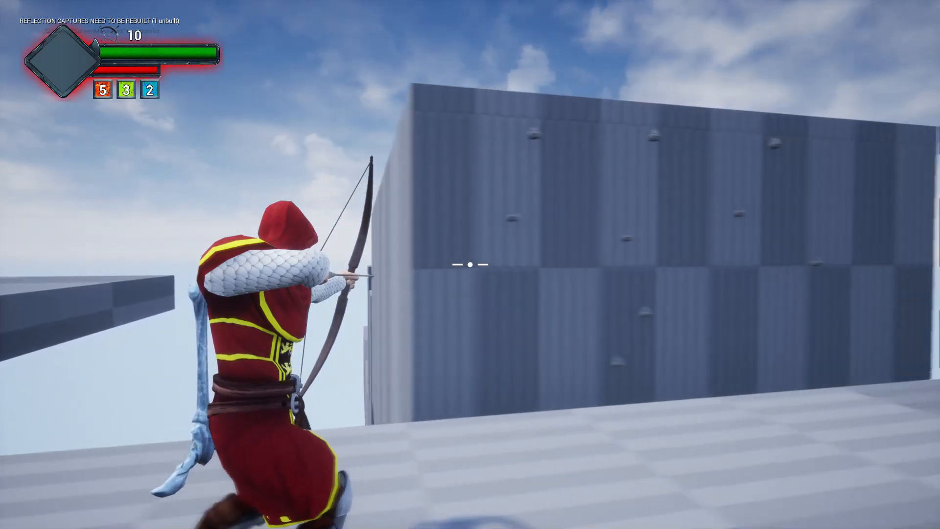
mouse_move(470, 264)
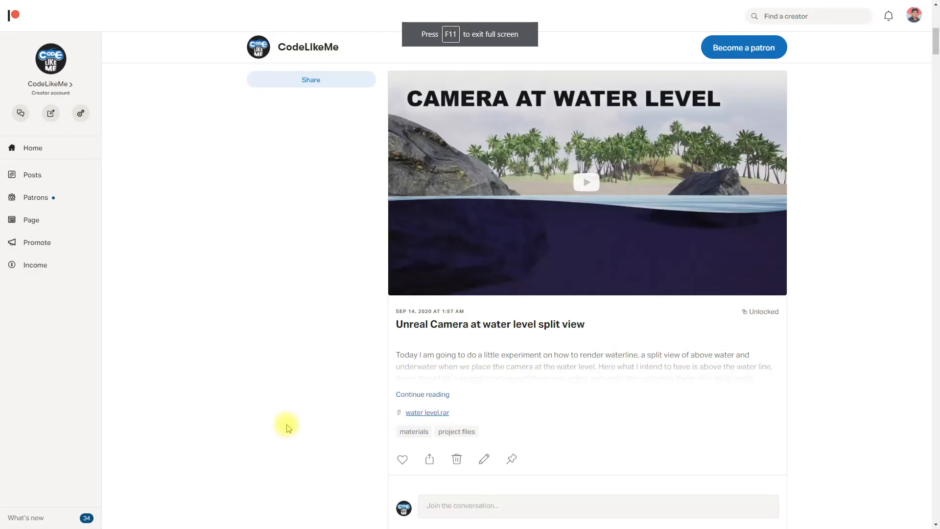
scroll(down, 3)
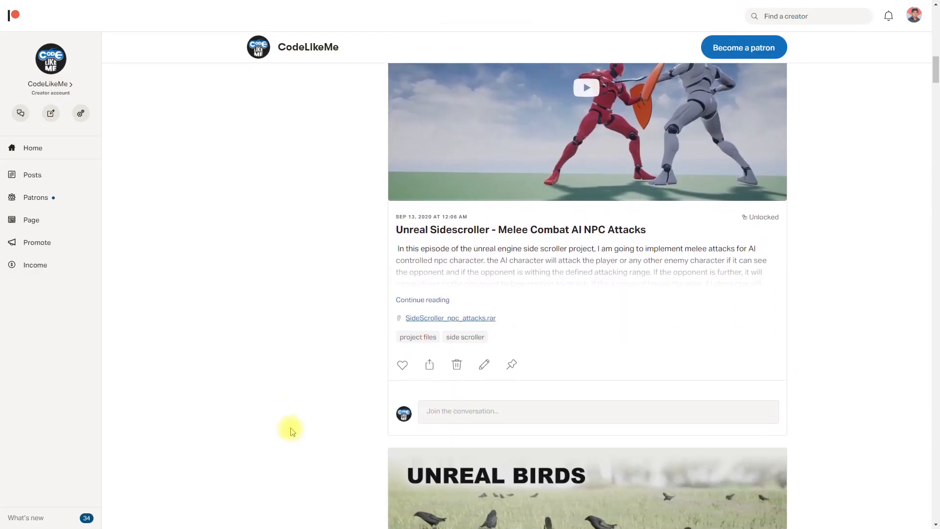
scroll(down, 3)
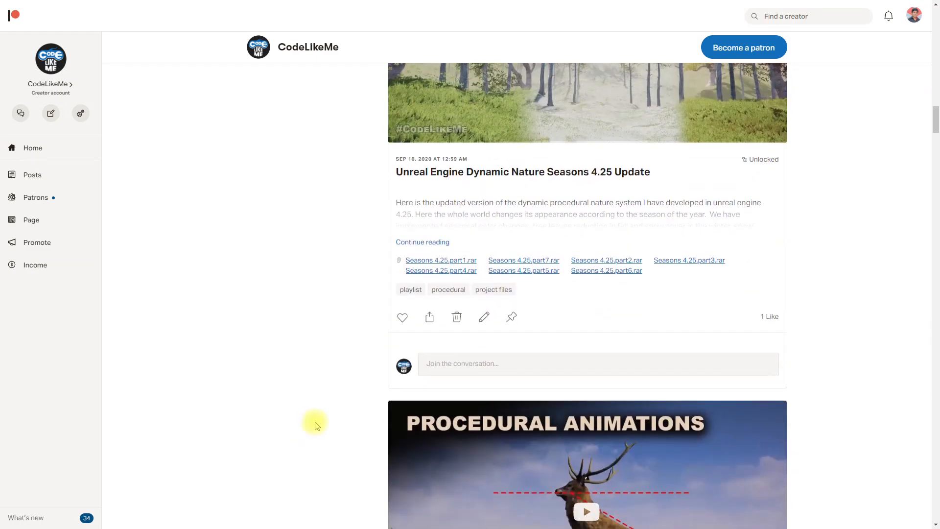
scroll(down, 3)
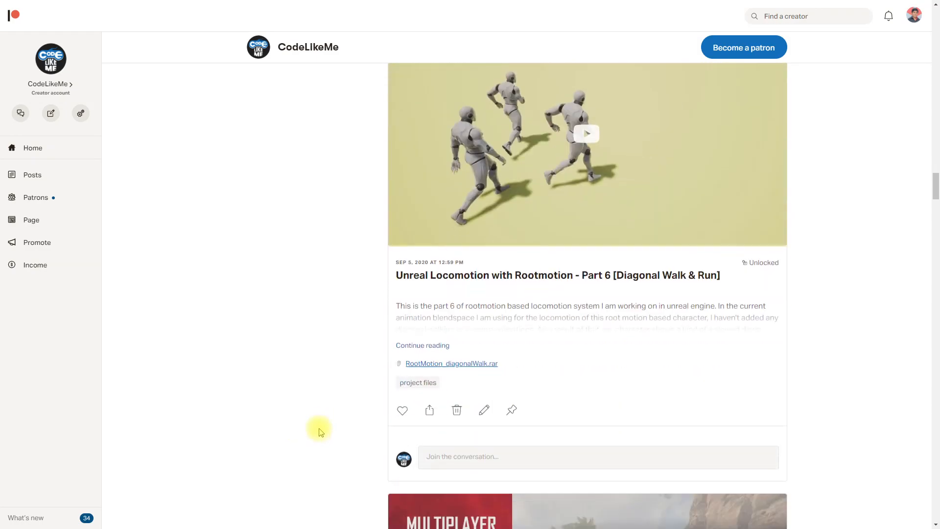
scroll(down, 3)
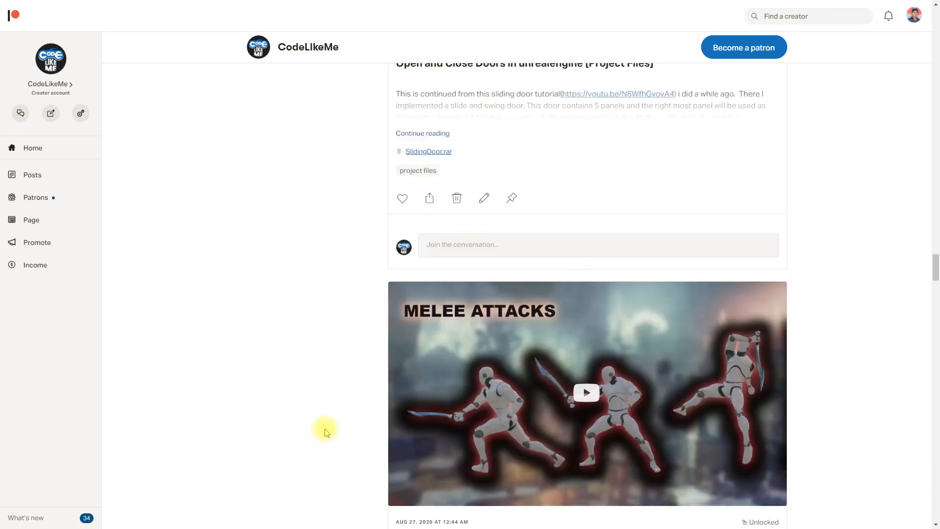
scroll(down, 3)
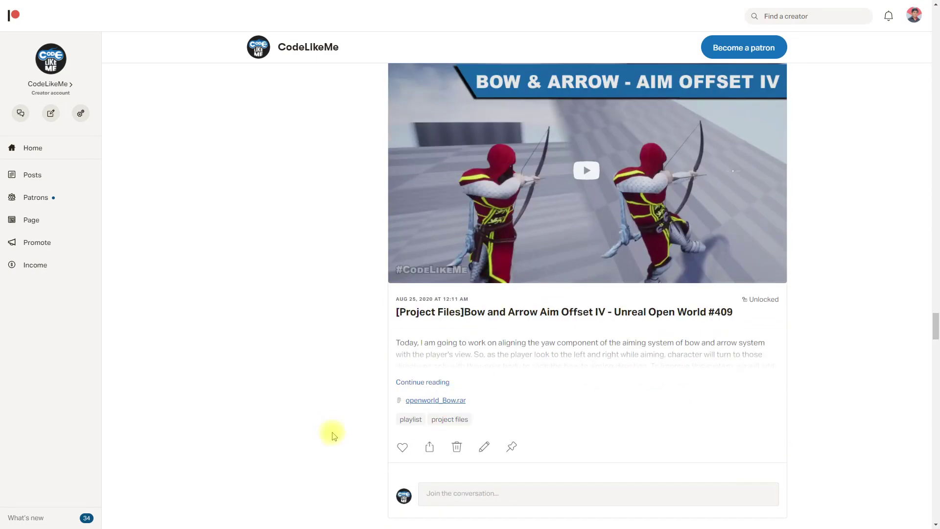
scroll(down, 3)
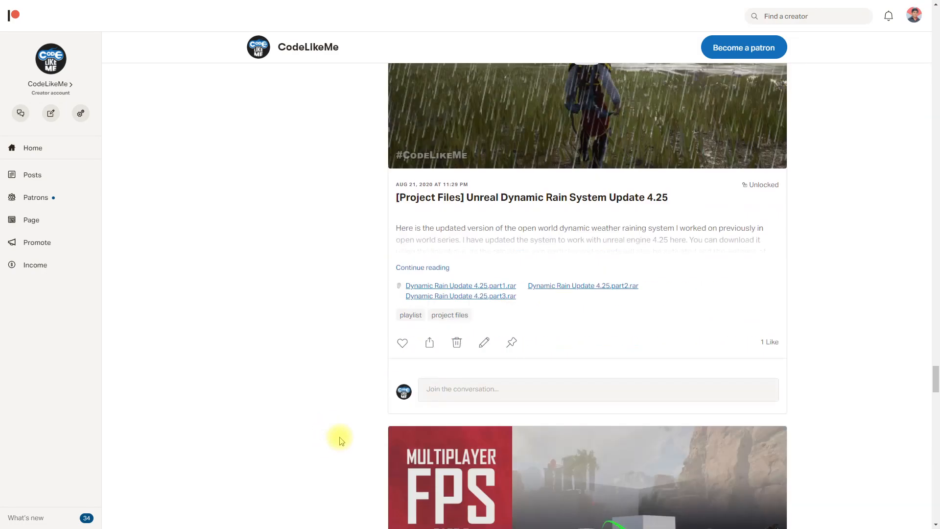
scroll(down, 3)
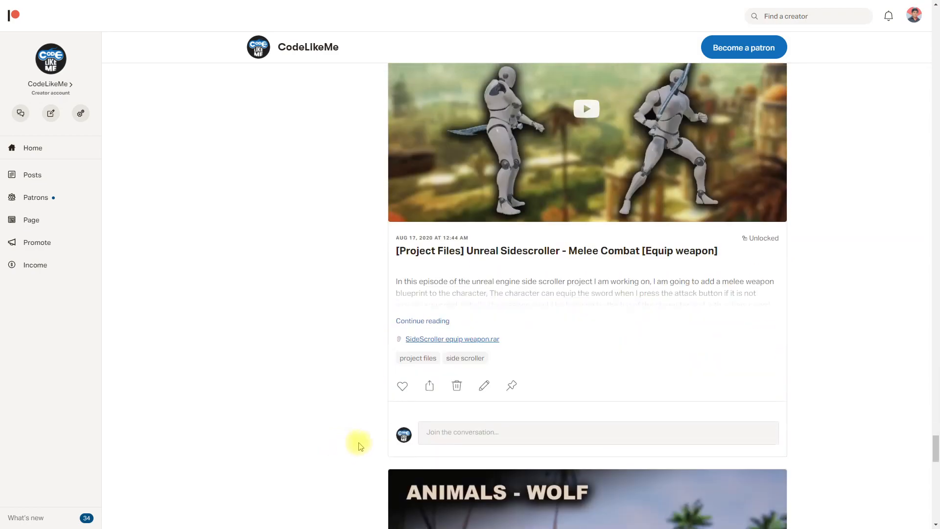